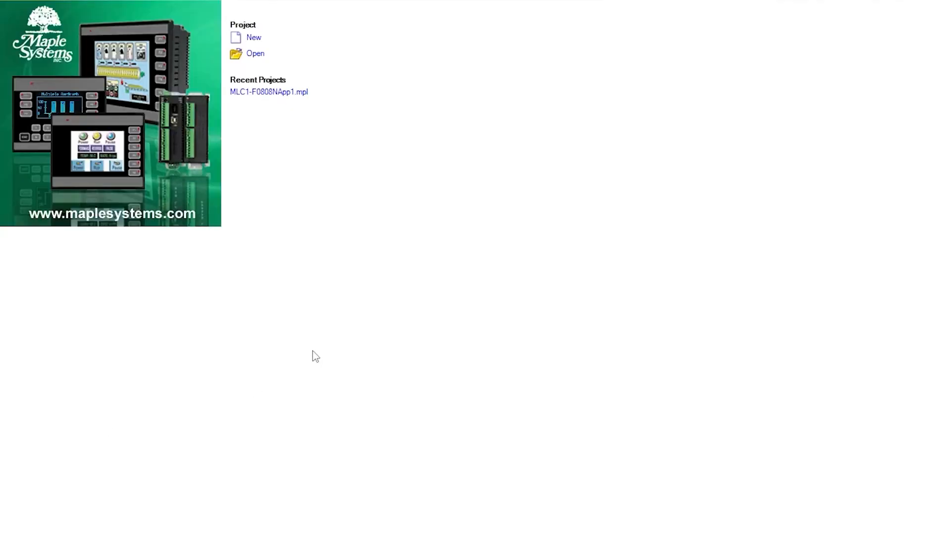
Create a new project for the HMC series, product HMC4070, model HMC4070A-M.
{"action": "left_click", "coordinate": [253, 37]}
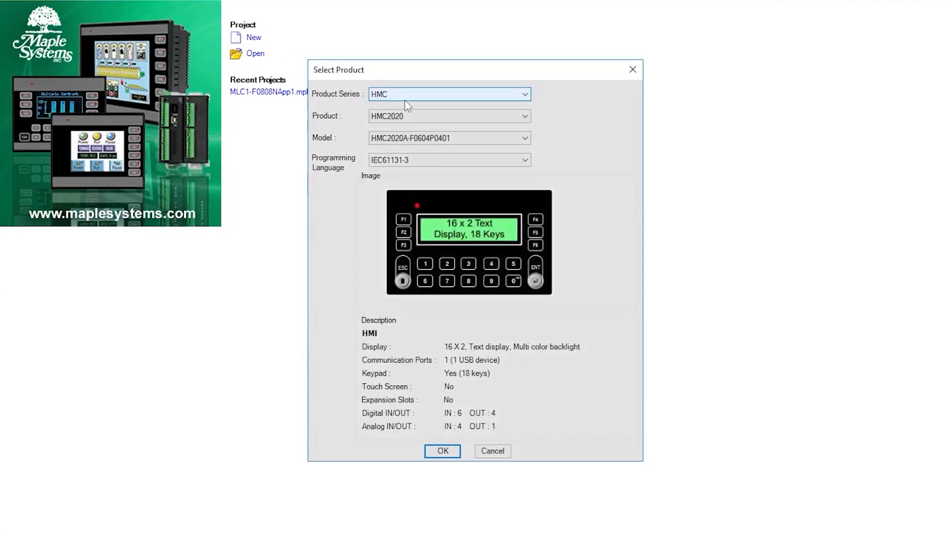
{"action": "left_click", "coordinate": [523, 116]}
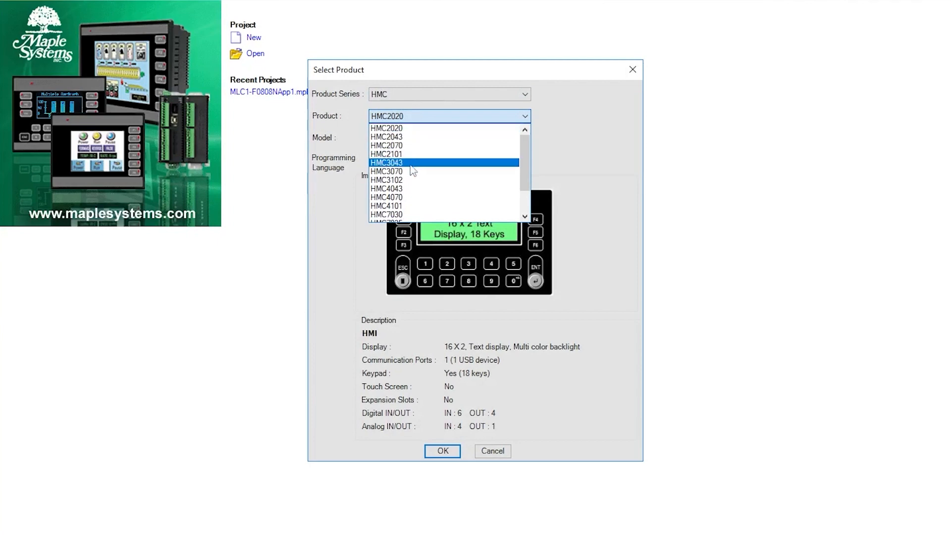
{"action": "left_click", "coordinate": [387, 196]}
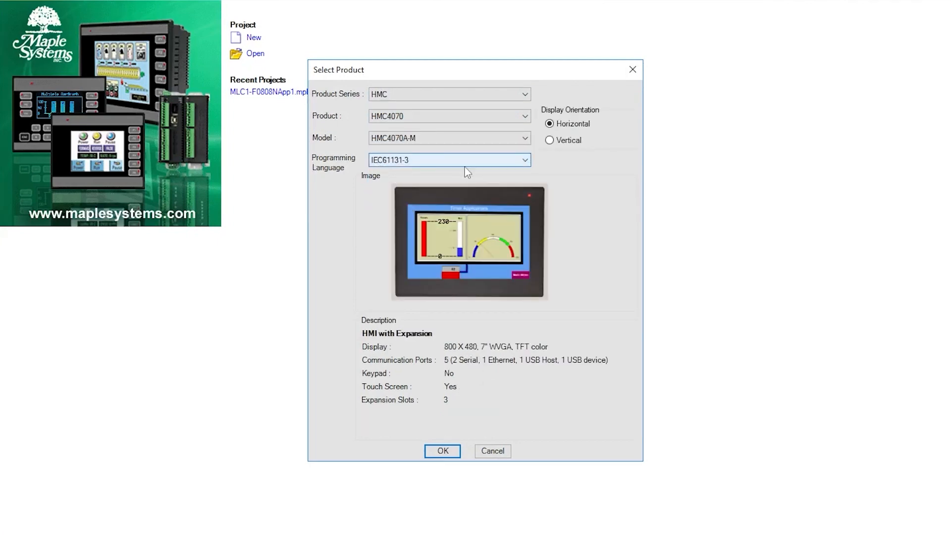
{"action": "left_click", "coordinate": [442, 451]}
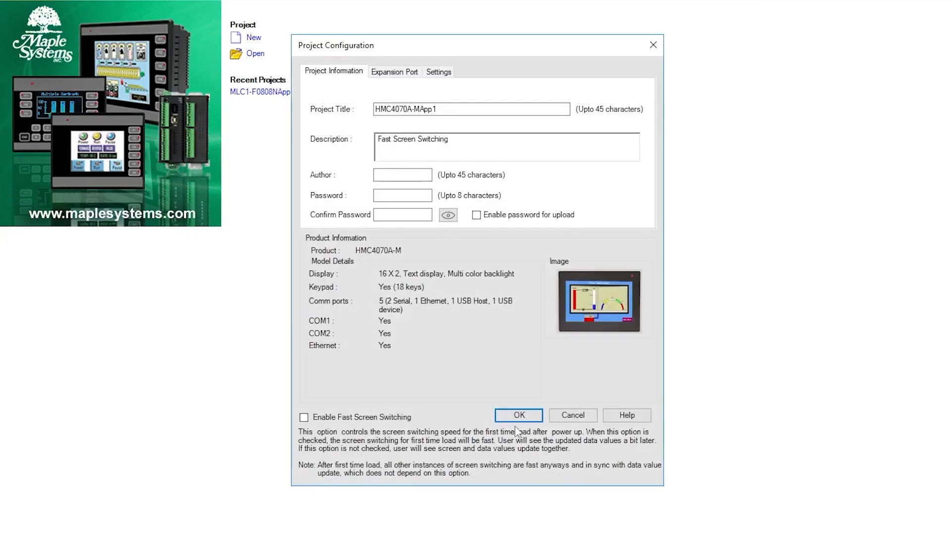
{"action": "left_click", "coordinate": [517, 415]}
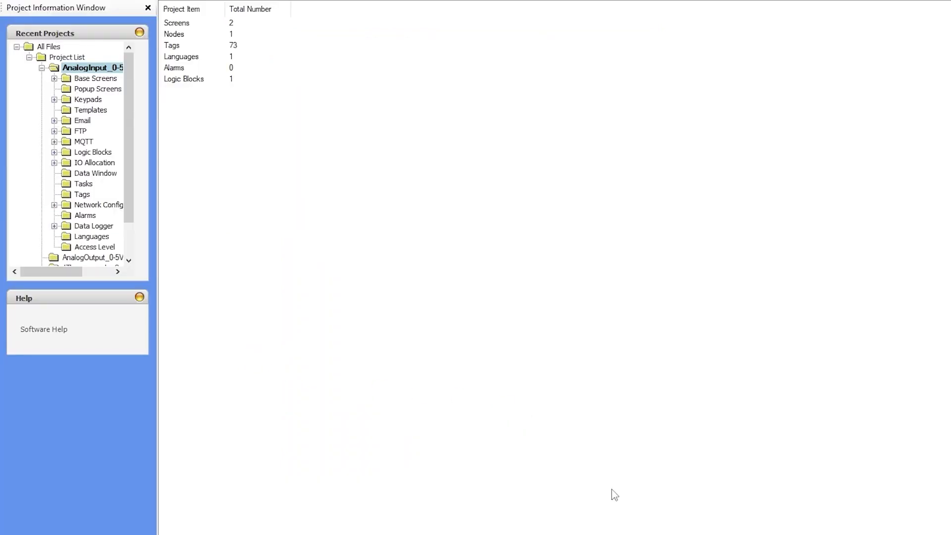
{"action": "mouse_move", "coordinate": [431, 437]}
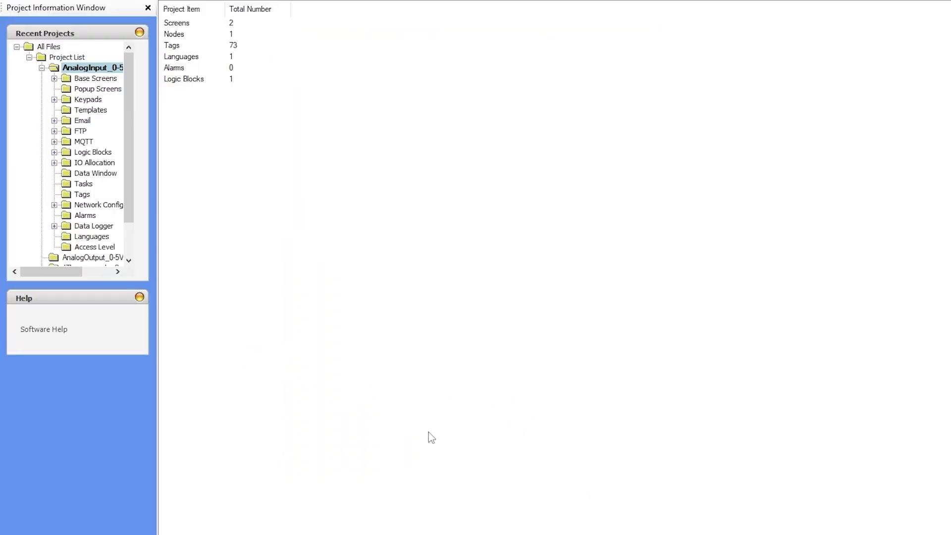
In IO Allocation > Expansion, assign HMC3-M1212P0200-V2 to Slot 1 with Download Configuration Settings ticked.
{"action": "left_click", "coordinate": [95, 162]}
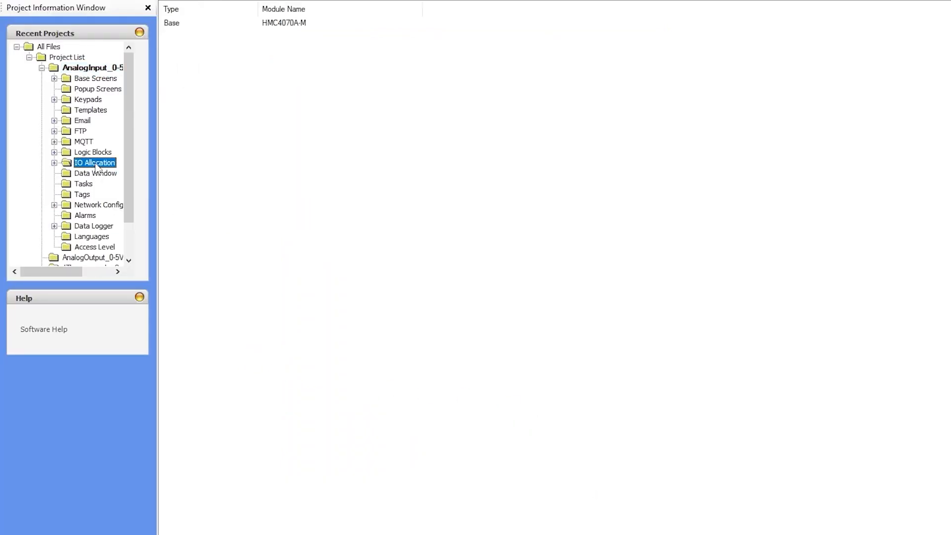
{"action": "left_click", "coordinate": [54, 162]}
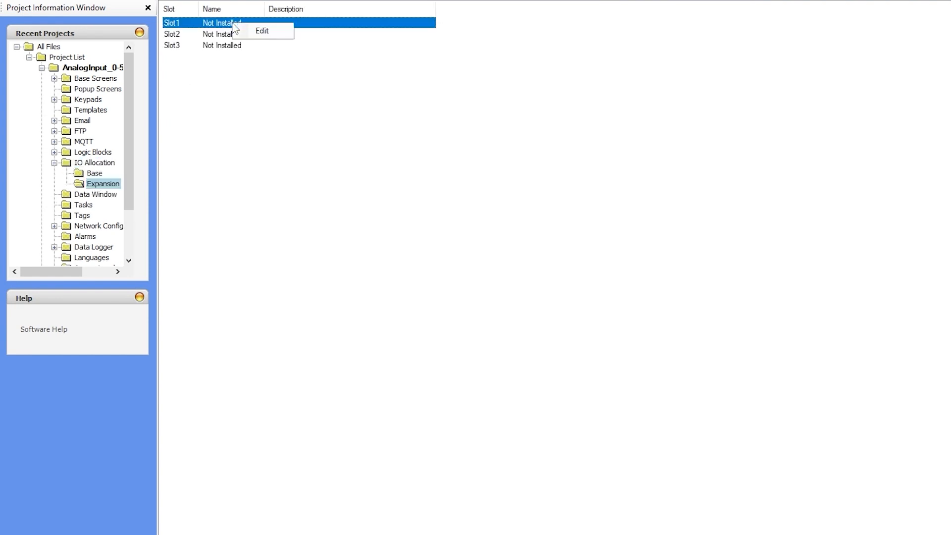
{"action": "left_click", "coordinate": [262, 31]}
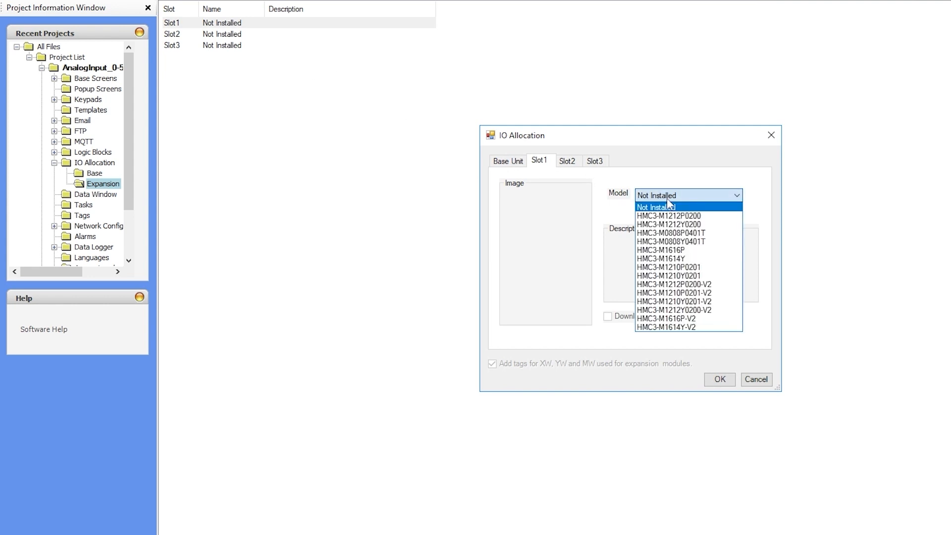
{"action": "mouse_move", "coordinate": [674, 285]}
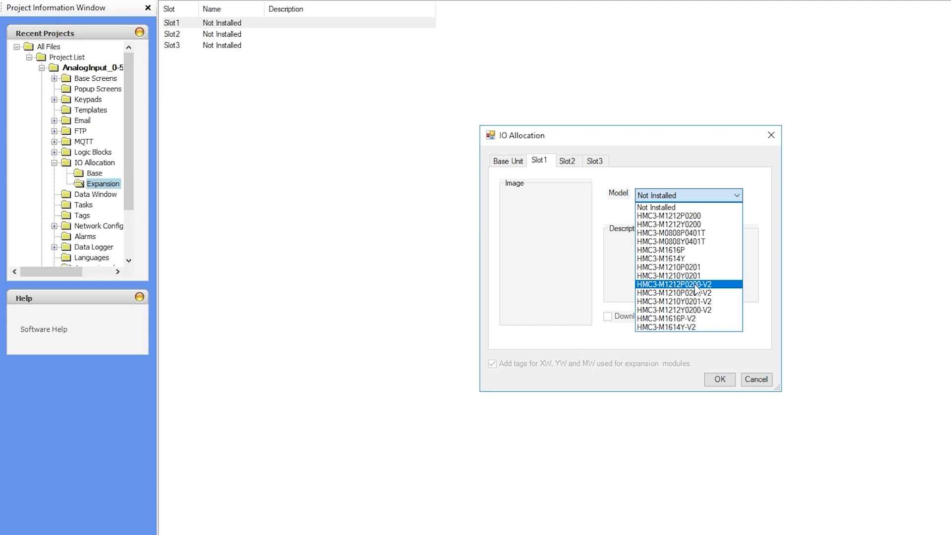
{"action": "left_click", "coordinate": [675, 284]}
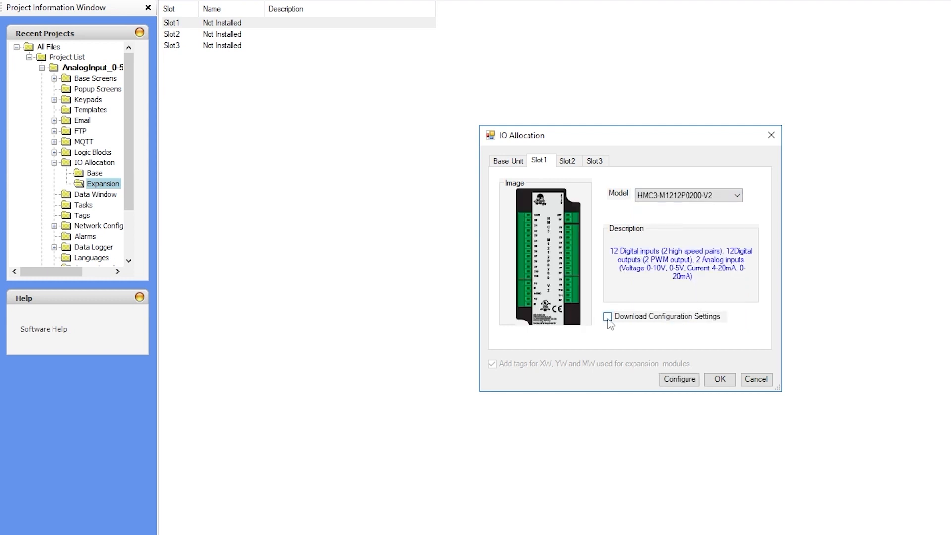
{"action": "left_click", "coordinate": [679, 380]}
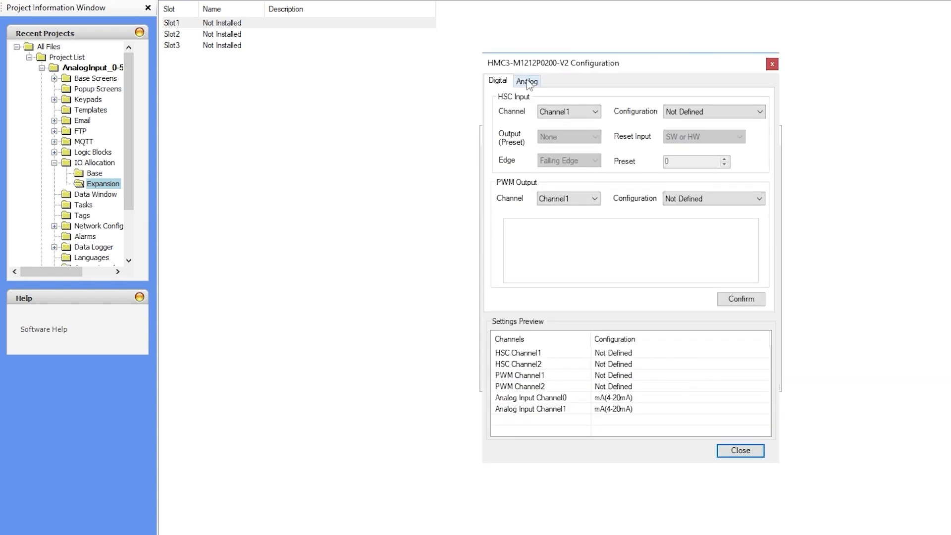
Set the module's analog input channel 0 to Voltage(0-5V) and accept the slot setup.
{"action": "left_click", "coordinate": [526, 81]}
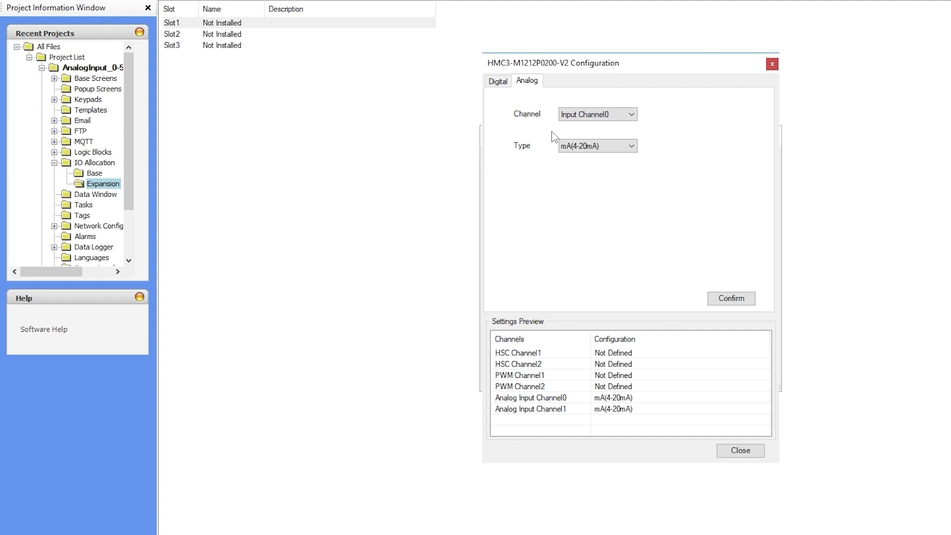
{"action": "mouse_move", "coordinate": [607, 93]}
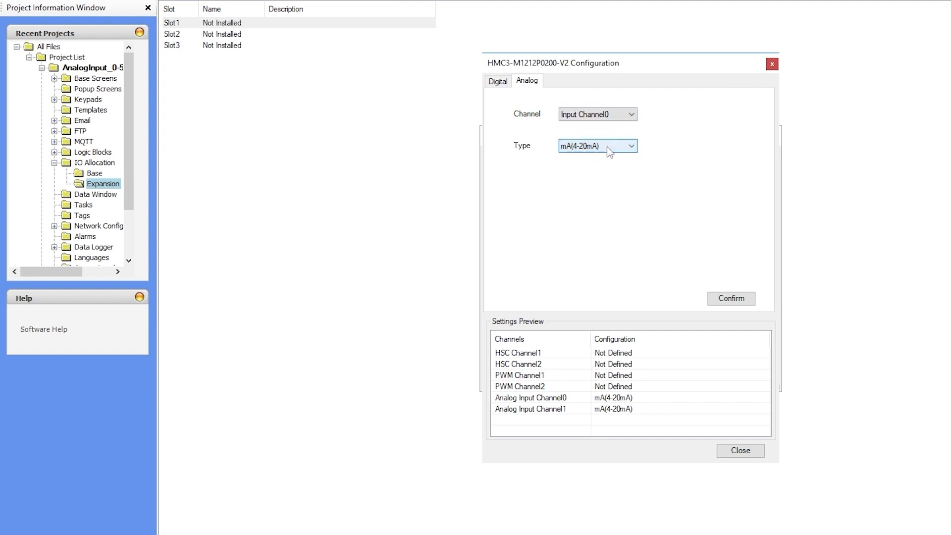
{"action": "left_click", "coordinate": [631, 146]}
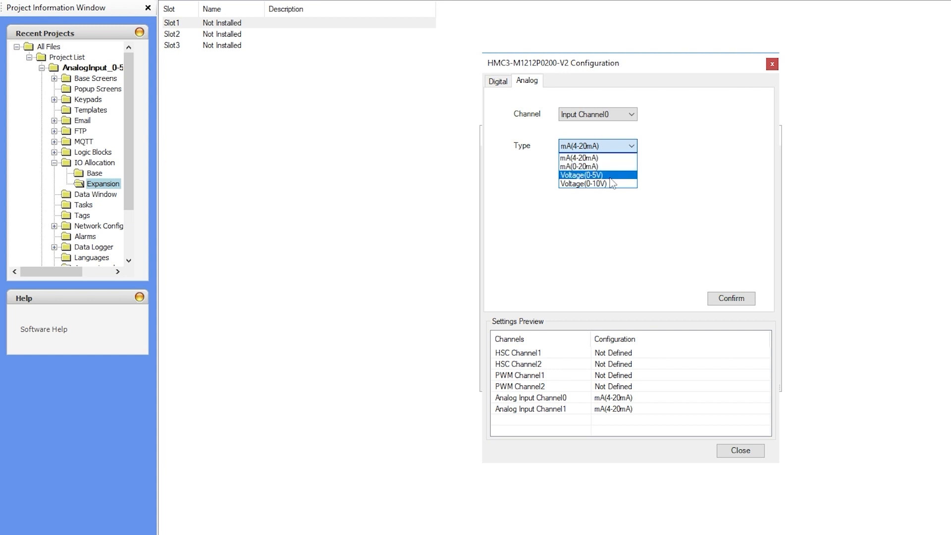
{"action": "left_click", "coordinate": [579, 175]}
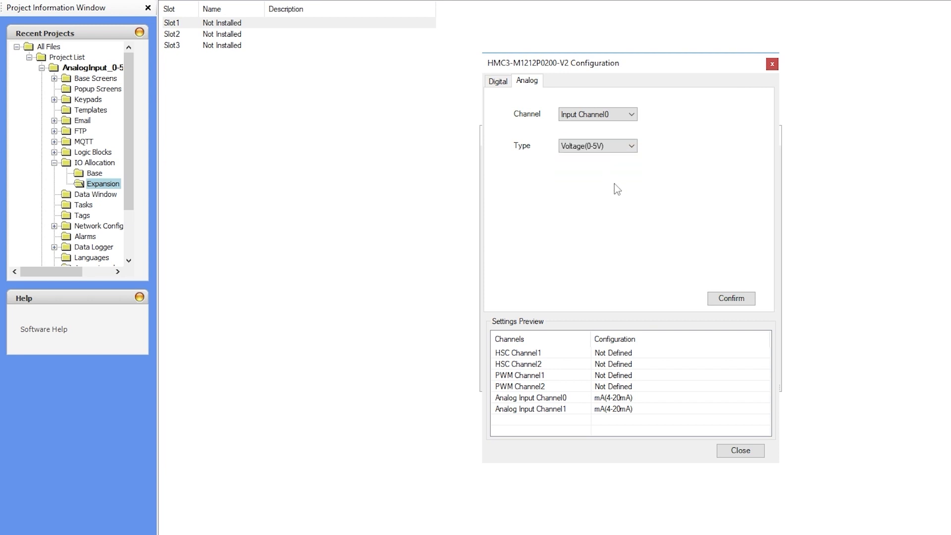
{"action": "left_click", "coordinate": [731, 298]}
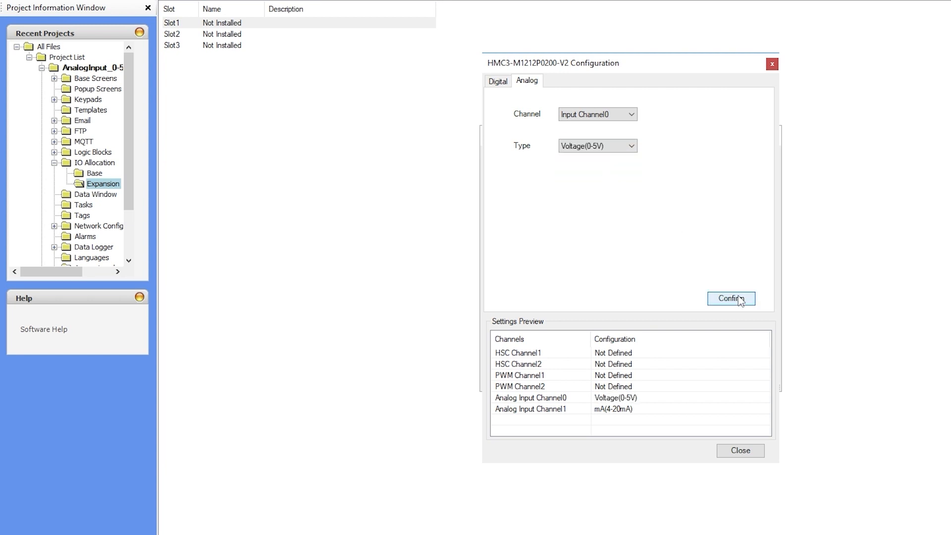
{"action": "left_click", "coordinate": [731, 298]}
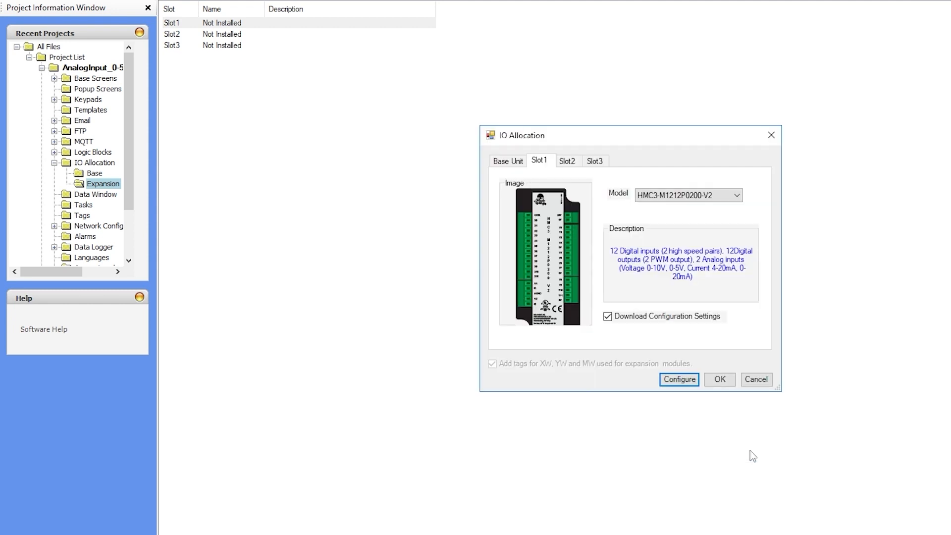
{"action": "left_click", "coordinate": [719, 379]}
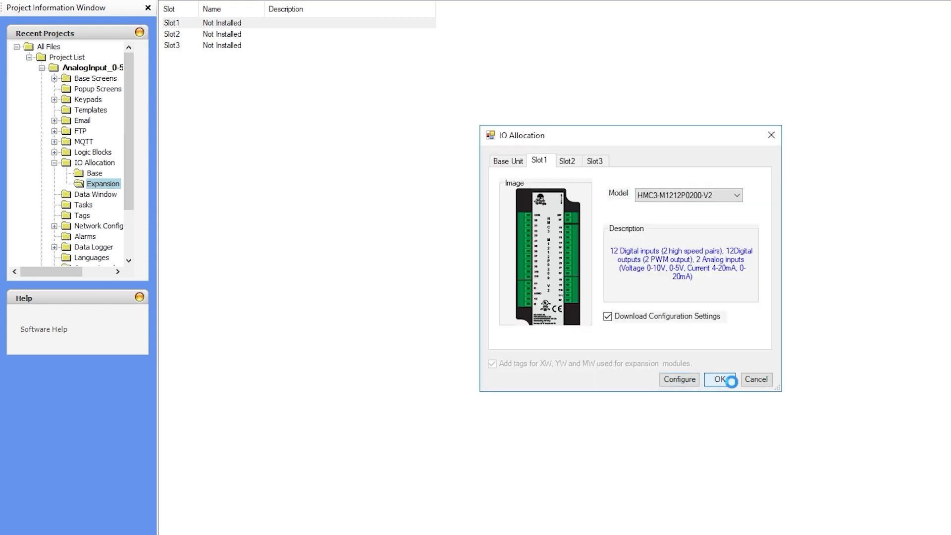
{"action": "left_click", "coordinate": [720, 380]}
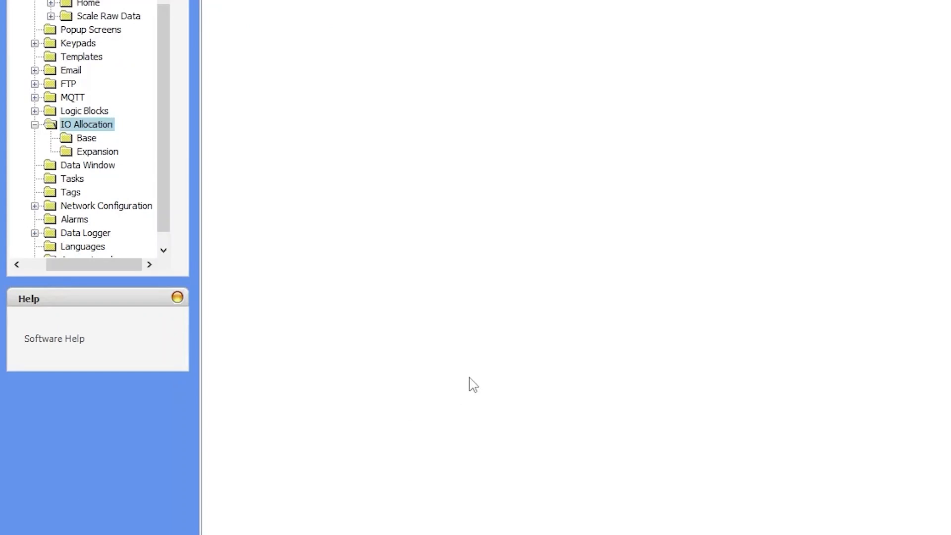
{"action": "mouse_move", "coordinate": [97, 205]}
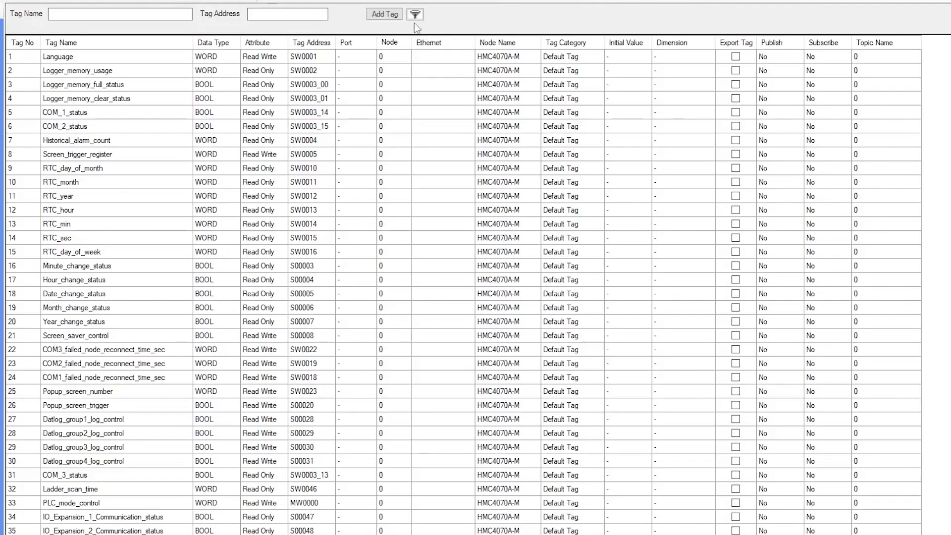
Add a REAL tag, editing the name from Pressure_Real to Pressure_Scaled.
{"action": "left_click", "coordinate": [383, 12]}
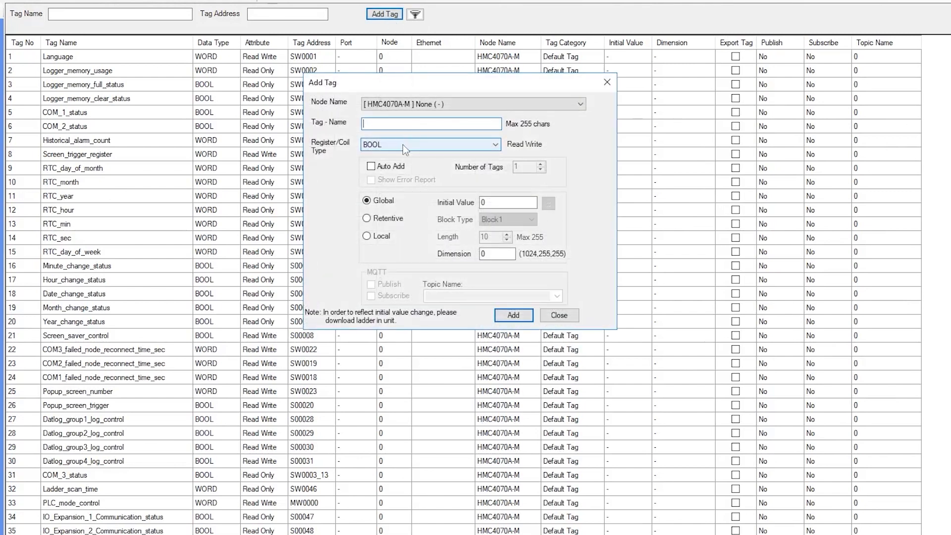
{"action": "left_click", "coordinate": [430, 145]}
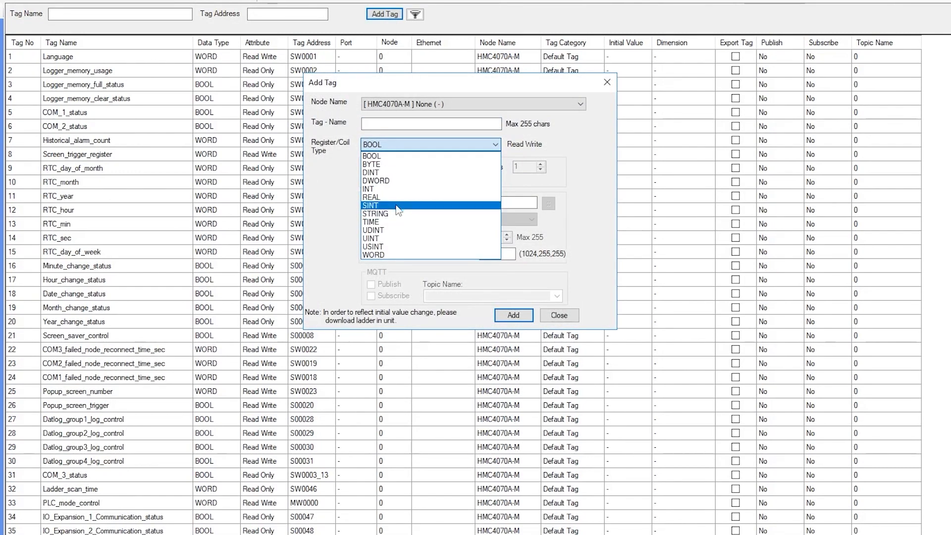
{"action": "left_click", "coordinate": [371, 196]}
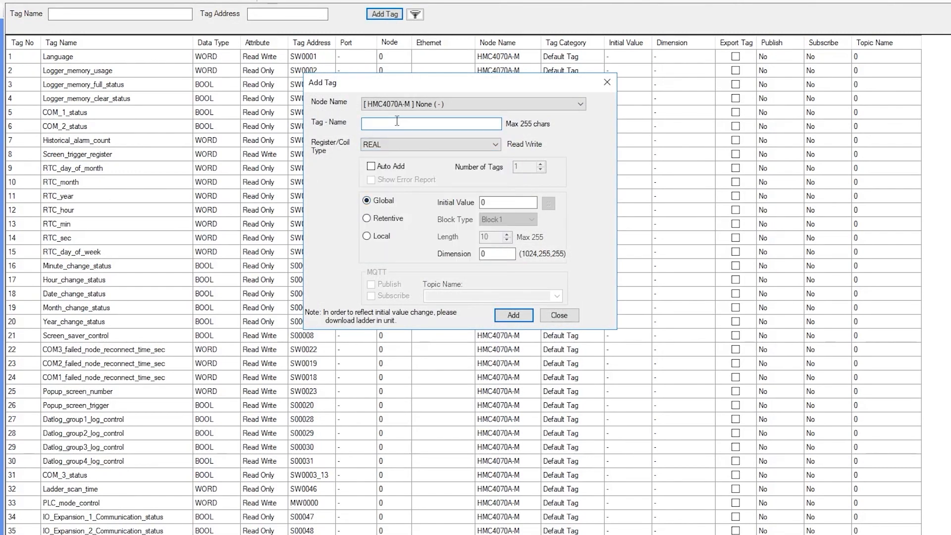
{"action": "type", "text": "Pressure_"}
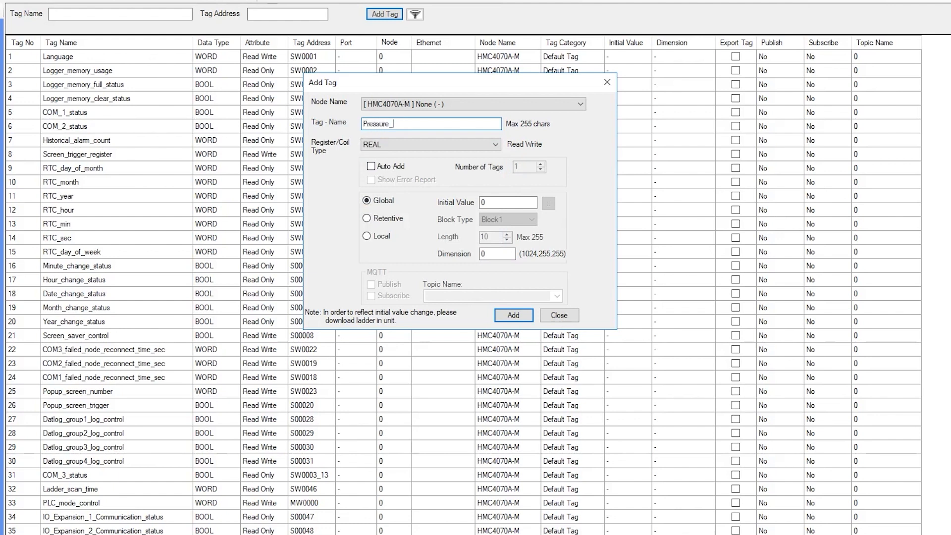
{"action": "type", "text": "Real"}
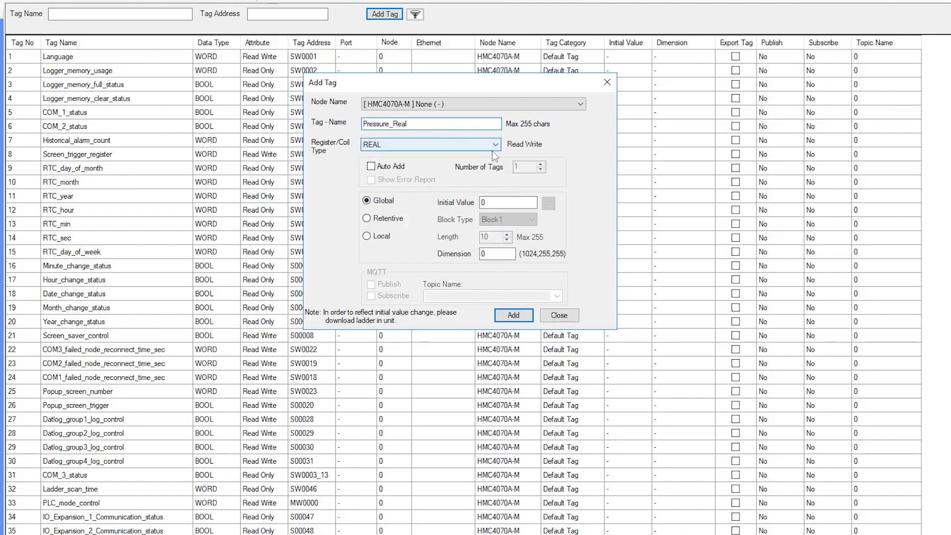
{"action": "left_click", "coordinate": [512, 315]}
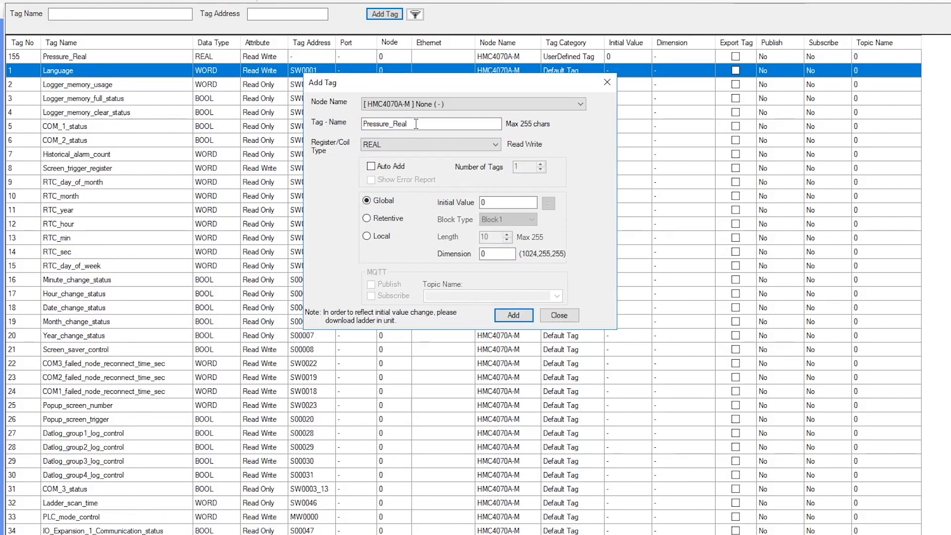
{"action": "key", "text": "Backspace"}
{"action": "type", "text": "Scaled"}
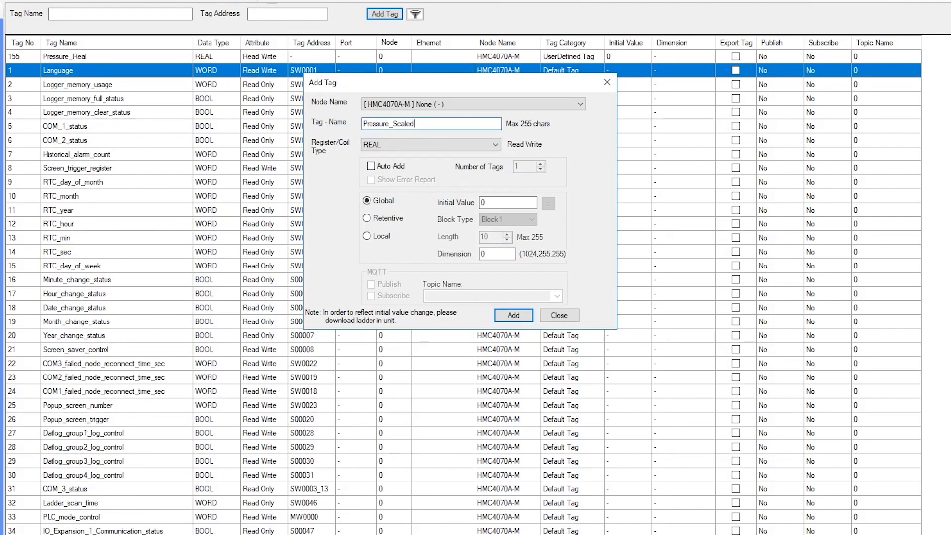
{"action": "mouse_move", "coordinate": [350, 153]}
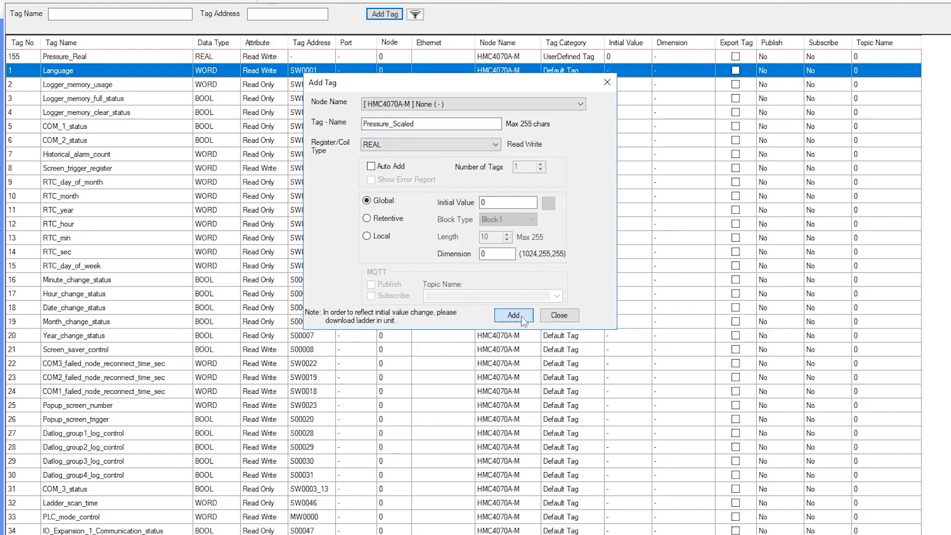
{"action": "left_click", "coordinate": [514, 316]}
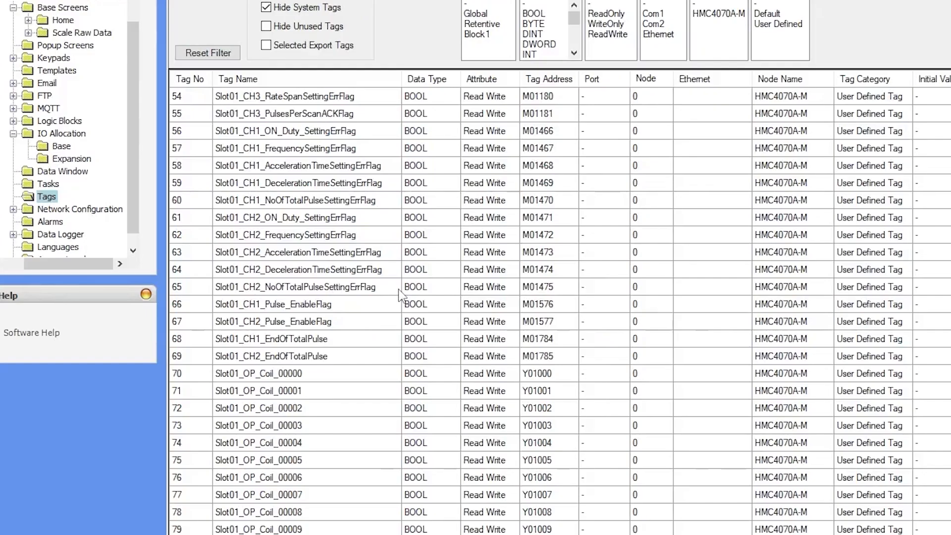
{"action": "mouse_move", "coordinate": [255, 208]}
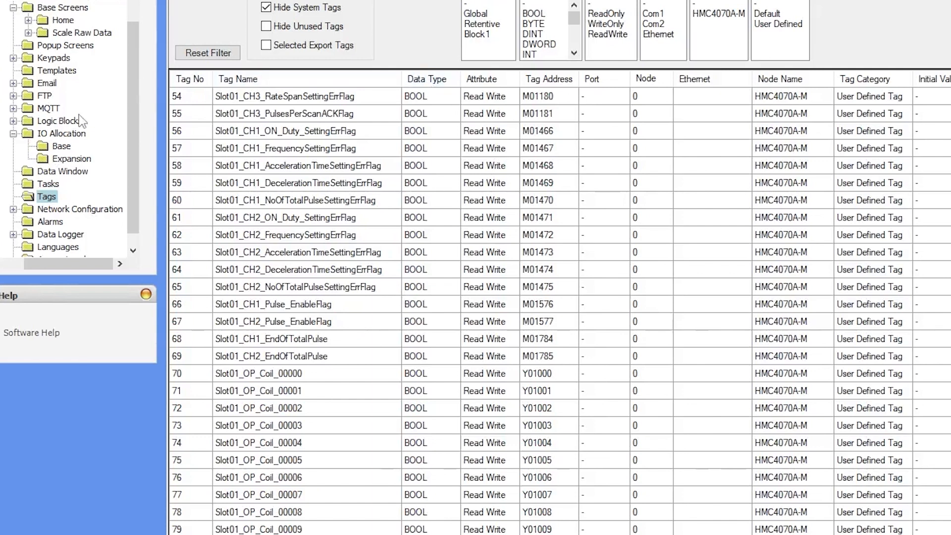
Under Logic Blocks > Main, create a ladder-diagram program named ScaleRawData.
{"action": "left_click", "coordinate": [60, 121]}
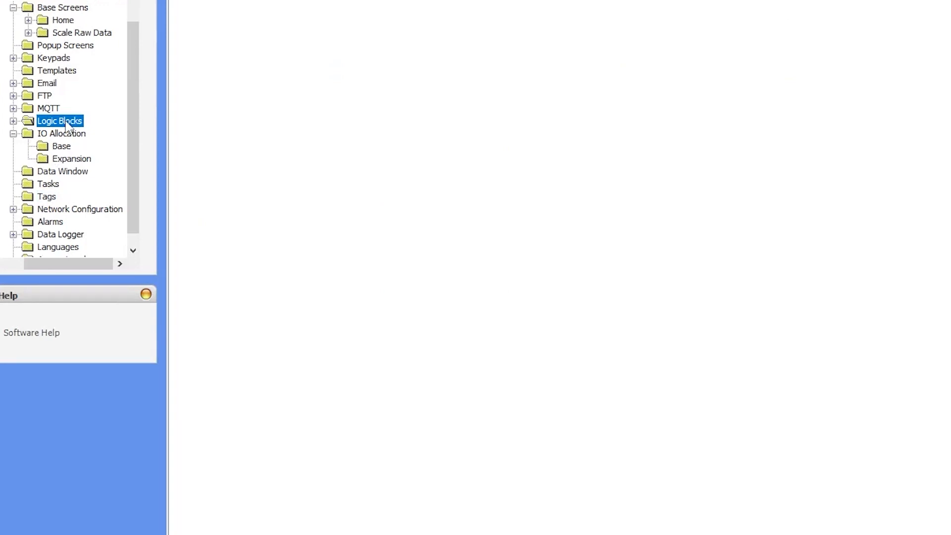
{"action": "left_click", "coordinate": [13, 121]}
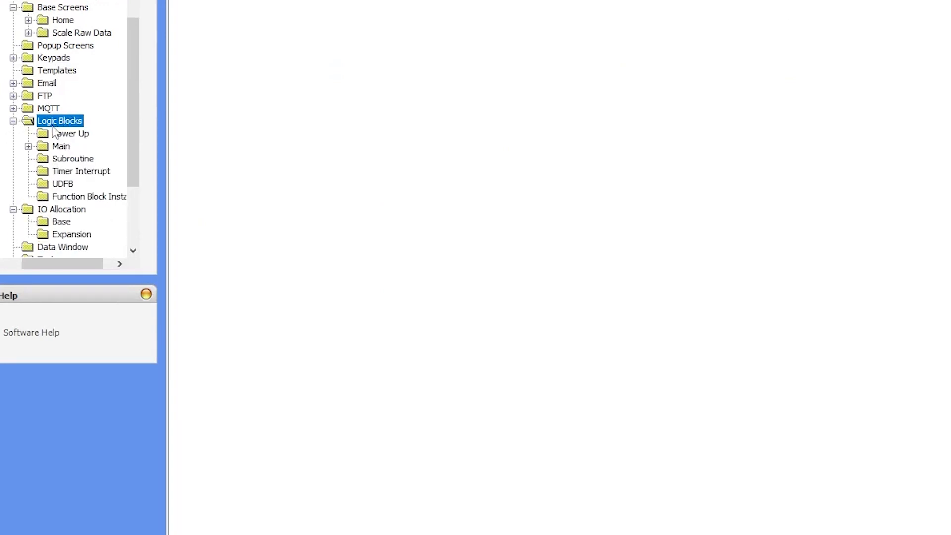
{"action": "mouse_move", "coordinate": [126, 136]}
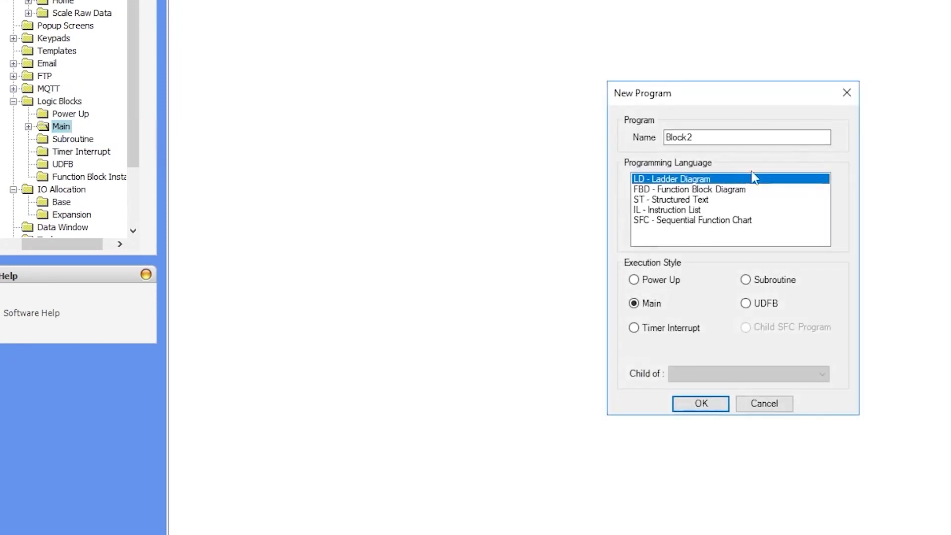
{"action": "mouse_move", "coordinate": [643, 179]}
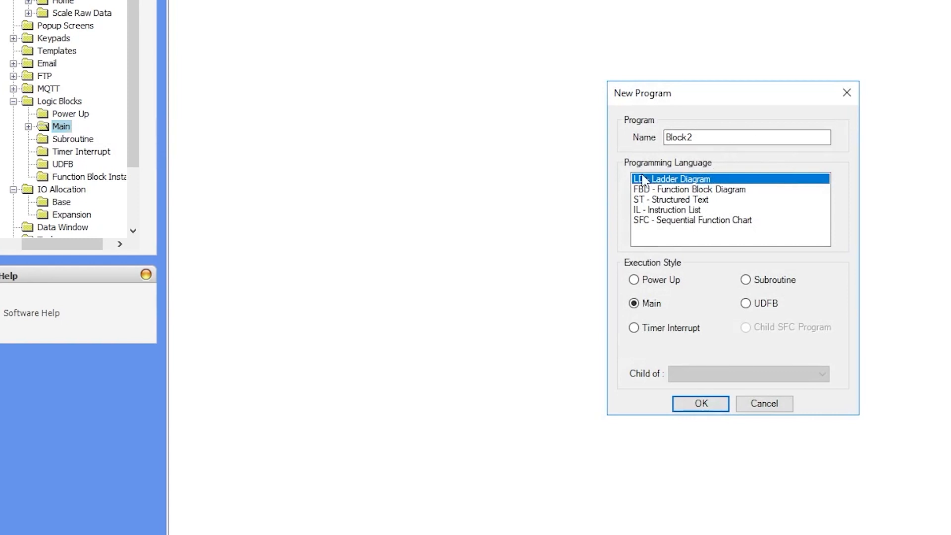
{"action": "triple_click", "coordinate": [747, 136]}
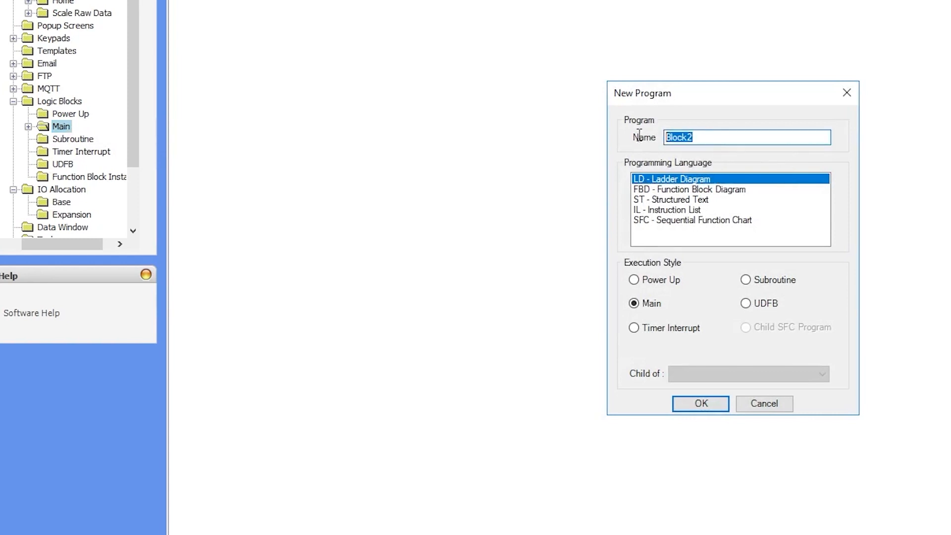
{"action": "type", "text": "Sca"}
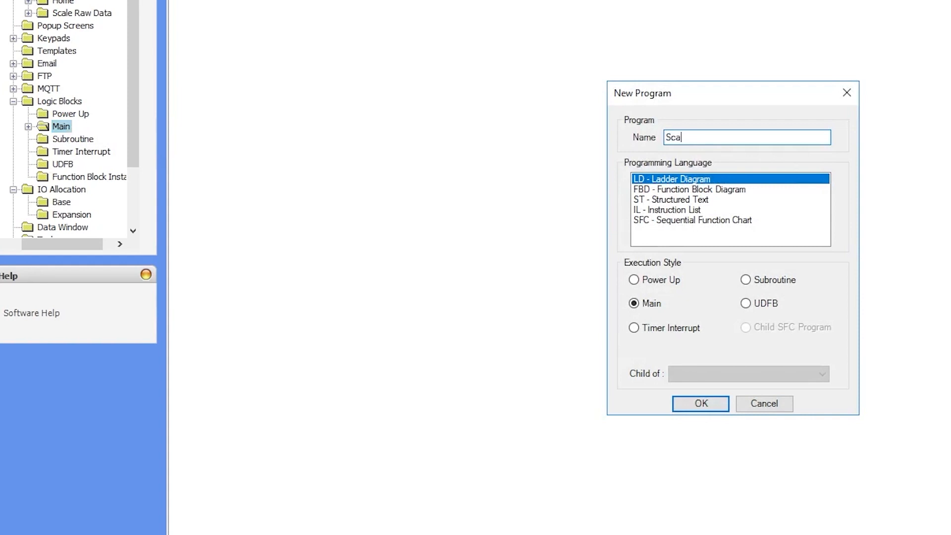
{"action": "type", "text": "le"}
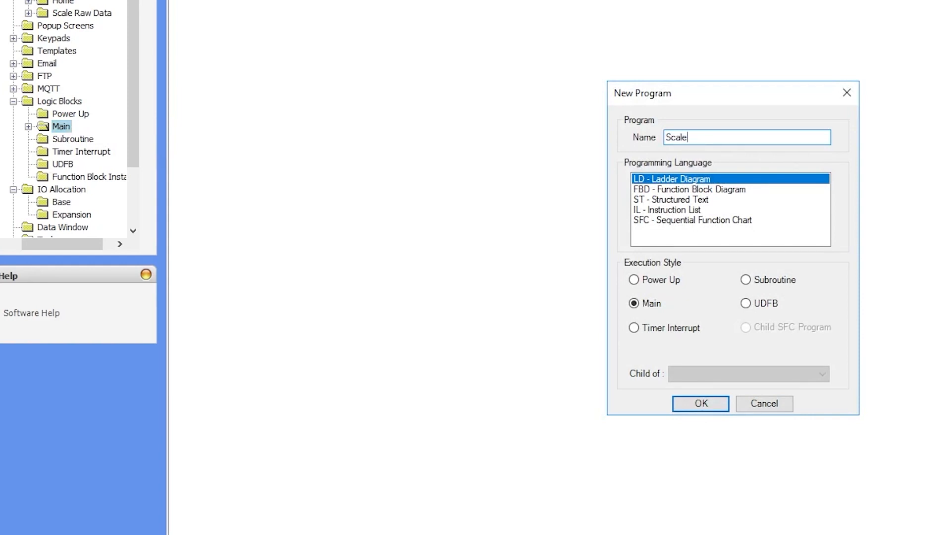
{"action": "type", "text": "RawData"}
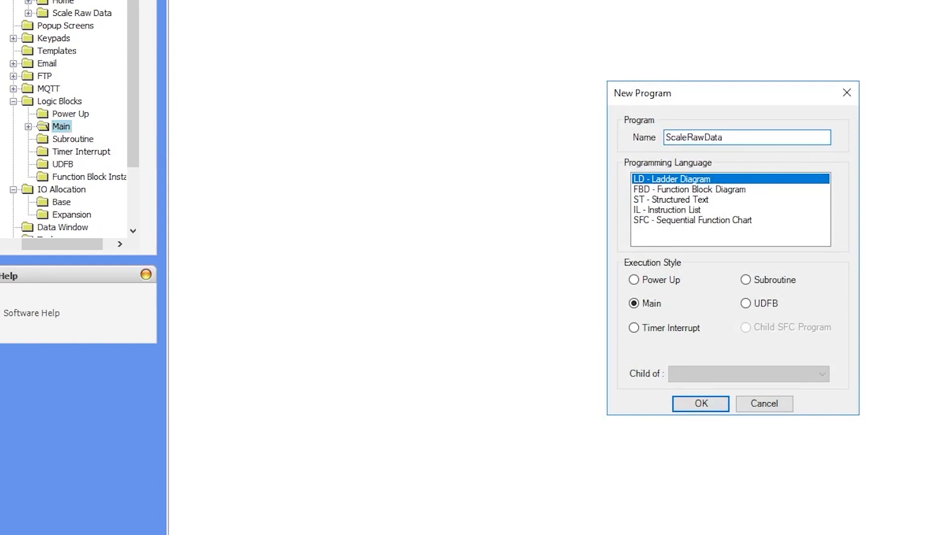
{"action": "left_click", "coordinate": [700, 403]}
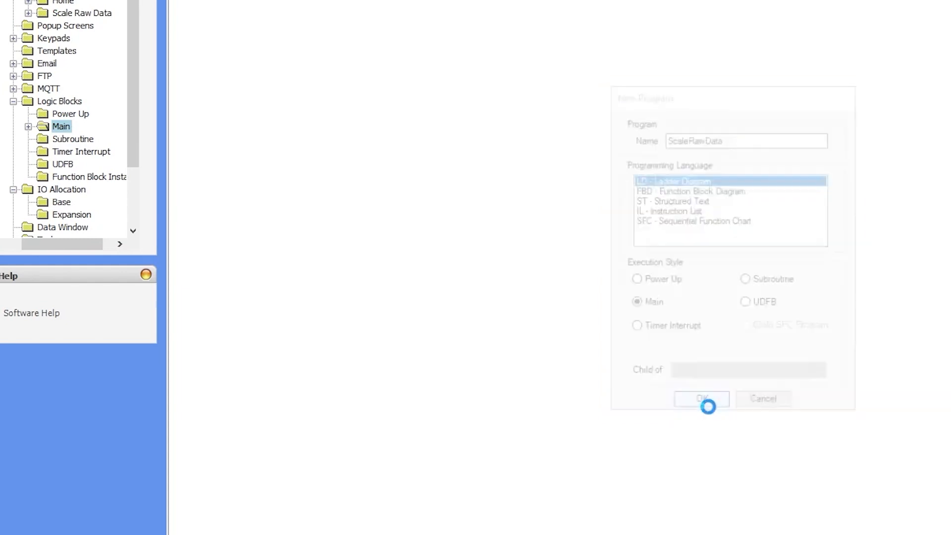
{"action": "left_click", "coordinate": [702, 399]}
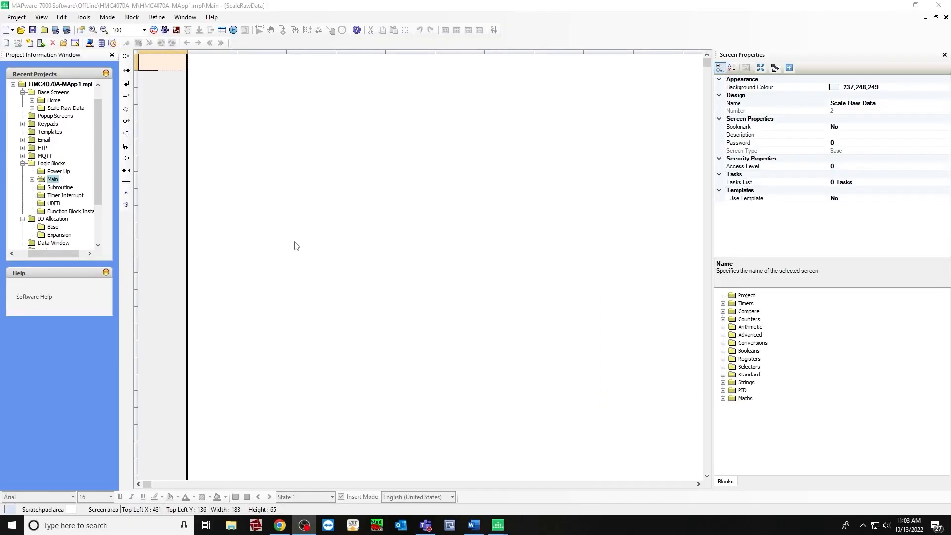
{"action": "mouse_move", "coordinate": [730, 342]}
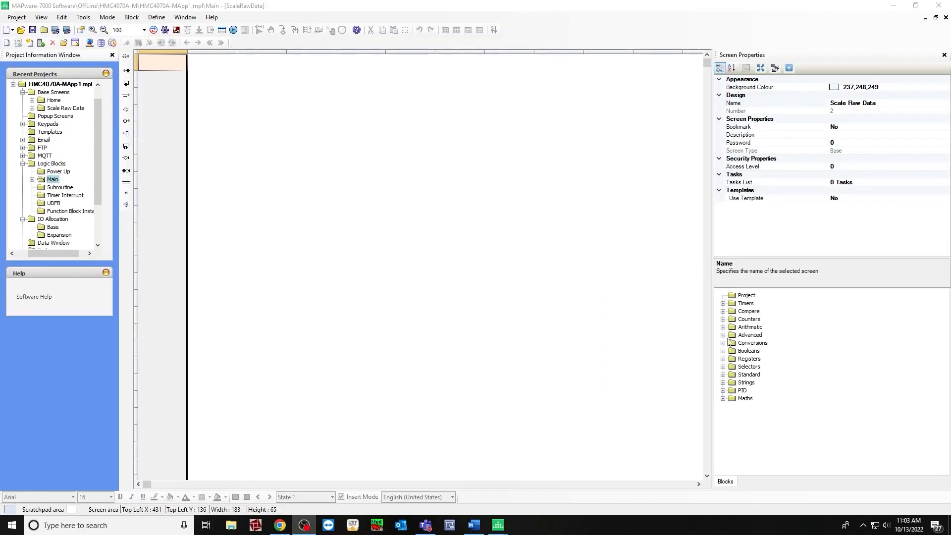
Insert an any_to_real block on rung 1 with input Slot01_CH0_AnalogIPReg and output Pressure_Real.
{"action": "left_click", "coordinate": [724, 343]}
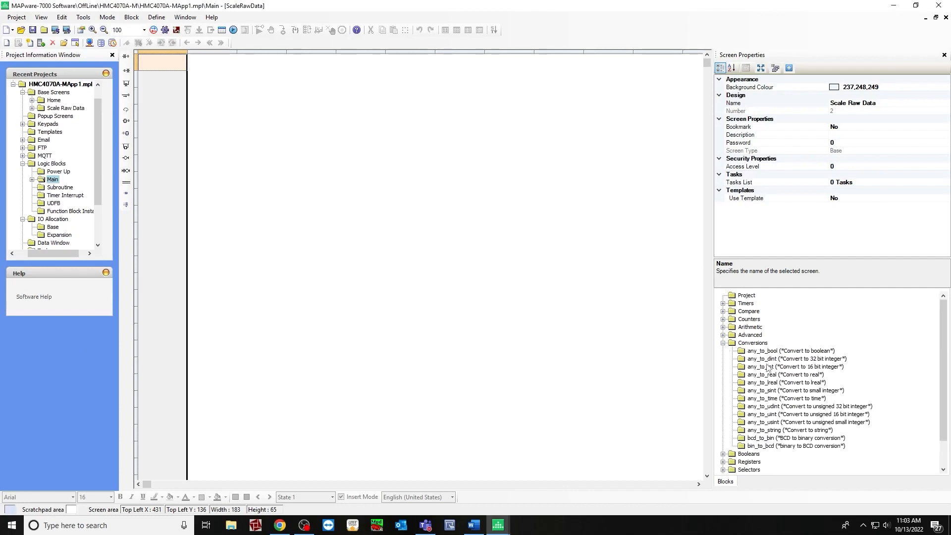
{"action": "left_click", "coordinate": [785, 374]}
{"action": "type", "text": "Slot01_CH0_AnalogIPReg"}
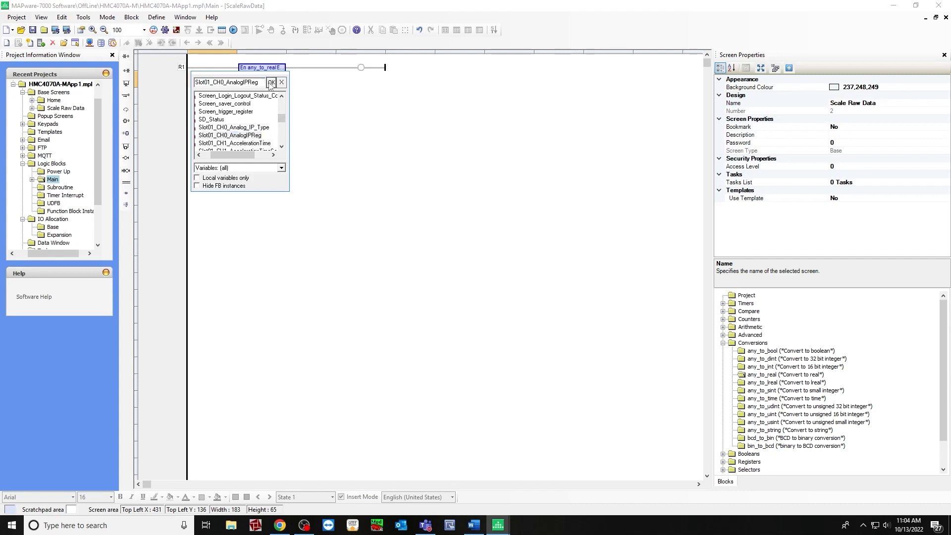
{"action": "left_click", "coordinate": [271, 82]}
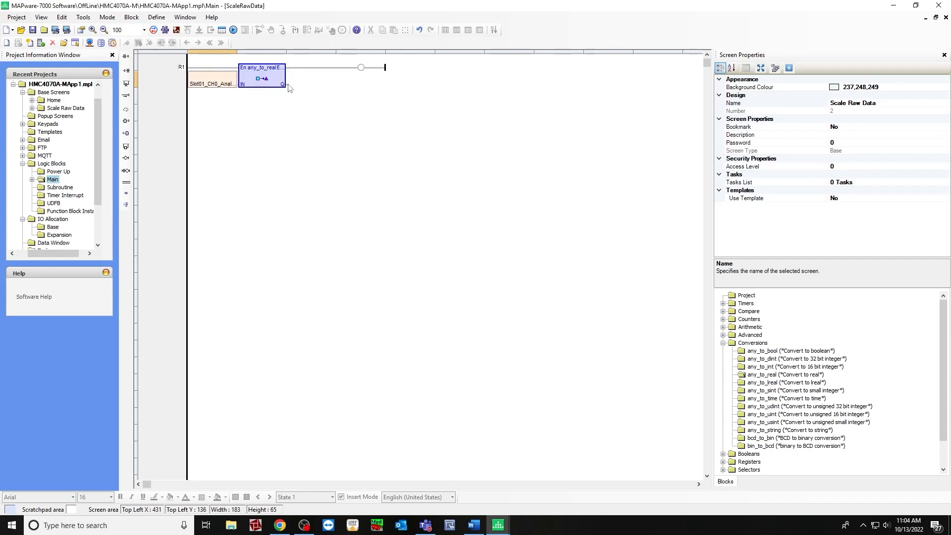
{"action": "mouse_move", "coordinate": [303, 89]}
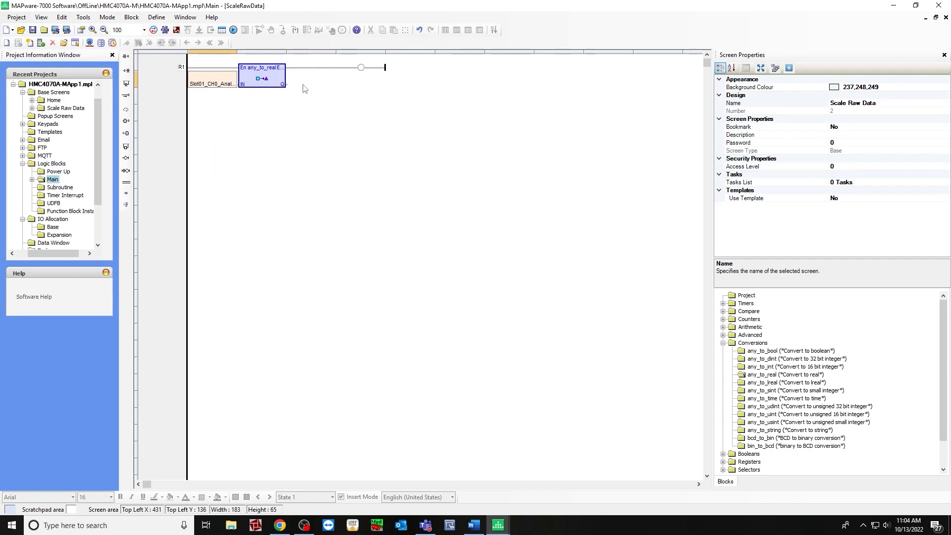
{"action": "double_click", "coordinate": [360, 67]}
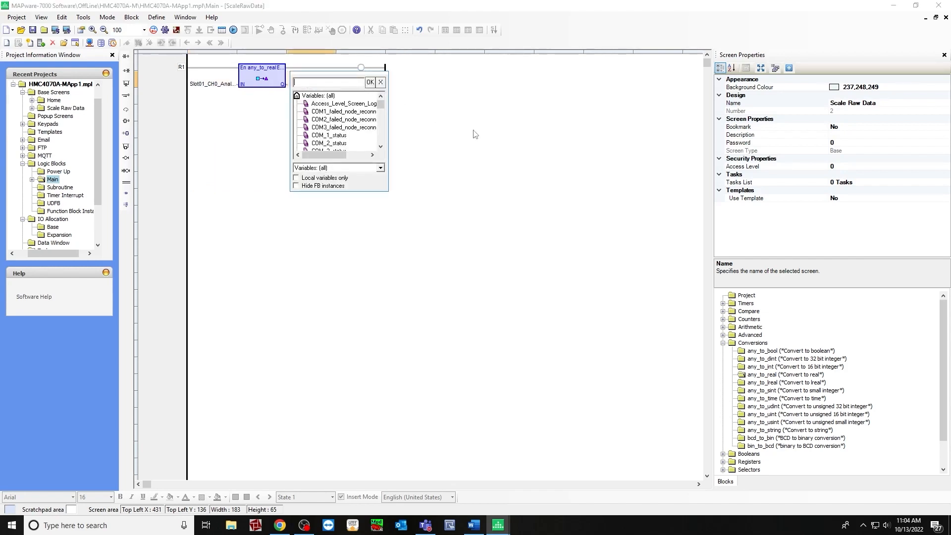
{"action": "type", "text": "Pressure_Real"}
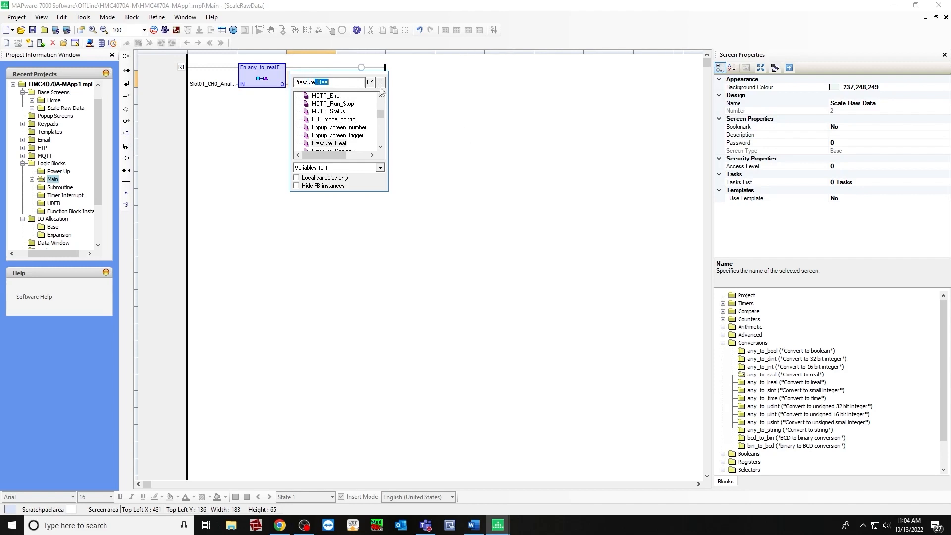
{"action": "left_click", "coordinate": [370, 83]}
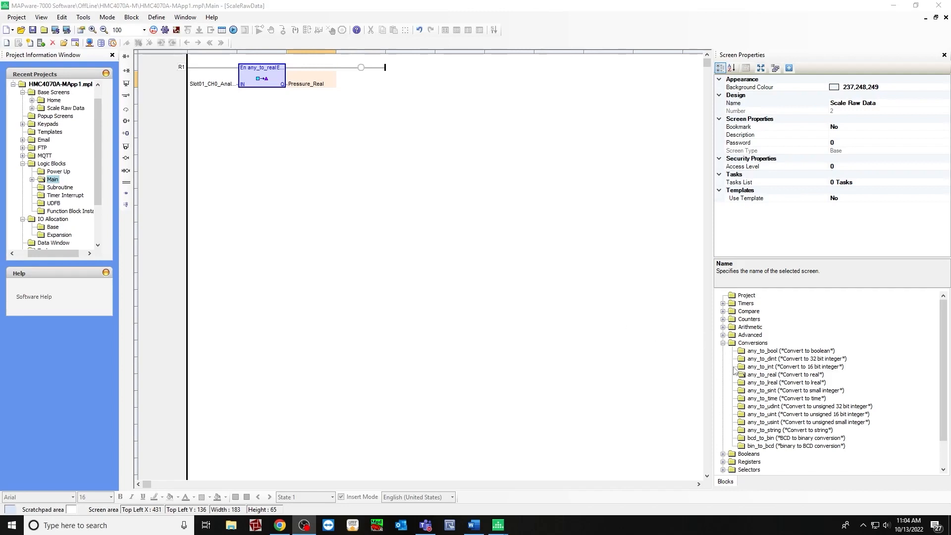
Feed Pressure_Real into the ScaleLin IN pin and begin entering the iMax value.
{"action": "scroll", "scroll_direction": "down", "scroll_amount": 3}
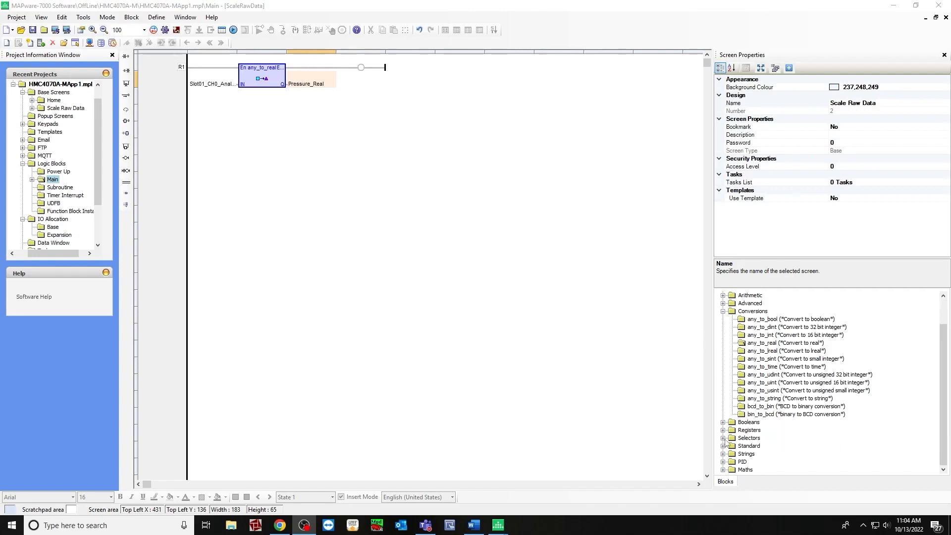
{"action": "scroll", "scroll_direction": "down", "scroll_amount": 3}
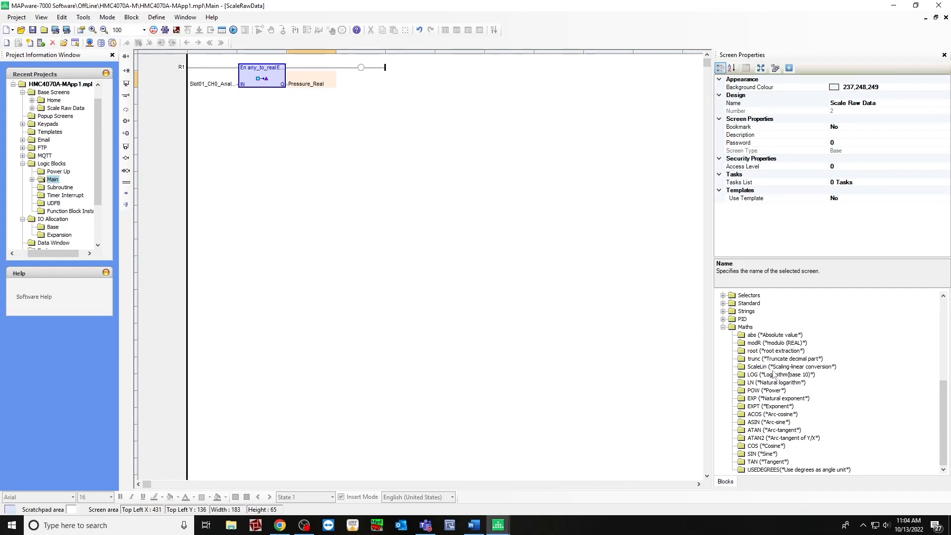
{"action": "mouse_move", "coordinate": [789, 367]}
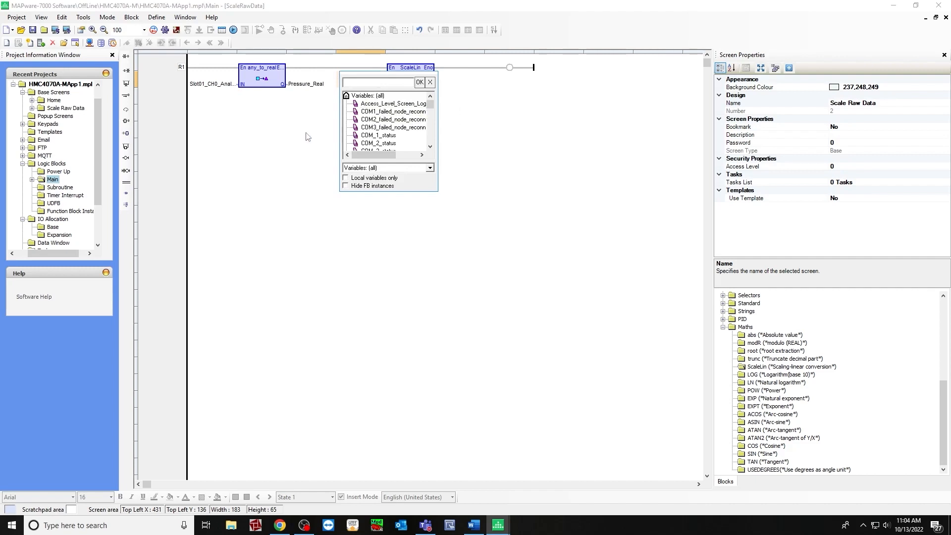
{"action": "type", "text": "Pressure_Real"}
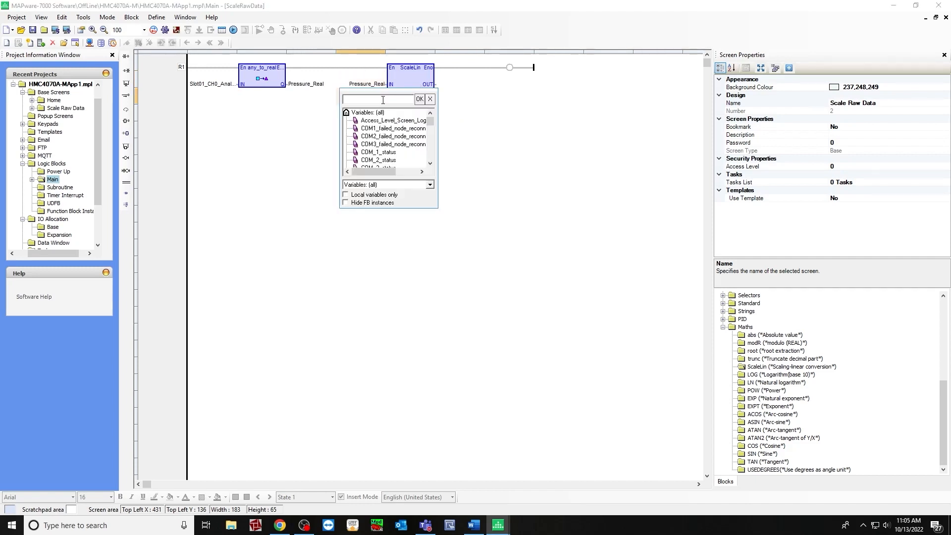
{"action": "left_click", "coordinate": [419, 99]}
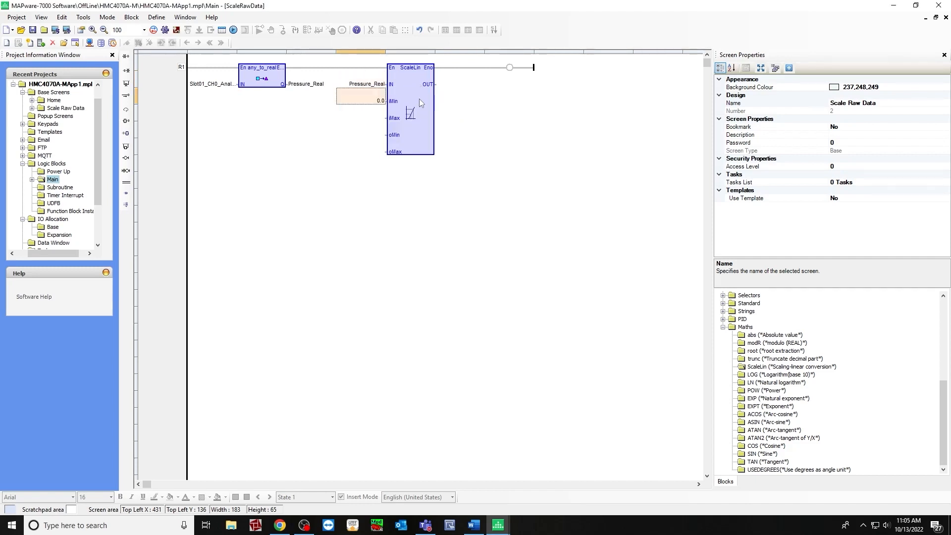
{"action": "double_click", "coordinate": [358, 94]}
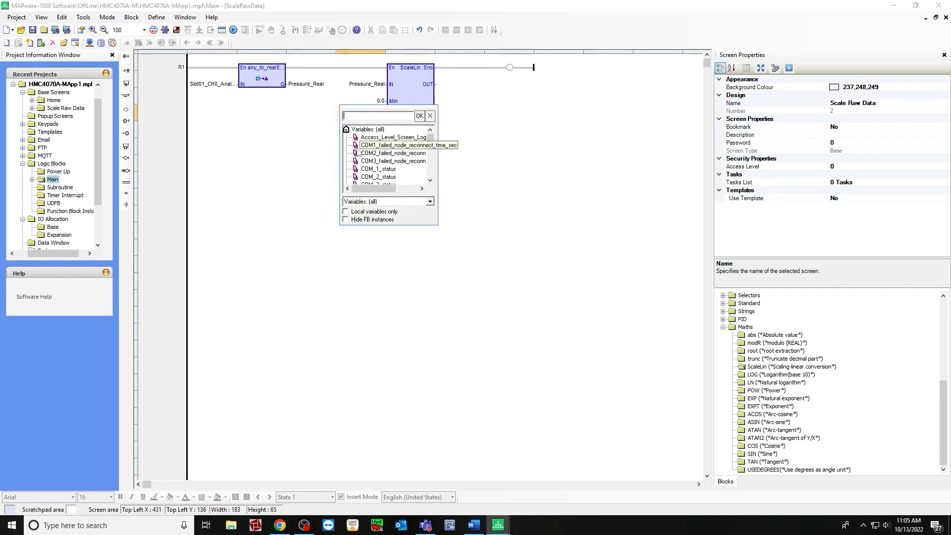
{"action": "left_click", "coordinate": [393, 153]}
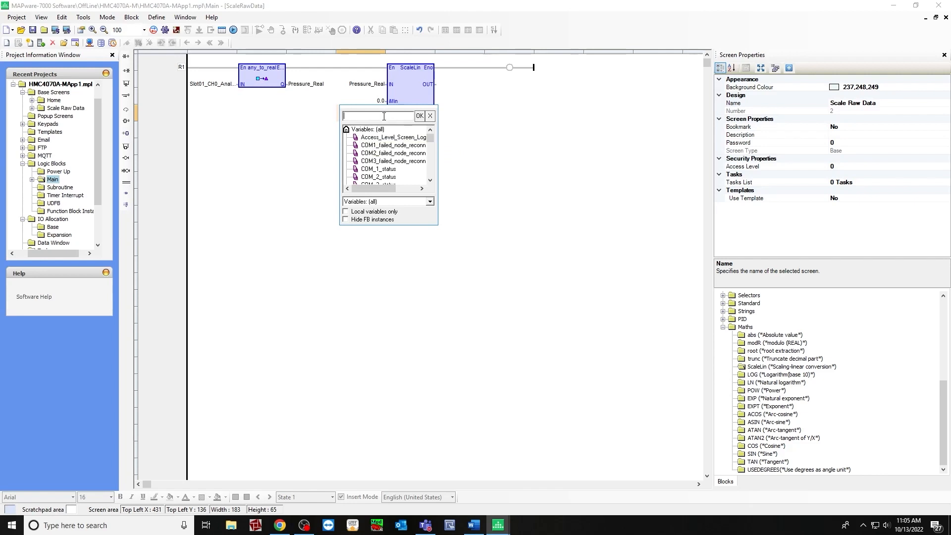
Set ScaleLin iMax 64000, oMax 100, and OUT variable Pressure_Scaled.
{"action": "type", "text": "64000"}
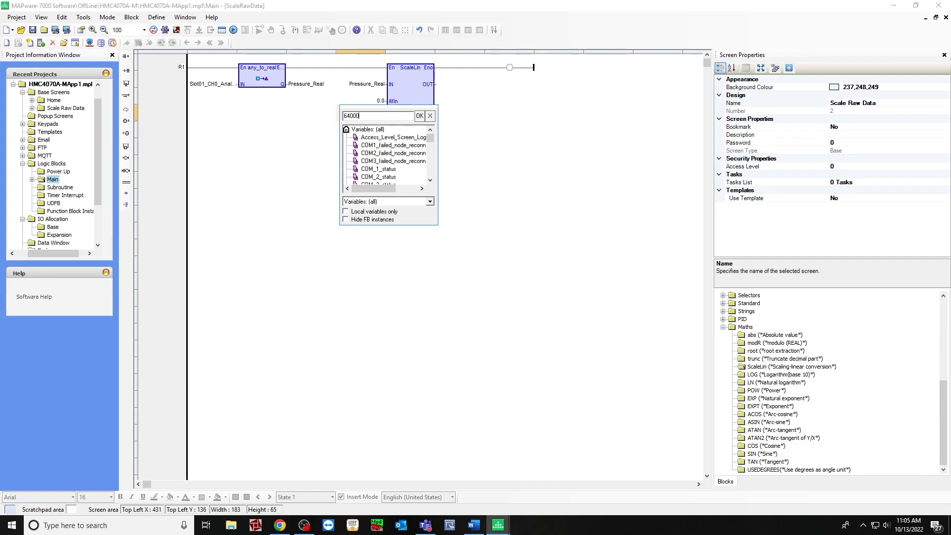
{"action": "left_click", "coordinate": [419, 116]}
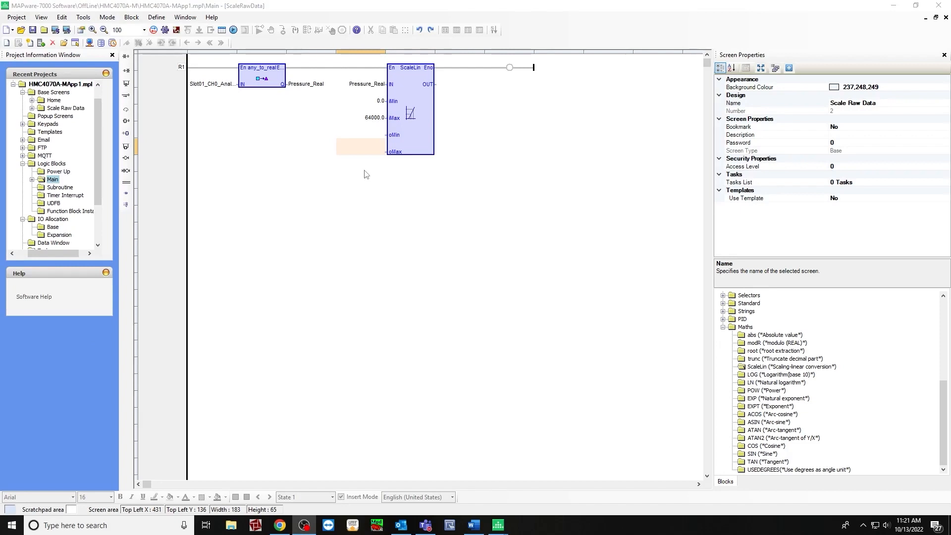
{"action": "mouse_move", "coordinate": [355, 165]}
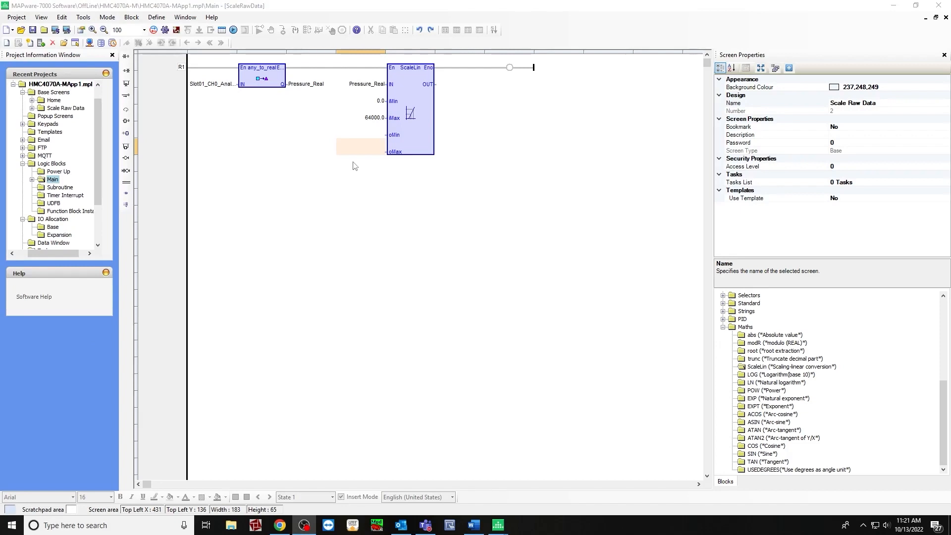
{"action": "mouse_move", "coordinate": [374, 165]}
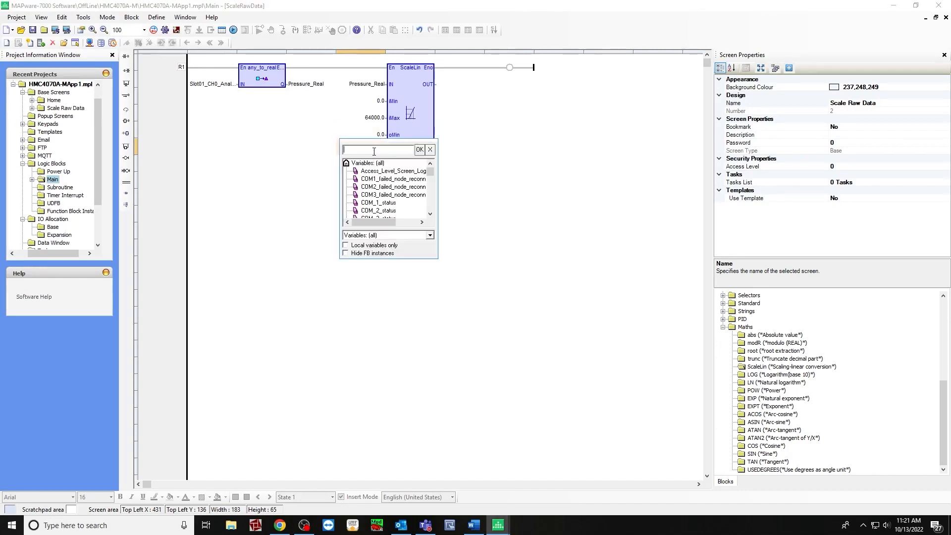
{"action": "type", "text": "100"}
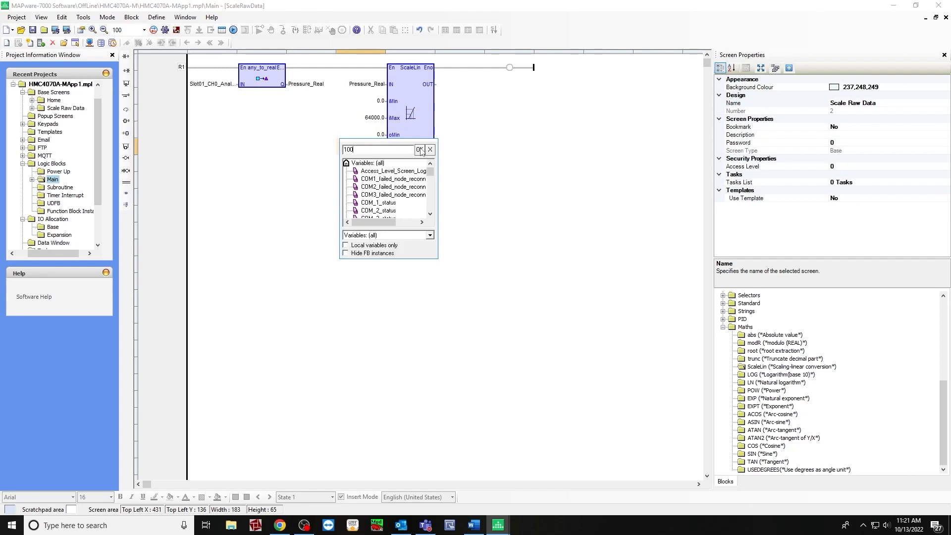
{"action": "left_click", "coordinate": [418, 150]}
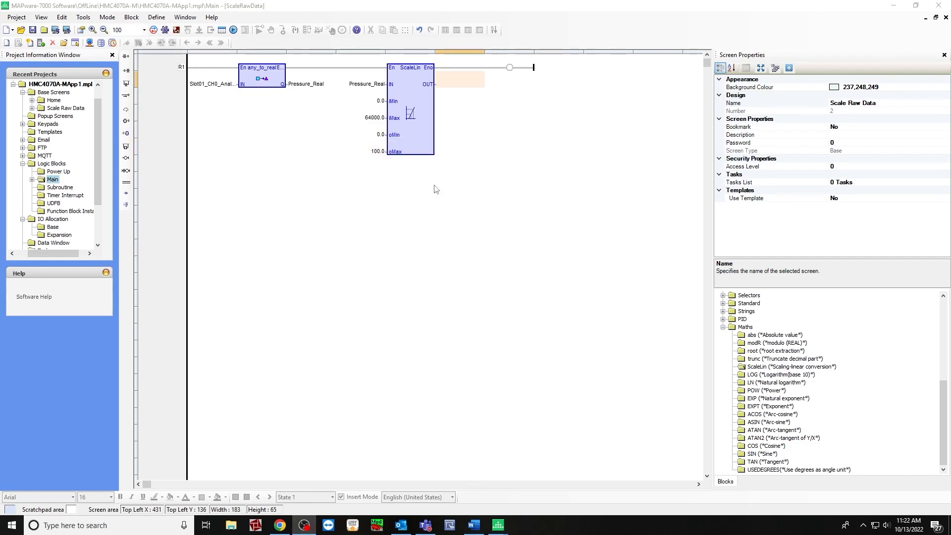
{"action": "mouse_move", "coordinate": [450, 91]}
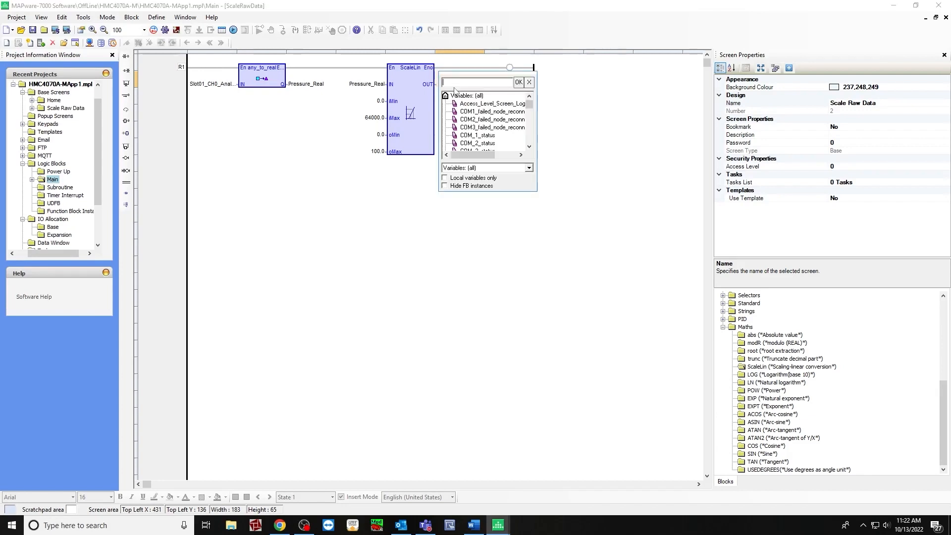
{"action": "type", "text": "Pressure_Realed"}
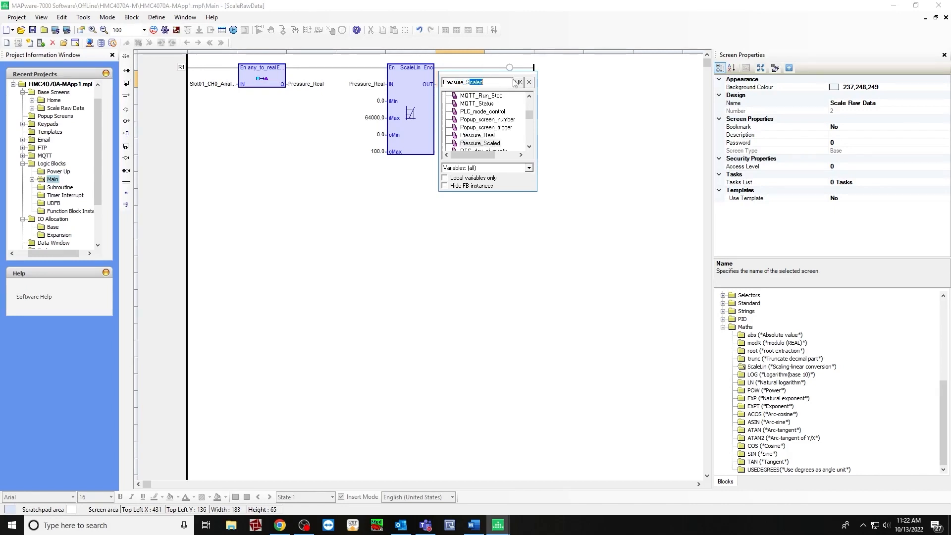
{"action": "left_click", "coordinate": [517, 82]}
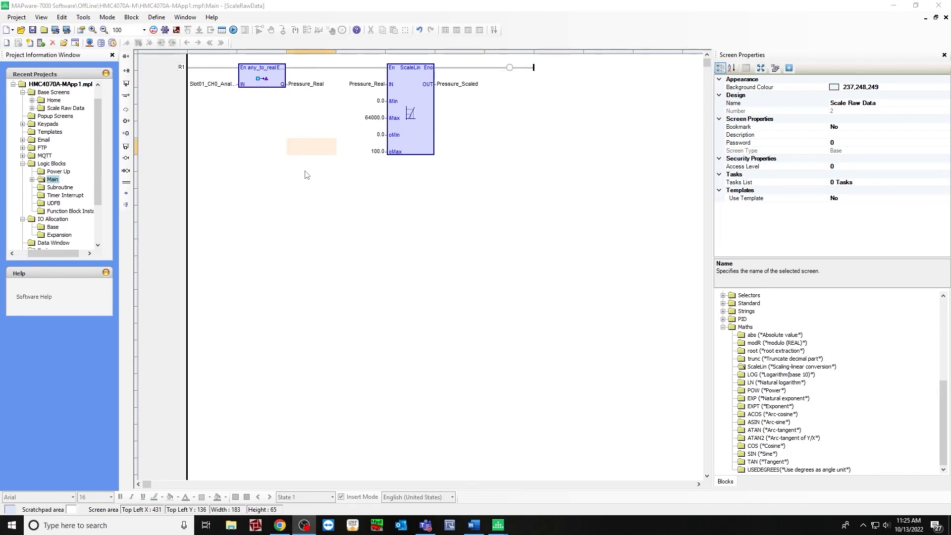
{"action": "mouse_move", "coordinate": [229, 112]}
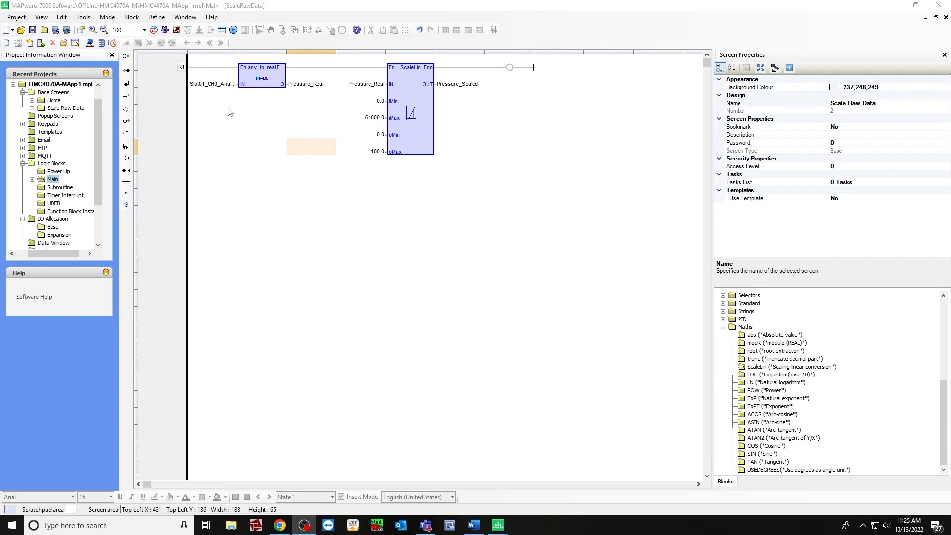
{"action": "mouse_move", "coordinate": [472, 98]}
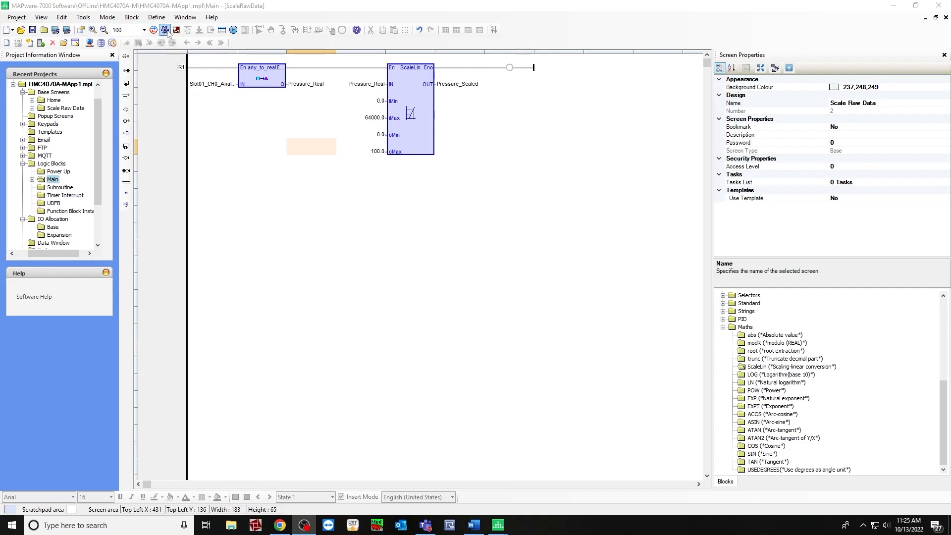
Compile the project and confirm no error is detected.
{"action": "left_click", "coordinate": [166, 30]}
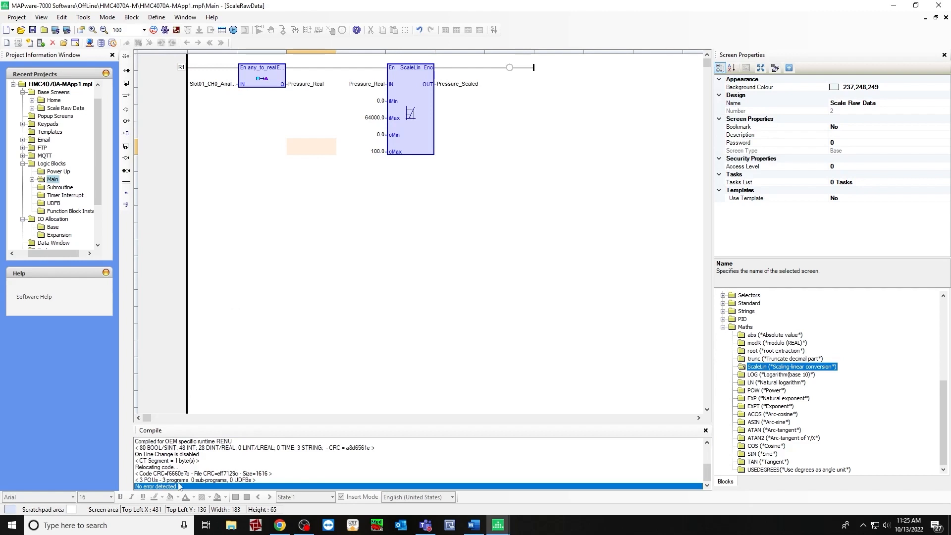
{"action": "left_click", "coordinate": [73, 187]}
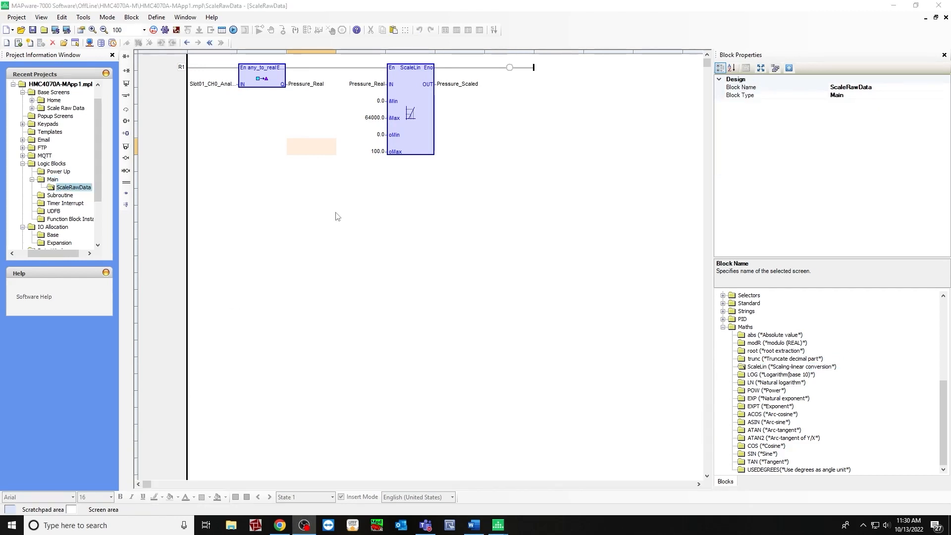
{"action": "mouse_move", "coordinate": [320, 209]}
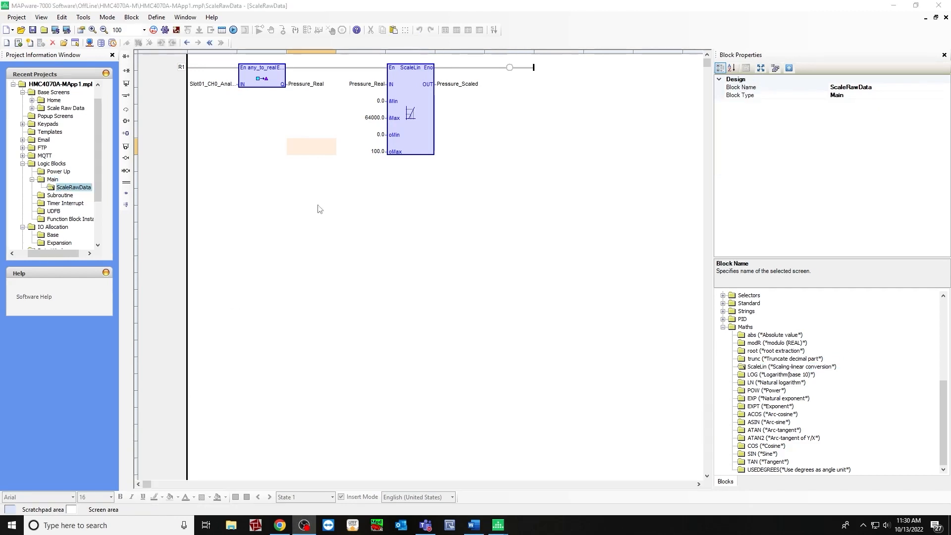
{"action": "mouse_move", "coordinate": [273, 218]}
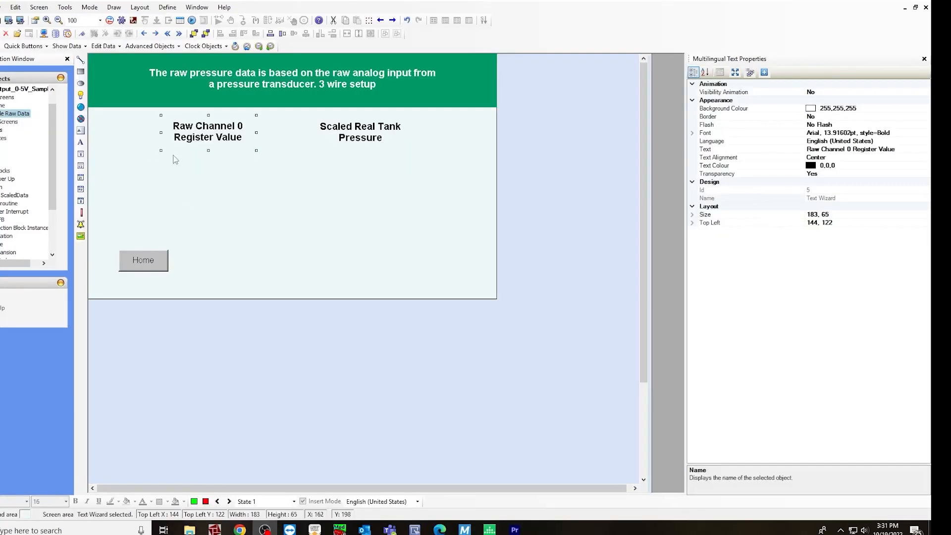
{"action": "mouse_move", "coordinate": [147, 118]}
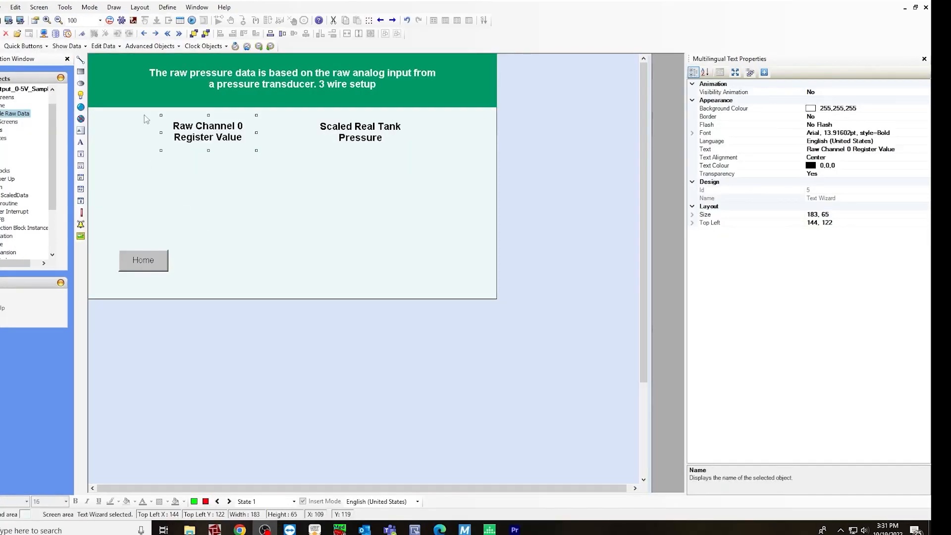
{"action": "mouse_move", "coordinate": [239, 84]}
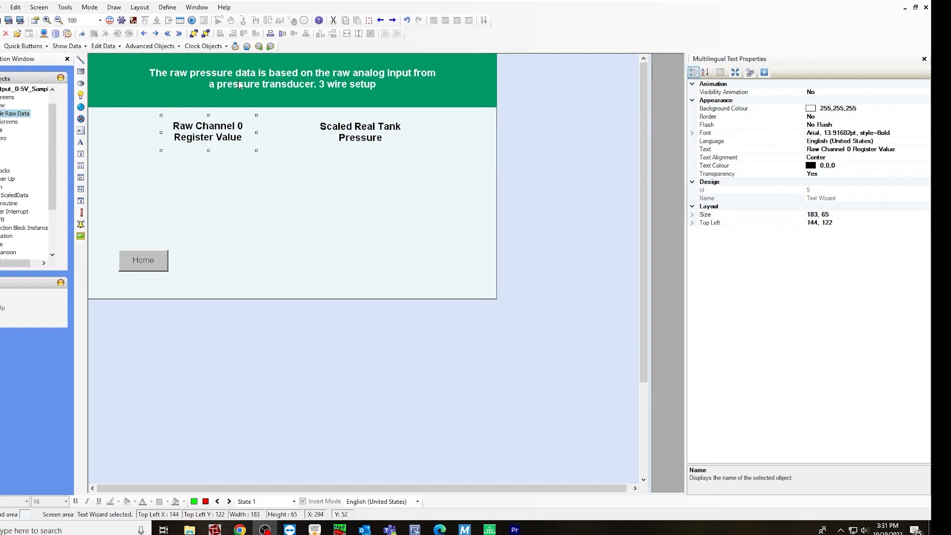
{"action": "mouse_move", "coordinate": [391, 85]}
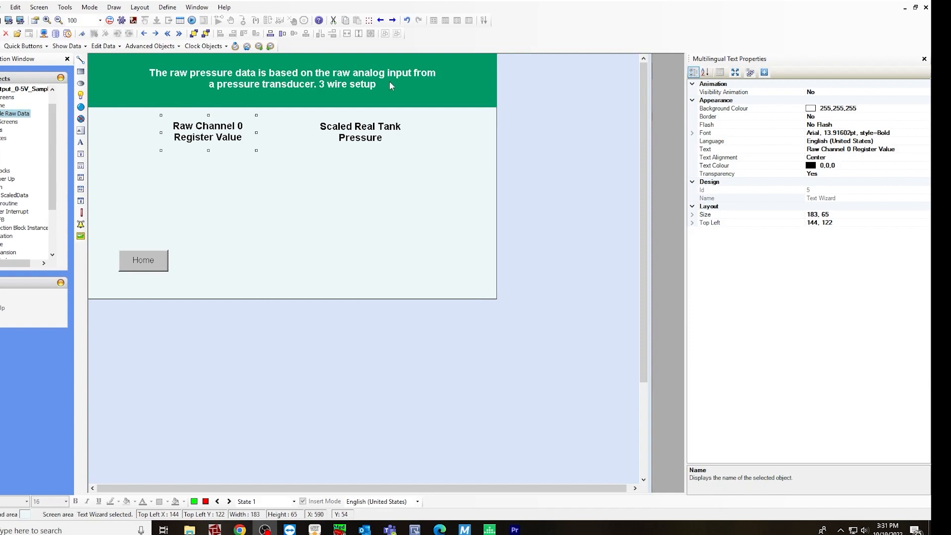
{"action": "mouse_move", "coordinate": [326, 103]}
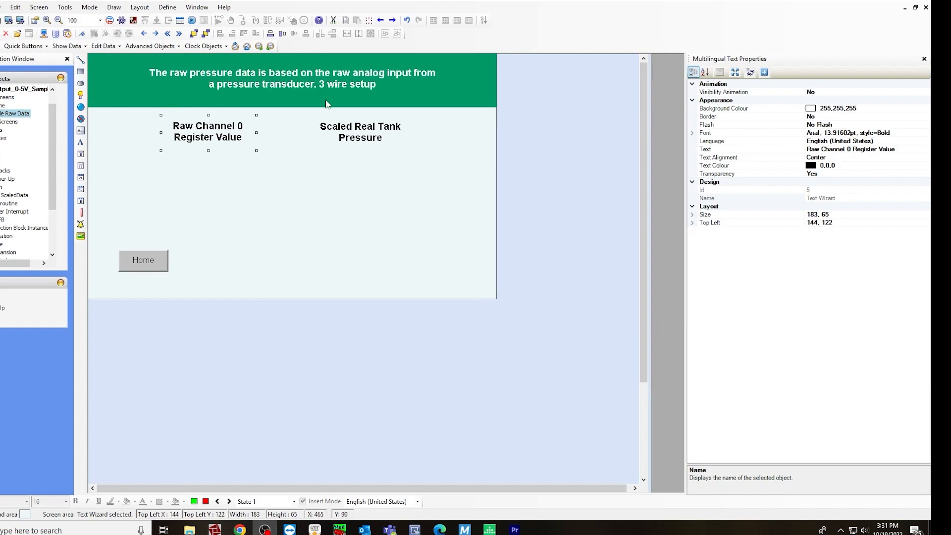
{"action": "mouse_move", "coordinate": [128, 140]}
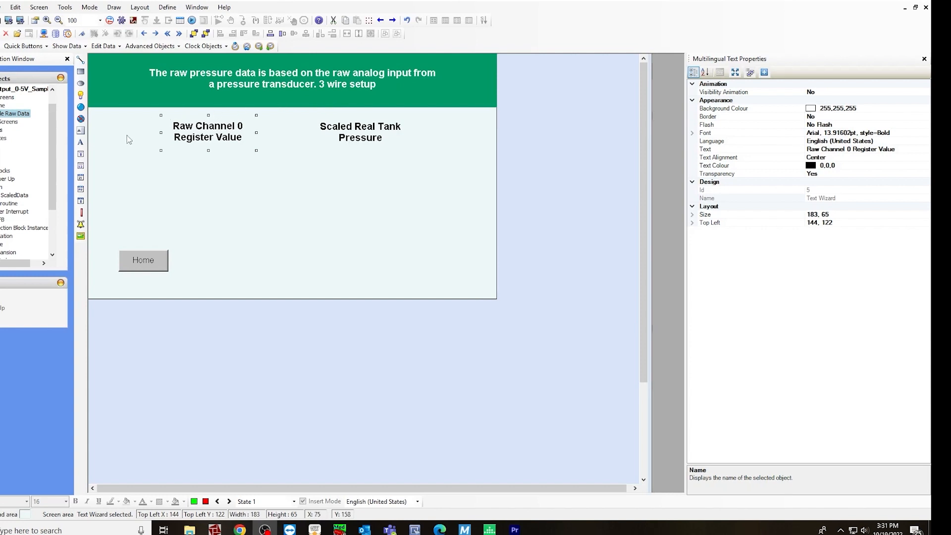
{"action": "mouse_move", "coordinate": [152, 163]}
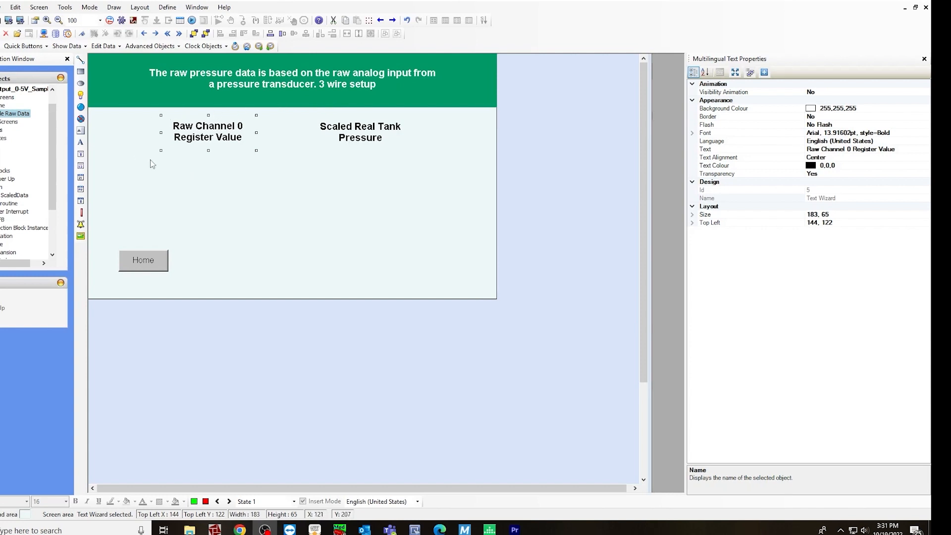
{"action": "mouse_move", "coordinate": [221, 165]}
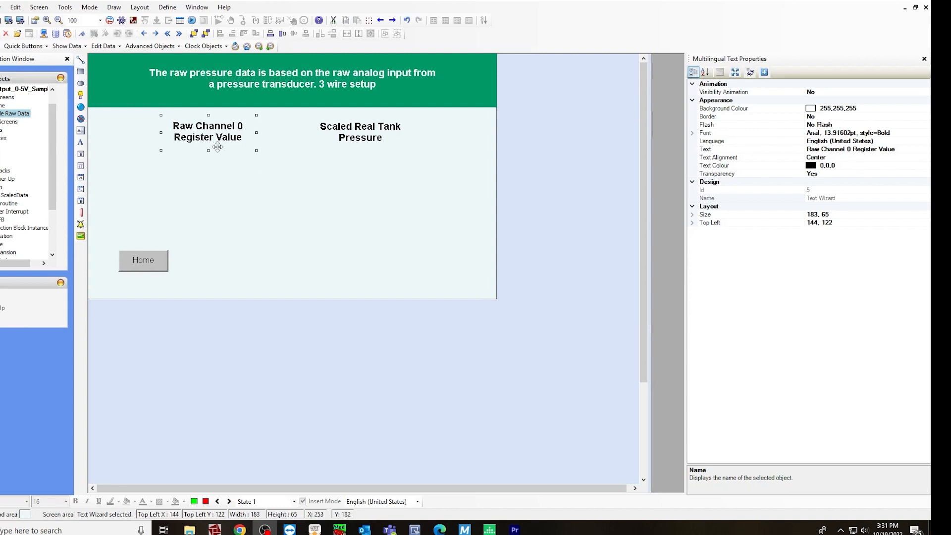
{"action": "mouse_move", "coordinate": [310, 141]}
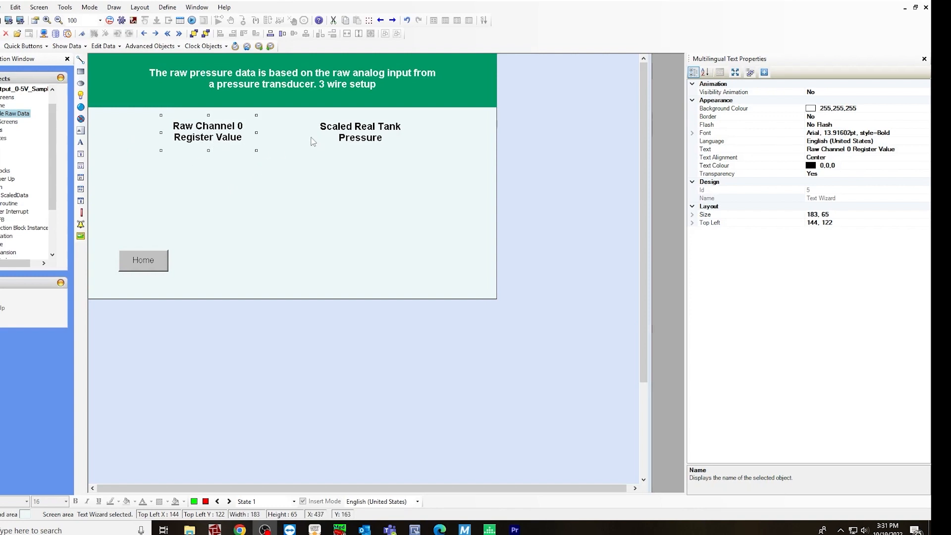
{"action": "mouse_move", "coordinate": [333, 147]}
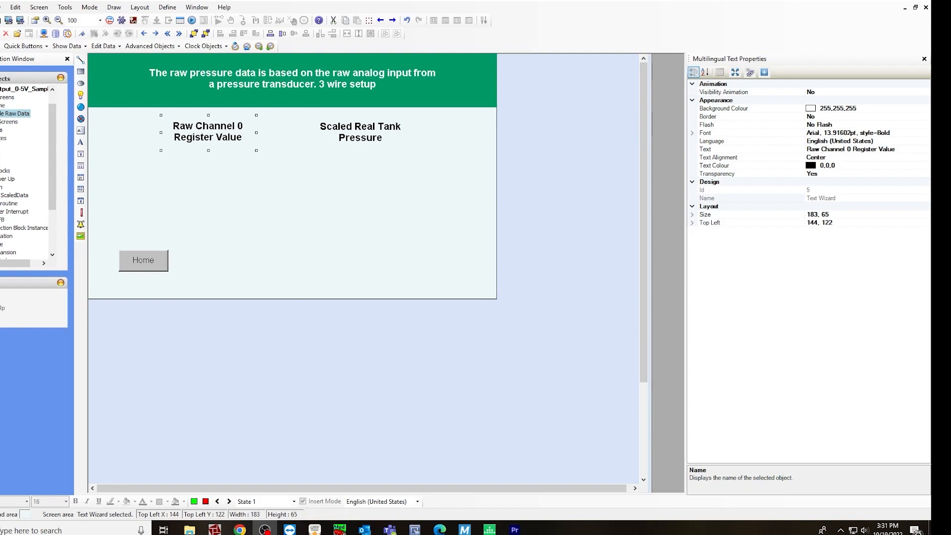
{"action": "left_click", "coordinate": [288, 203]}
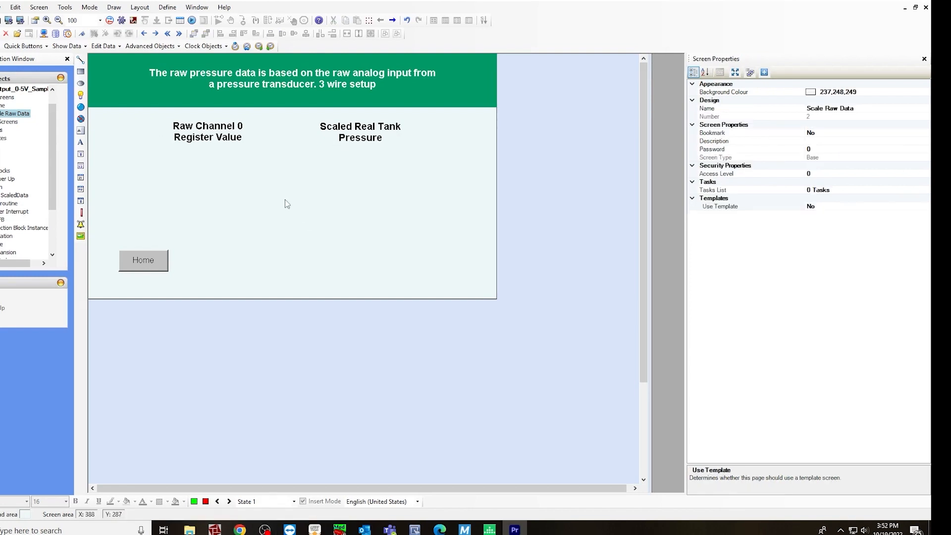
{"action": "mouse_move", "coordinate": [254, 234]}
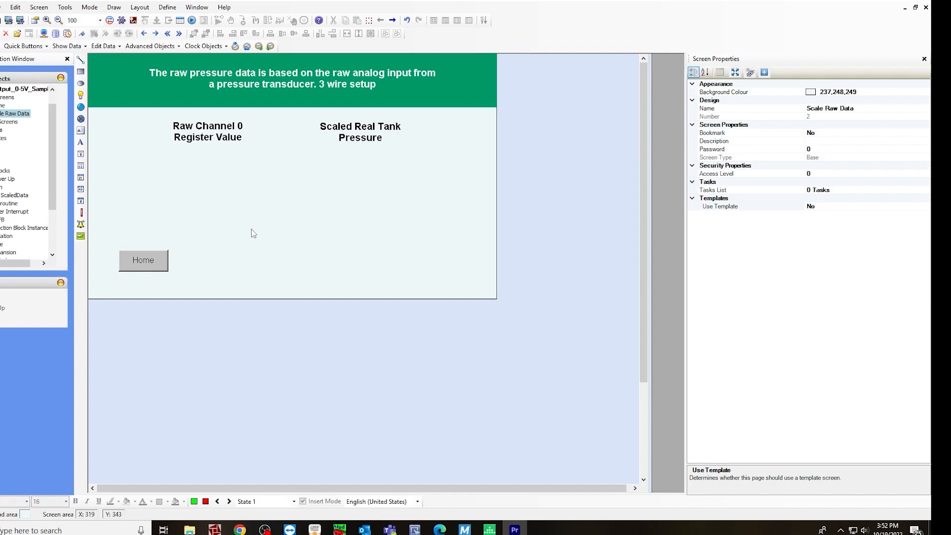
{"action": "mouse_move", "coordinate": [159, 153]}
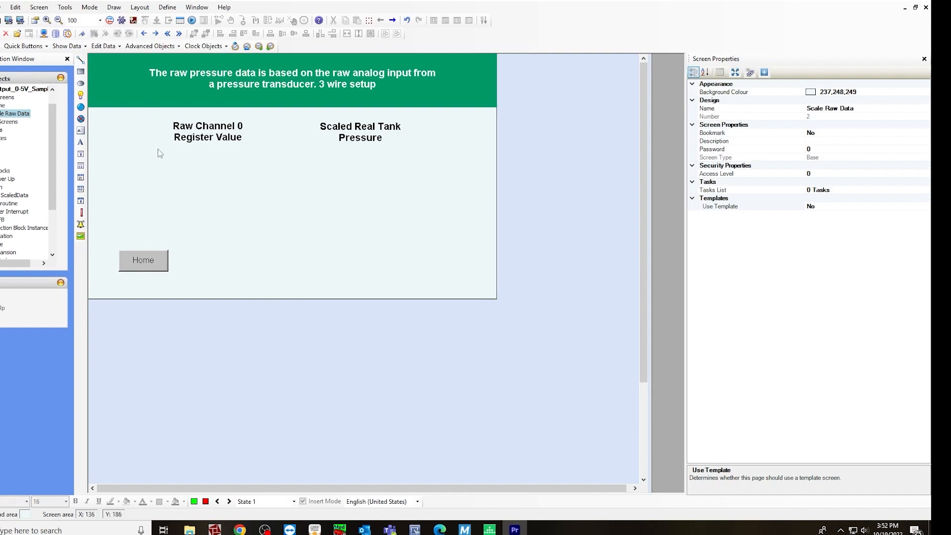
{"action": "mouse_move", "coordinate": [176, 184]}
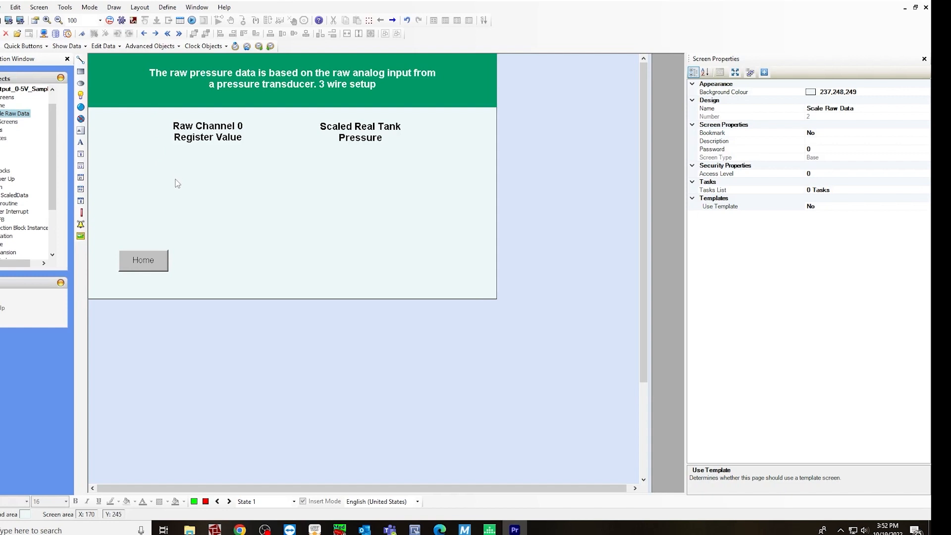
{"action": "mouse_move", "coordinate": [114, 6]}
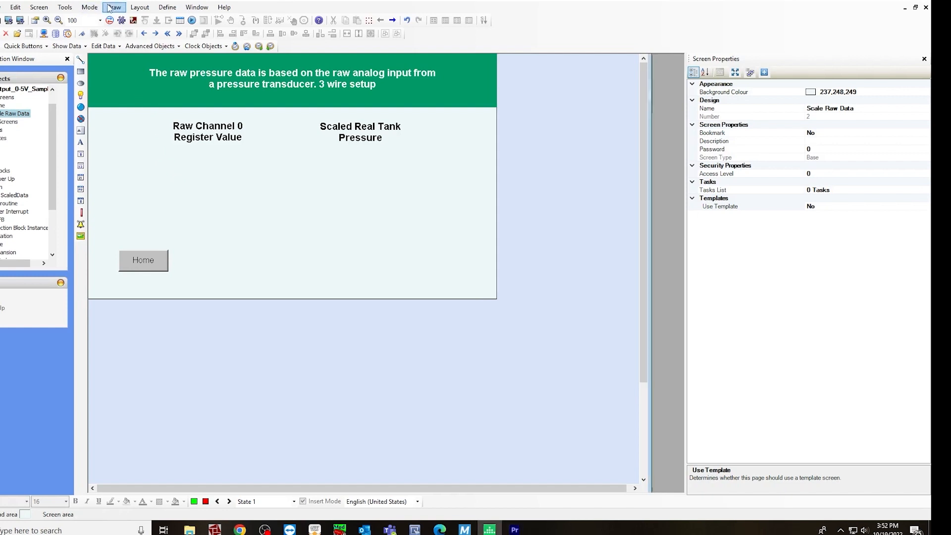
Place a numeric display under Register Value with Arial 18 Bold font.
{"action": "left_click", "coordinate": [113, 7]}
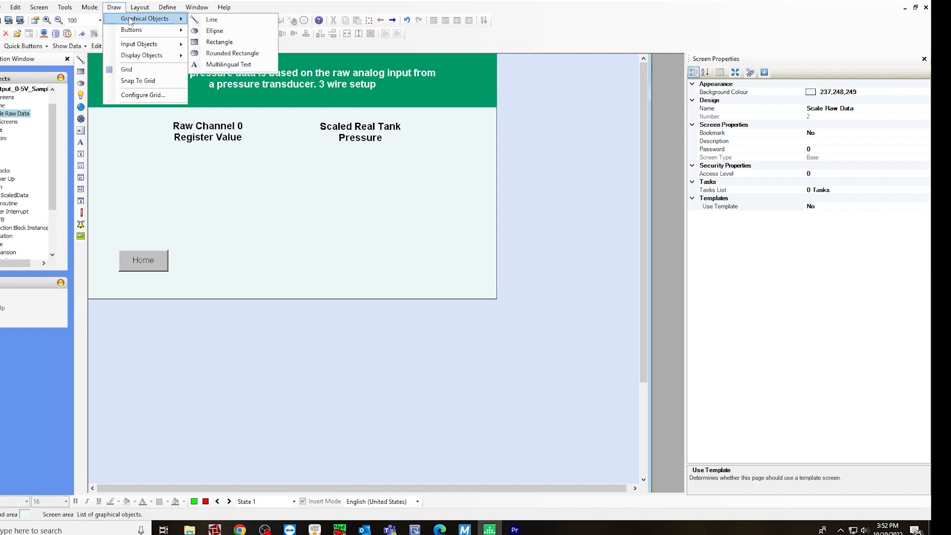
{"action": "mouse_move", "coordinate": [142, 55]}
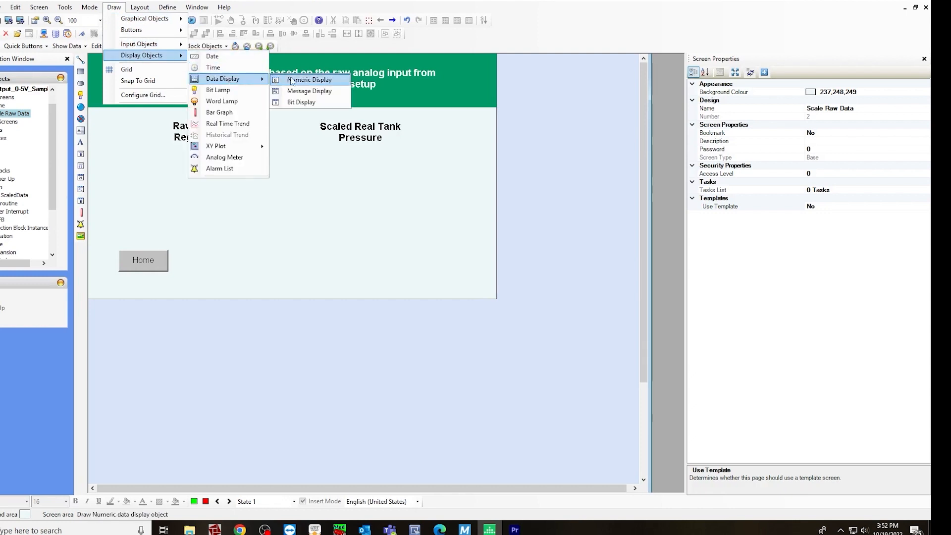
{"action": "left_click", "coordinate": [310, 80]}
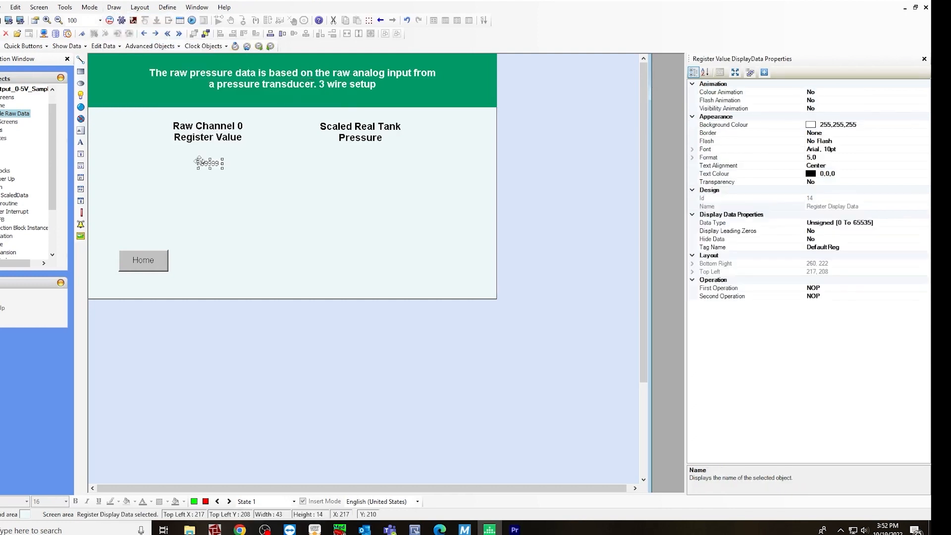
{"action": "left_click_drag", "start_coordinate": [208, 163], "coordinate": [202, 161]}
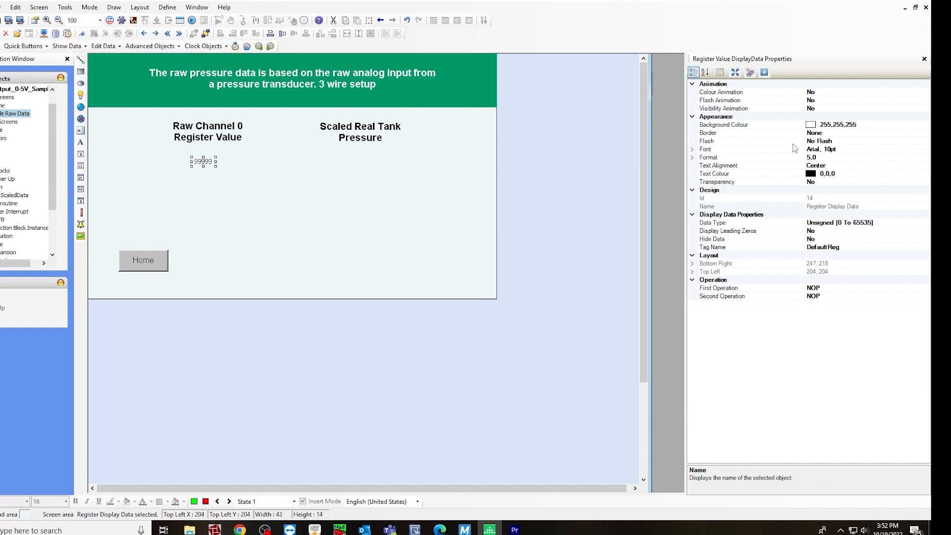
{"action": "left_click", "coordinate": [706, 150]}
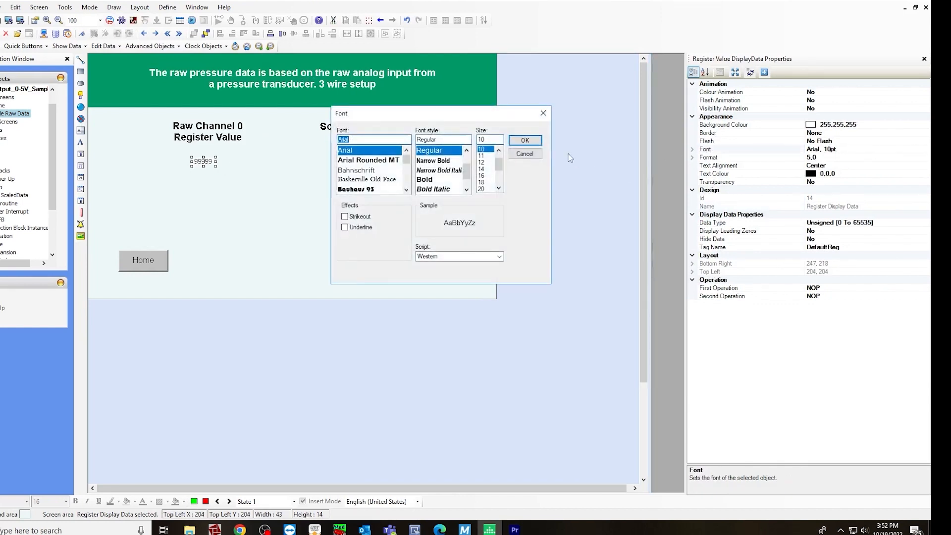
{"action": "left_click", "coordinate": [481, 182]}
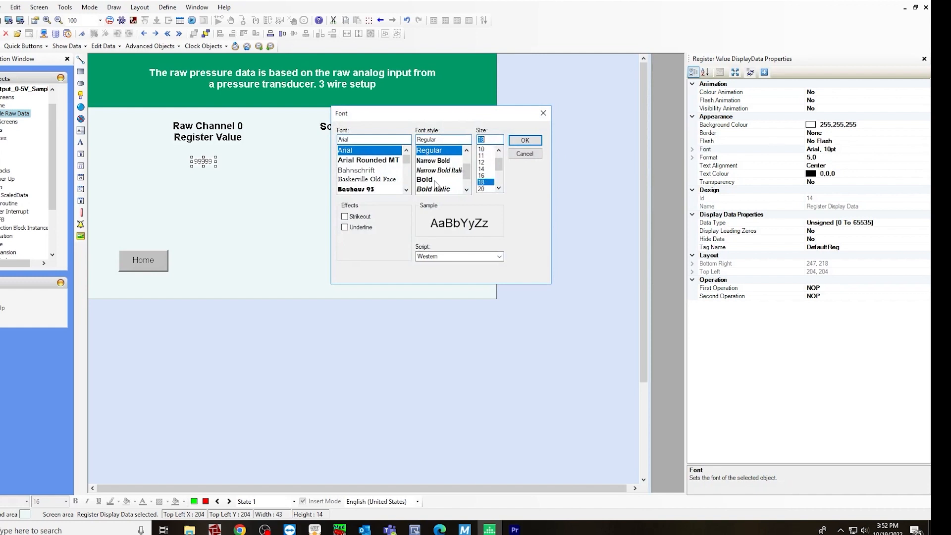
{"action": "left_click", "coordinate": [424, 179]}
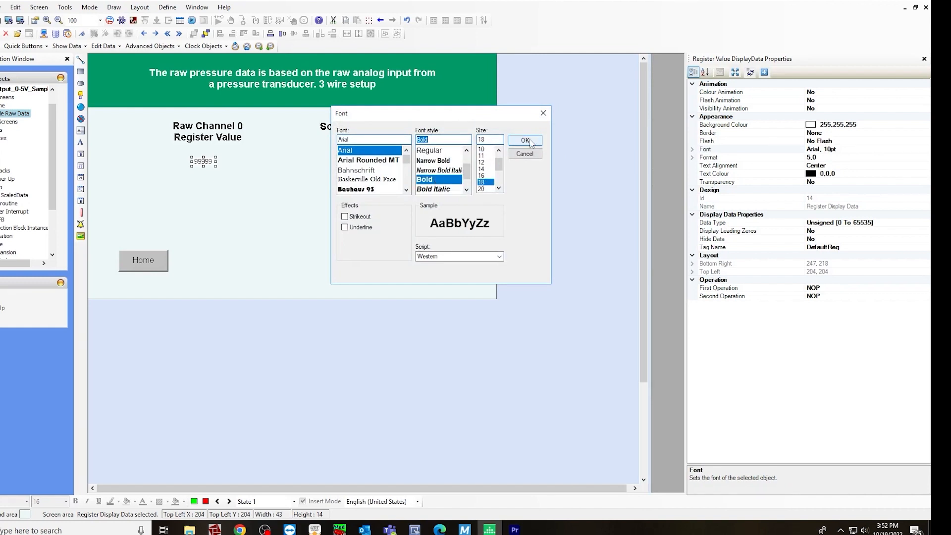
{"action": "left_click", "coordinate": [523, 139]}
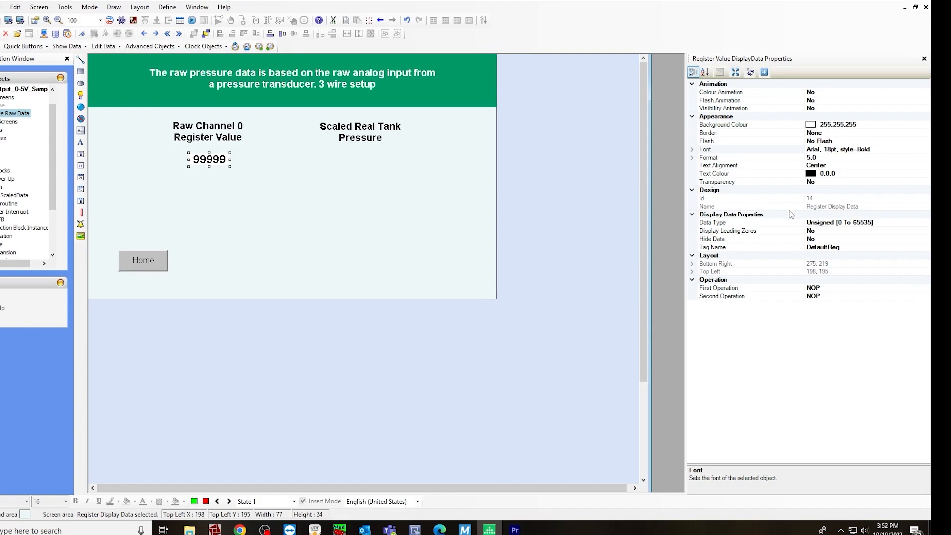
{"action": "mouse_move", "coordinate": [835, 232]}
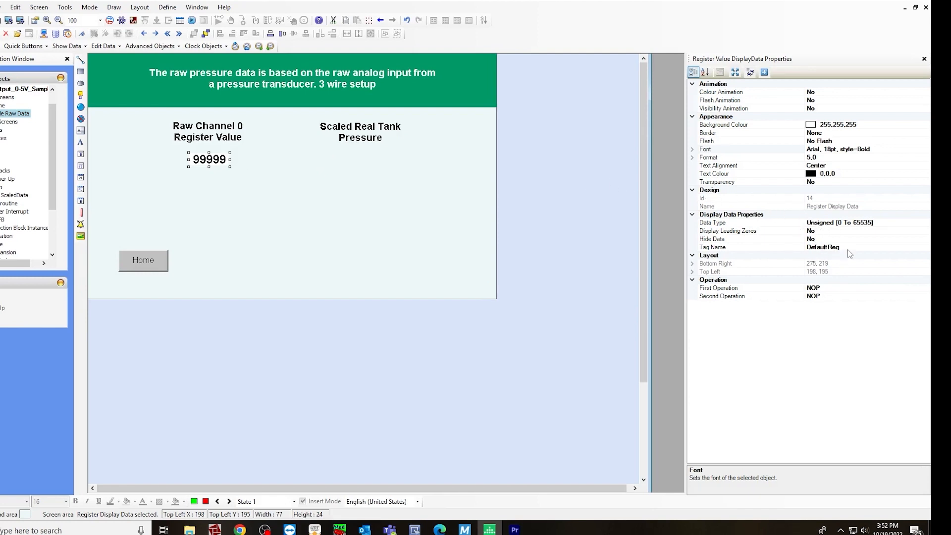
Set the display's tag name to Slot01_CH0_AnalogIPReg.
{"action": "left_click", "coordinate": [728, 247]}
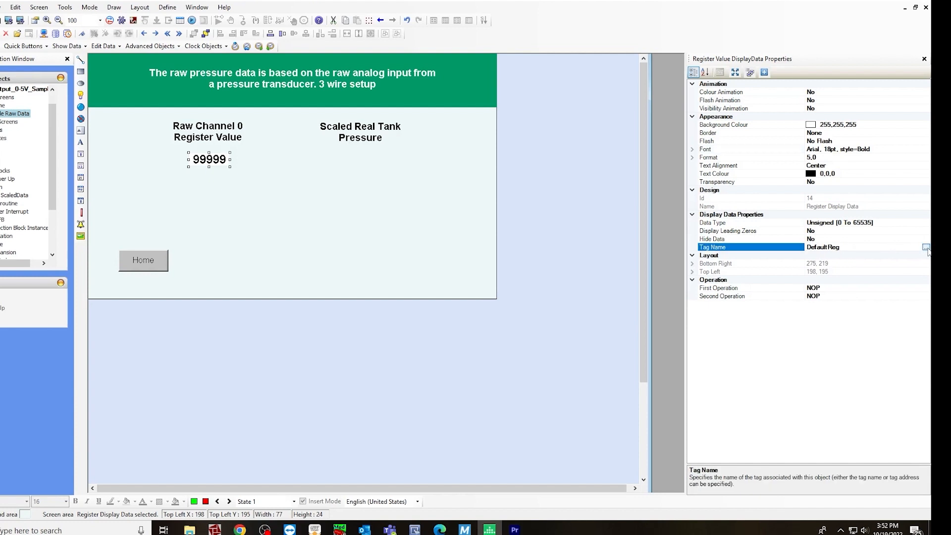
{"action": "left_click", "coordinate": [922, 247]}
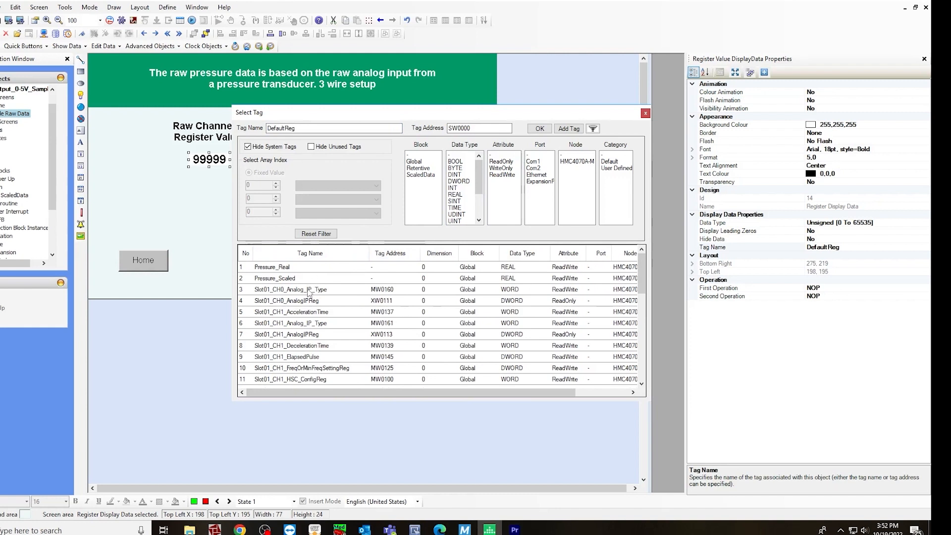
{"action": "left_click", "coordinate": [288, 300]}
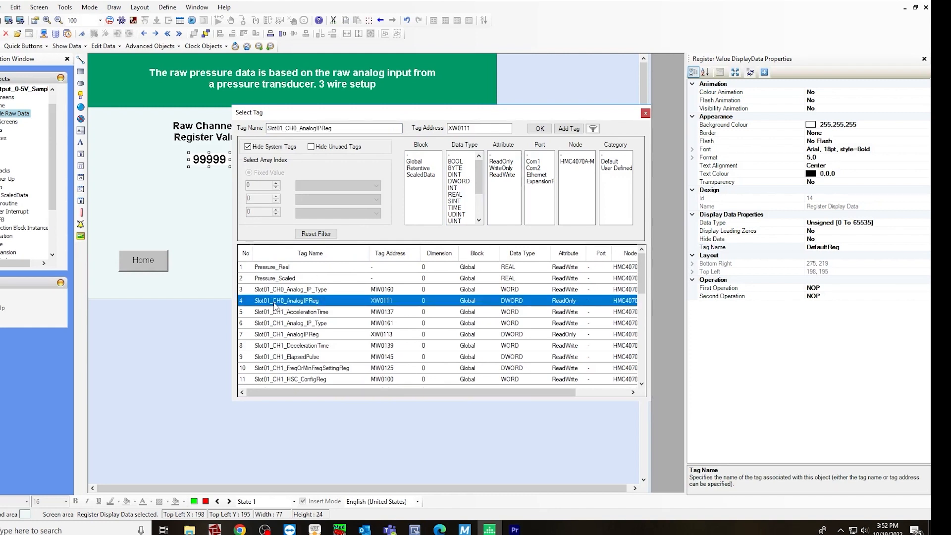
{"action": "left_click", "coordinate": [538, 128]}
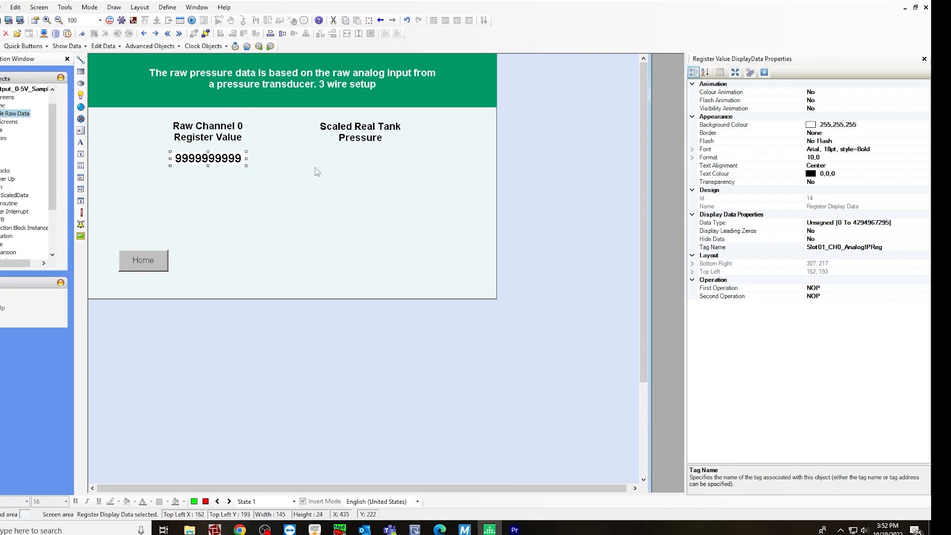
{"action": "left_click", "coordinate": [359, 132]}
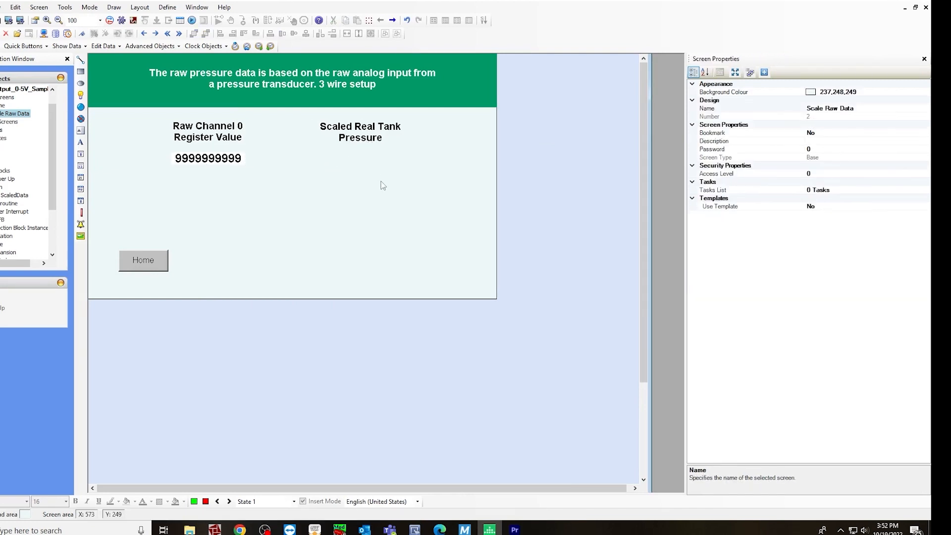
Place a numeric display under Scaled Real Tank Pressure showing the Pressure_Scaled tag.
{"action": "left_click", "coordinate": [114, 6]}
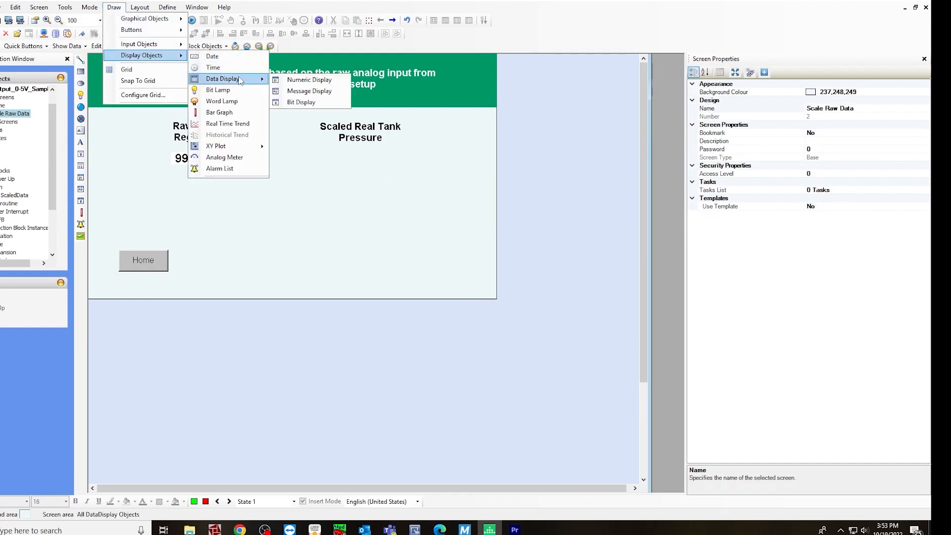
{"action": "left_click", "coordinate": [309, 79]}
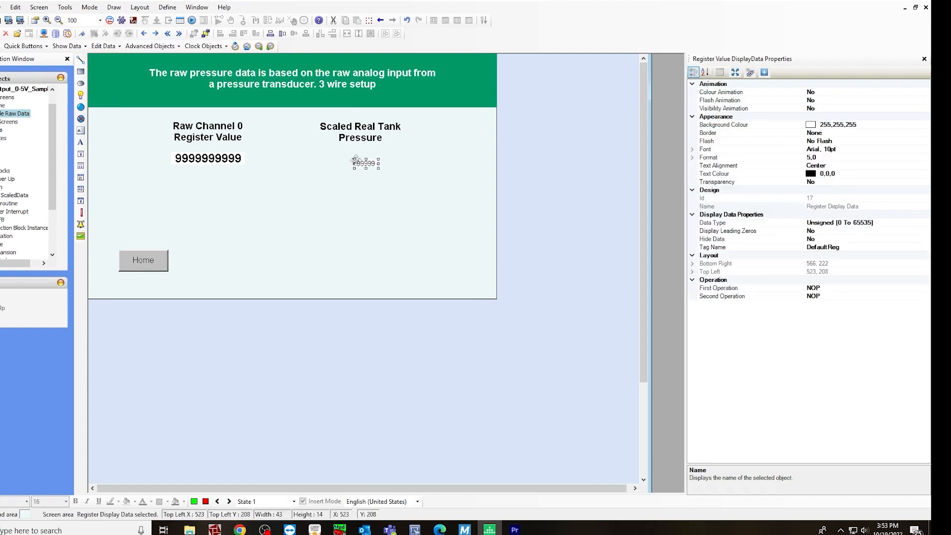
{"action": "left_click_drag", "start_coordinate": [365, 163], "coordinate": [358, 157]}
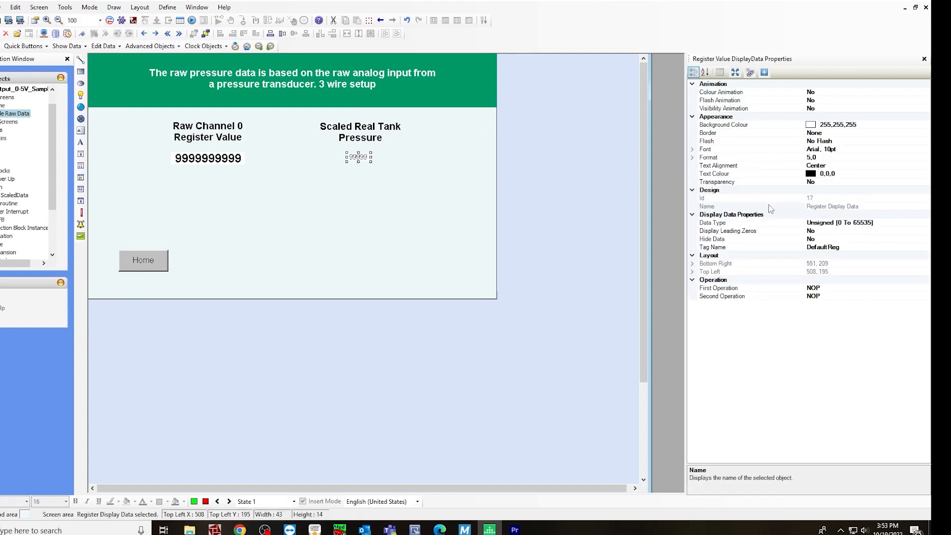
{"action": "mouse_move", "coordinate": [823, 254]}
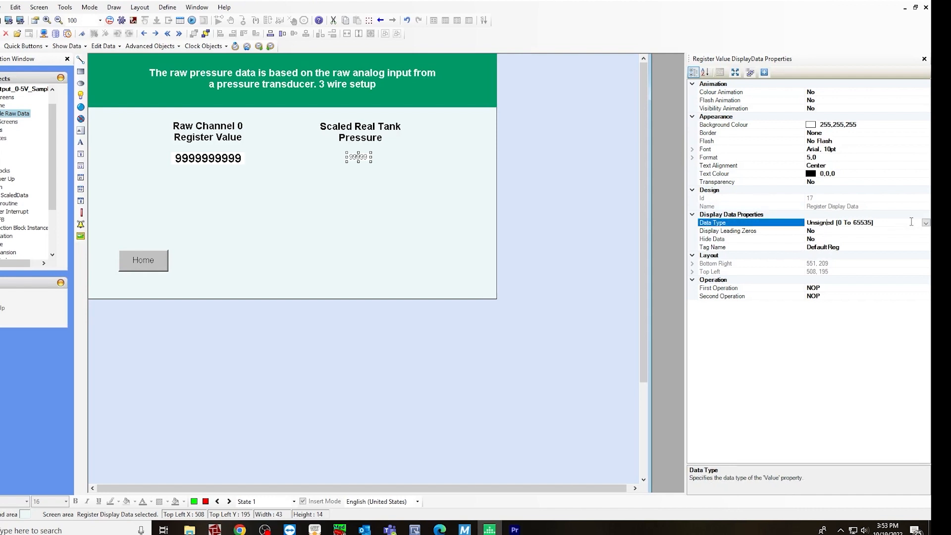
{"action": "left_click", "coordinate": [924, 222]}
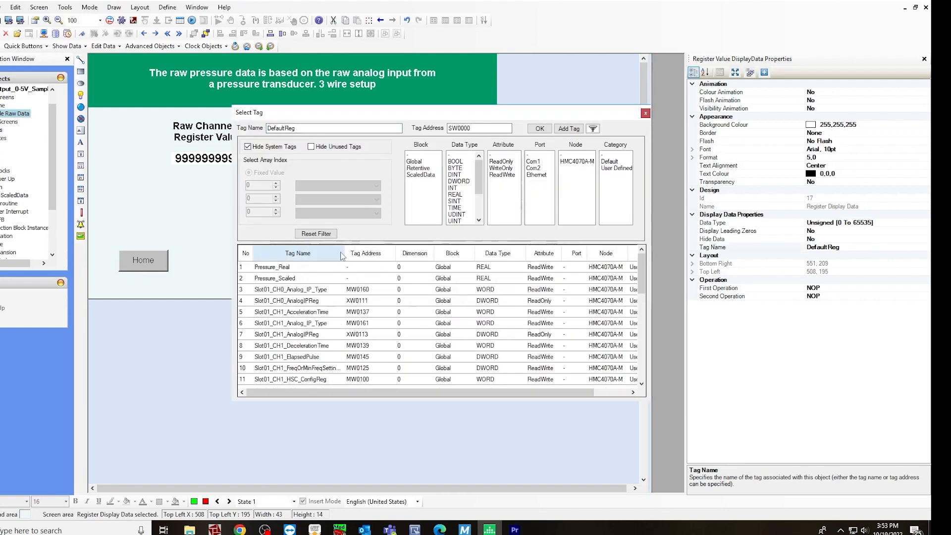
{"action": "left_click", "coordinate": [274, 277]}
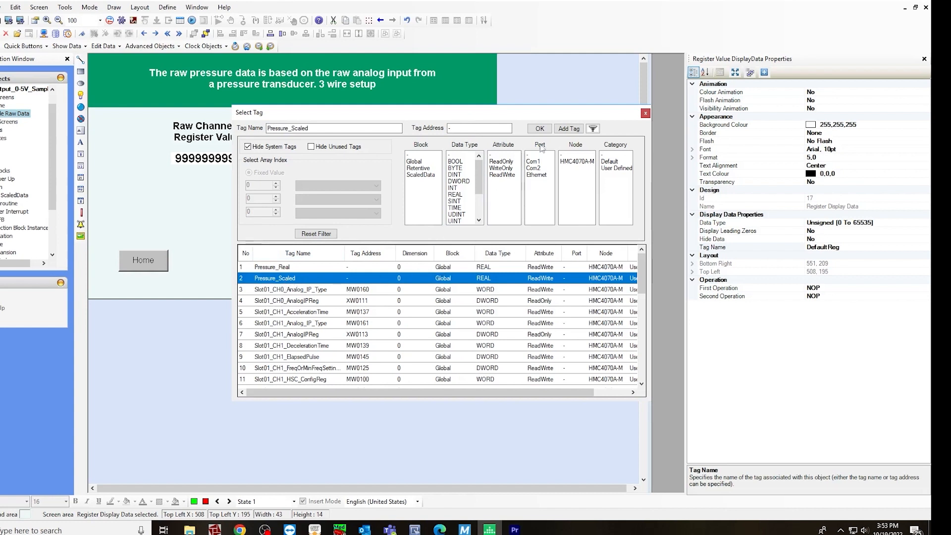
{"action": "left_click", "coordinate": [537, 129]}
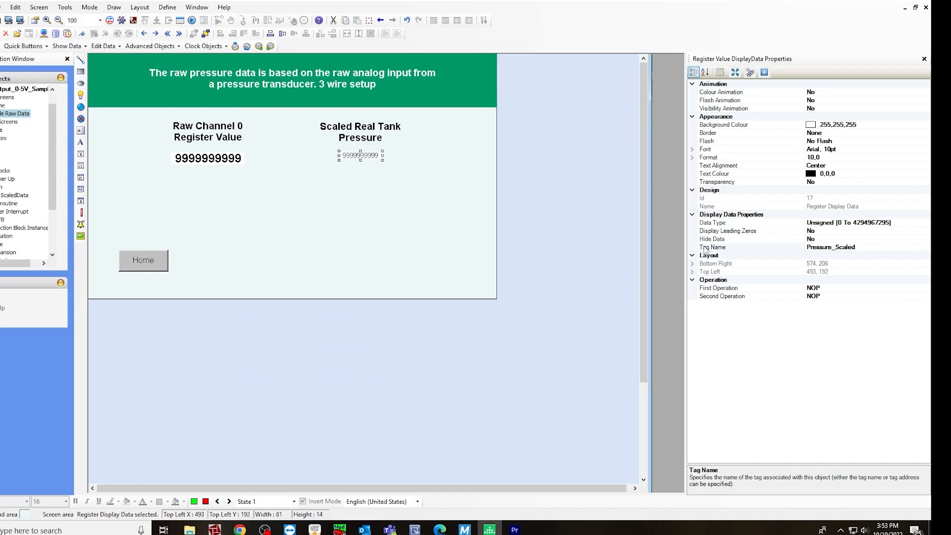
Set the display's data type for the float value and format with 1 digit after the decimal.
{"action": "left_click", "coordinate": [923, 223]}
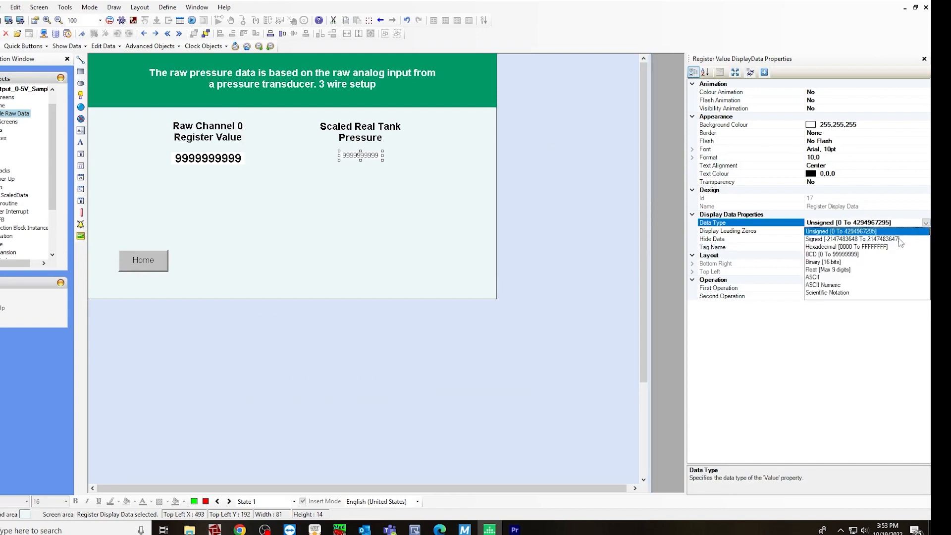
{"action": "left_click", "coordinate": [826, 269]}
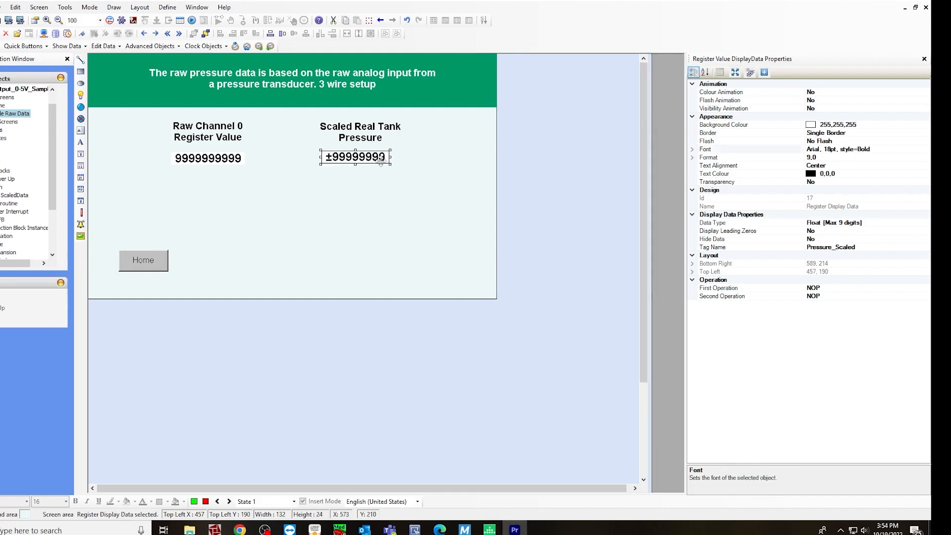
{"action": "left_click", "coordinate": [709, 157]}
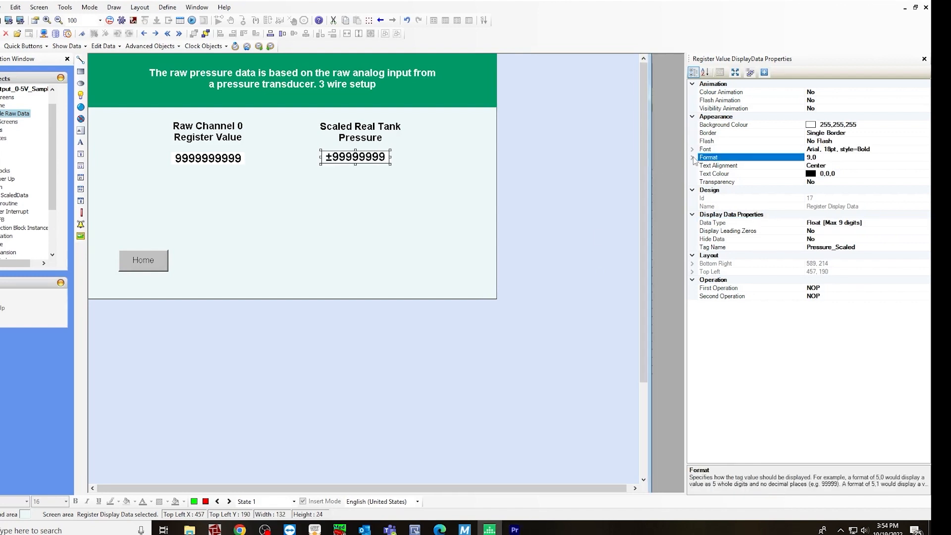
{"action": "left_click", "coordinate": [694, 158]}
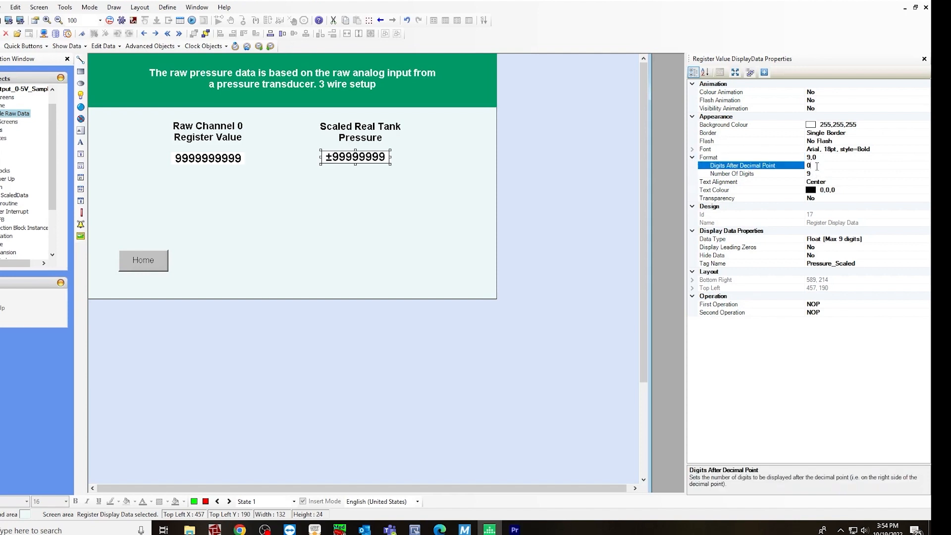
{"action": "type", "text": "1"}
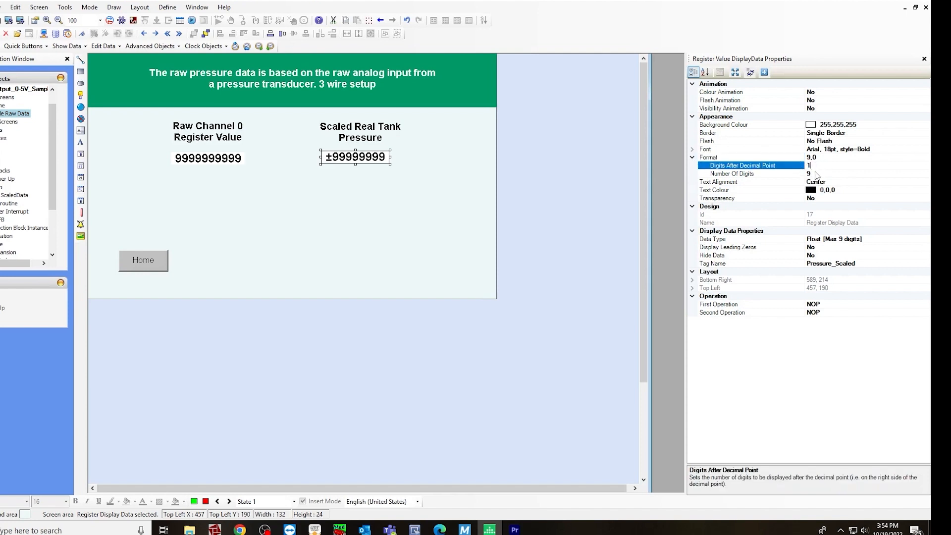
{"action": "left_click", "coordinate": [731, 174]}
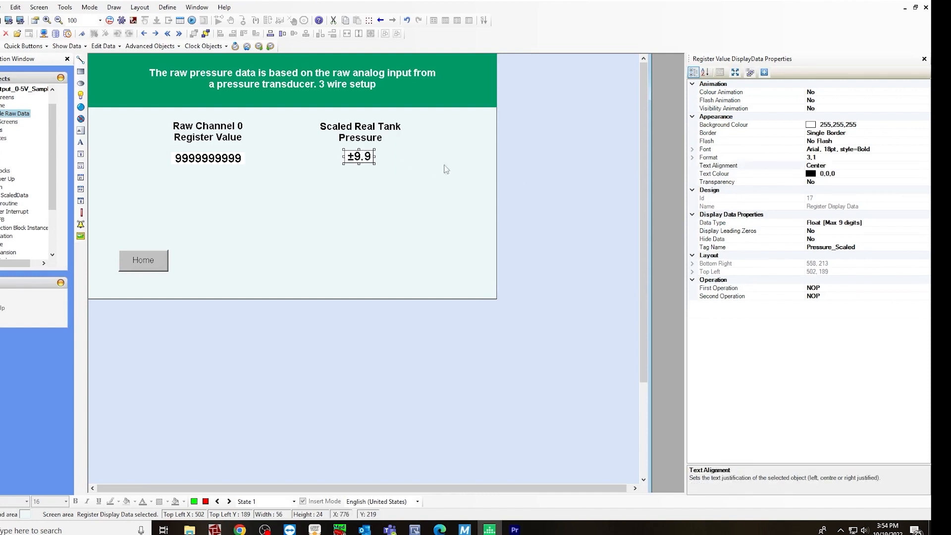
{"action": "mouse_move", "coordinate": [374, 184]}
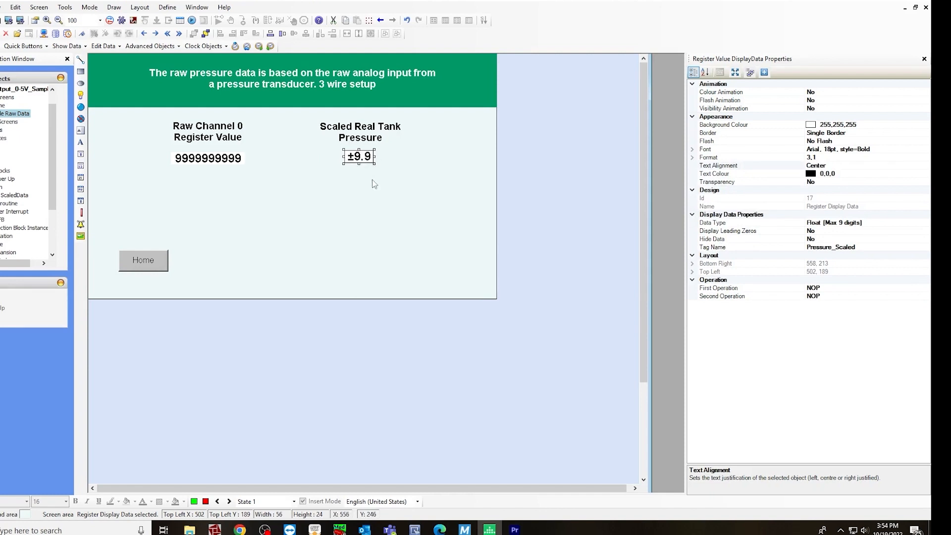
{"action": "mouse_move", "coordinate": [320, 220]}
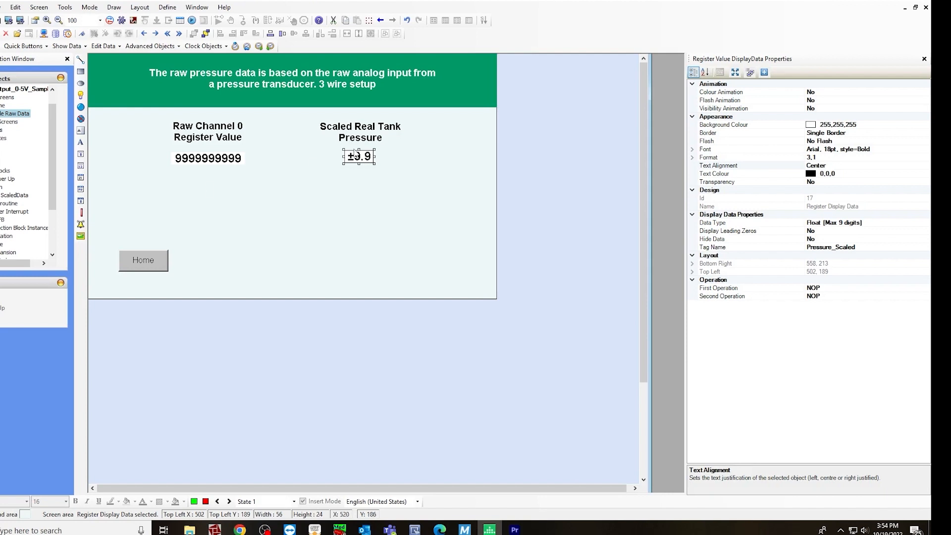
Place a new Multilingual Text object to the right of the scaled pressure value.
{"action": "left_click_drag", "start_coordinate": [359, 155], "coordinate": [356, 158]}
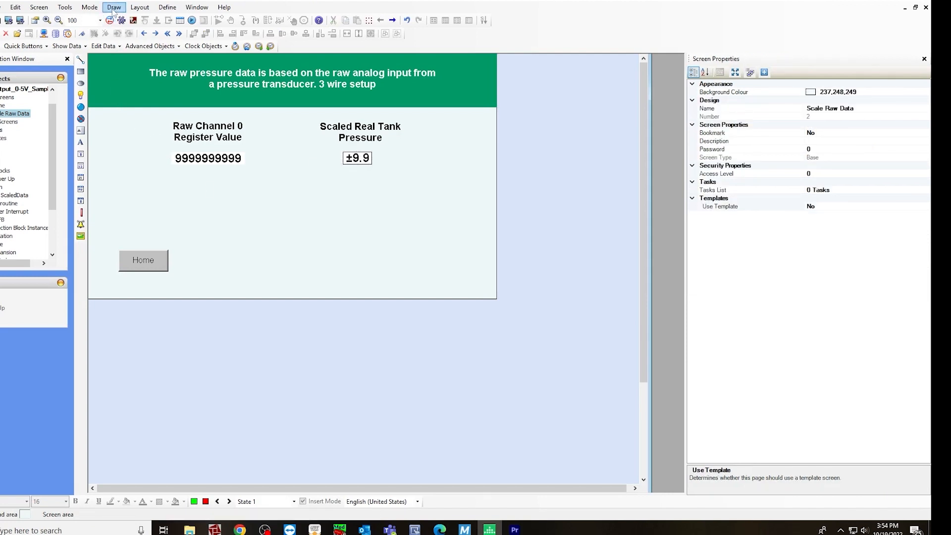
{"action": "left_click", "coordinate": [114, 7]}
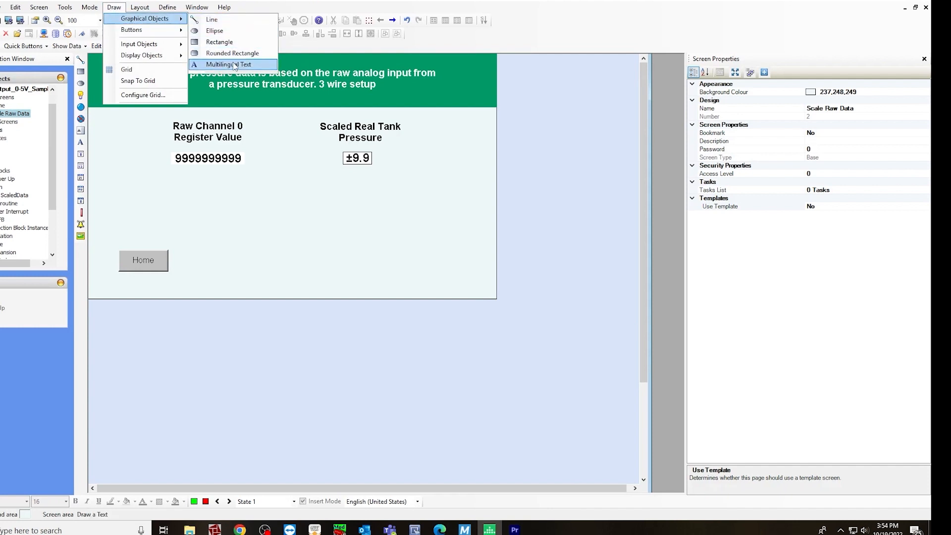
{"action": "left_click", "coordinate": [229, 65]}
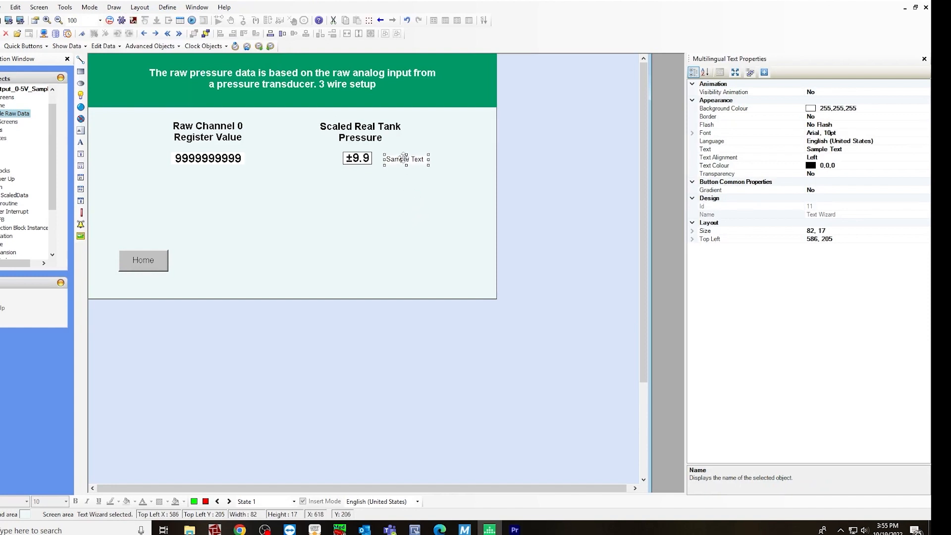
{"action": "left_click_drag", "start_coordinate": [403, 158], "coordinate": [399, 153]}
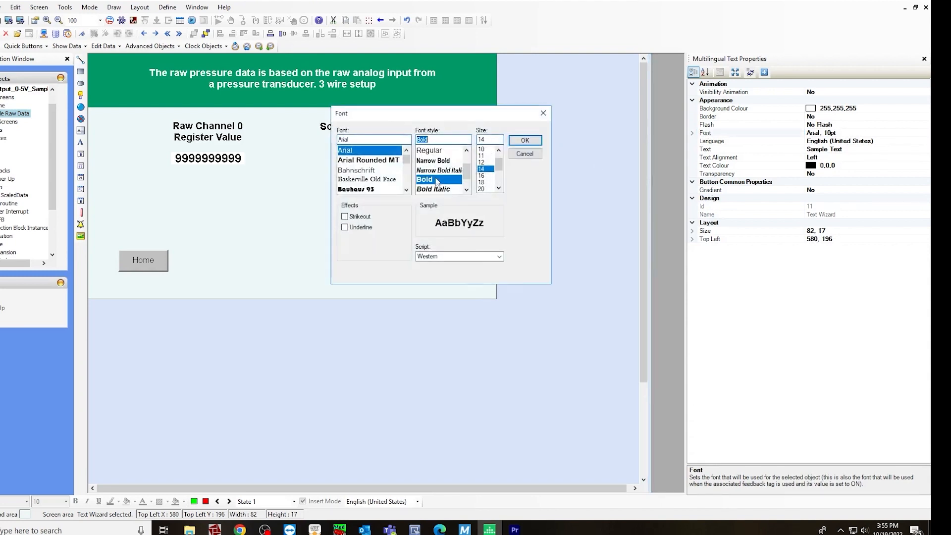
Set the label to Arial Bold 14, transparent background, with text 'PSI'.
{"action": "left_click", "coordinate": [523, 140]}
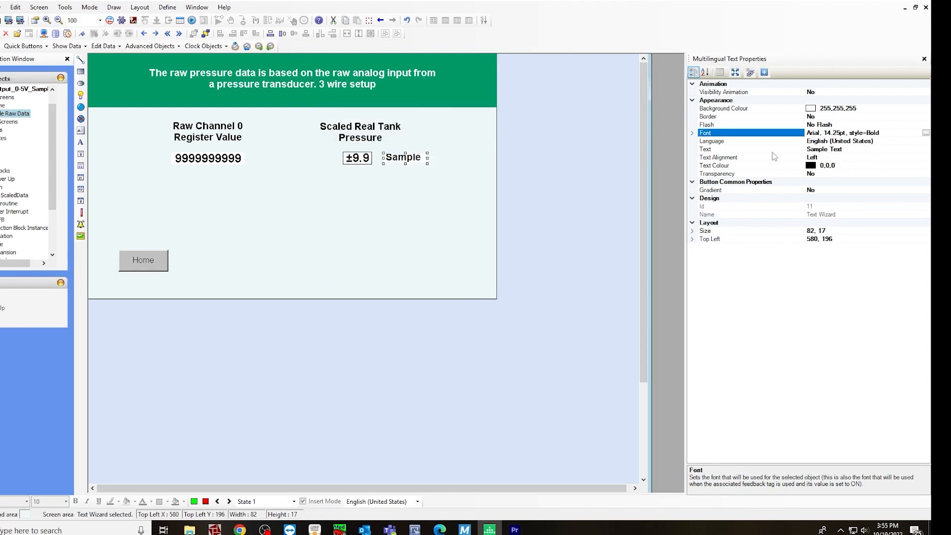
{"action": "left_click", "coordinate": [923, 173]}
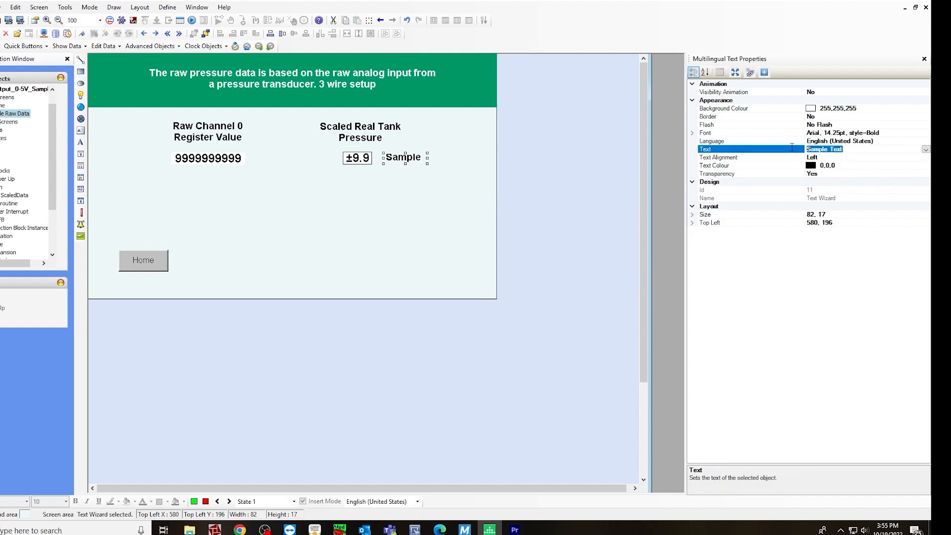
{"action": "type", "text": "PSI"}
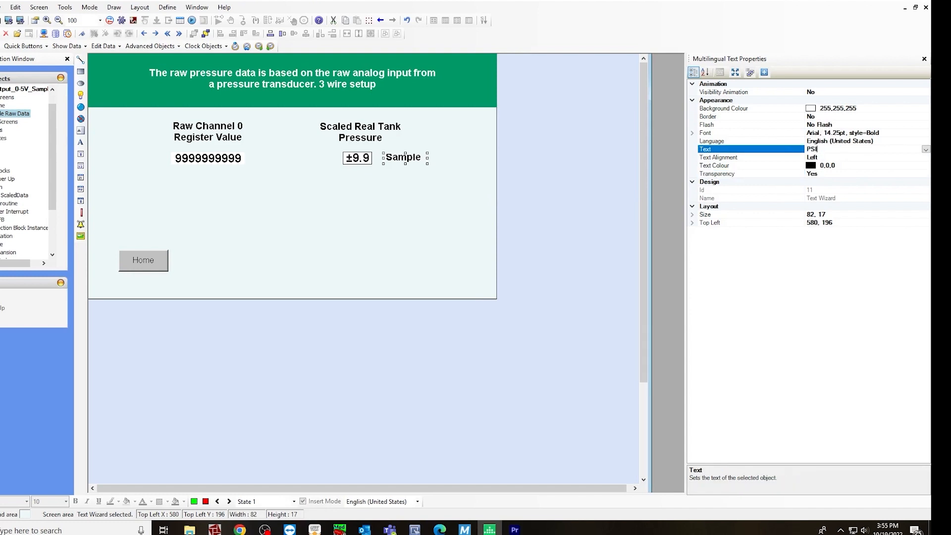
{"action": "left_click", "coordinate": [377, 193]}
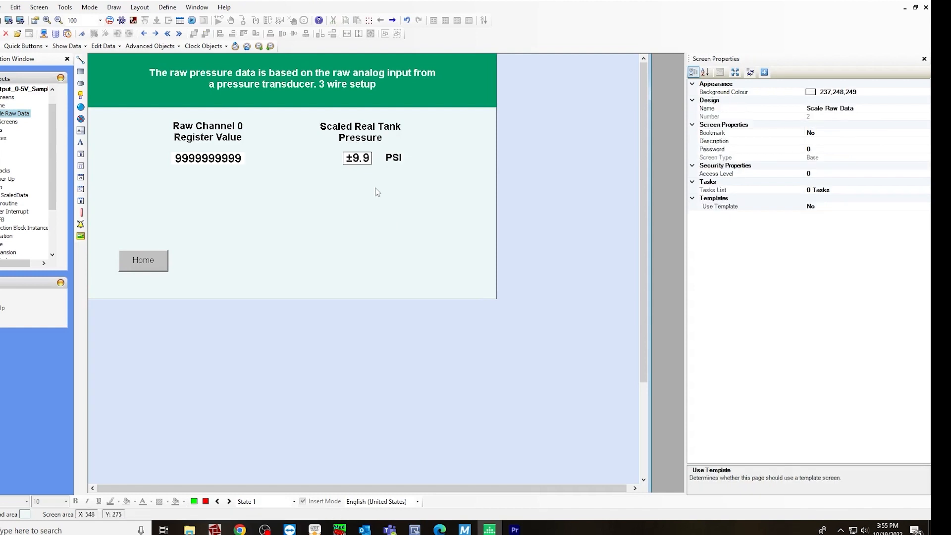
{"action": "left_click", "coordinate": [89, 7]}
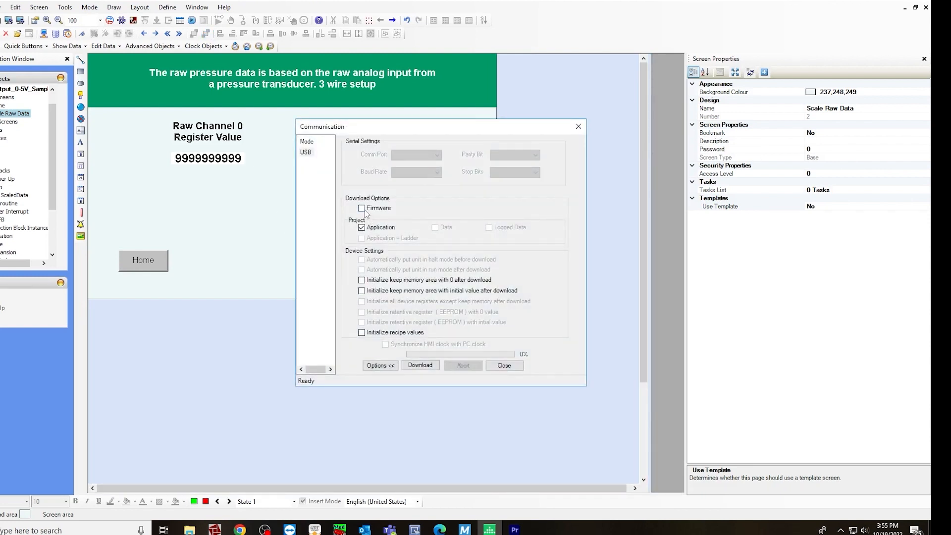
{"action": "mouse_move", "coordinate": [362, 217]}
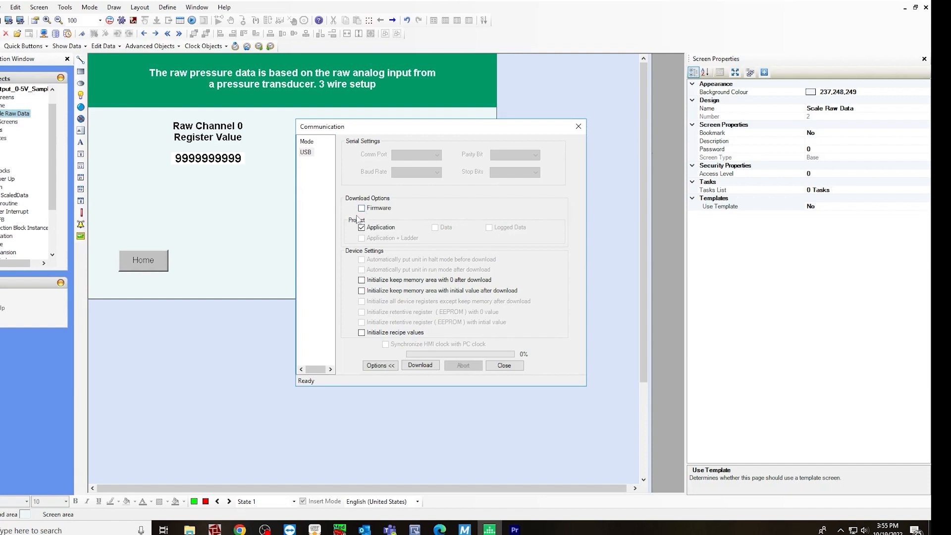
{"action": "mouse_move", "coordinate": [382, 226]}
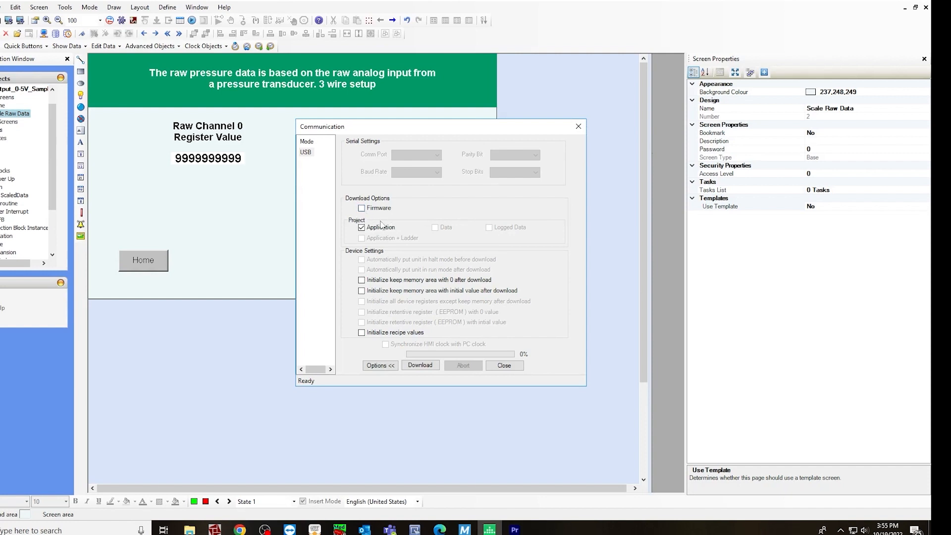
Download the application to the HMI to 100%, then go online to monitor the ladder in RUN.
{"action": "left_click", "coordinate": [361, 227]}
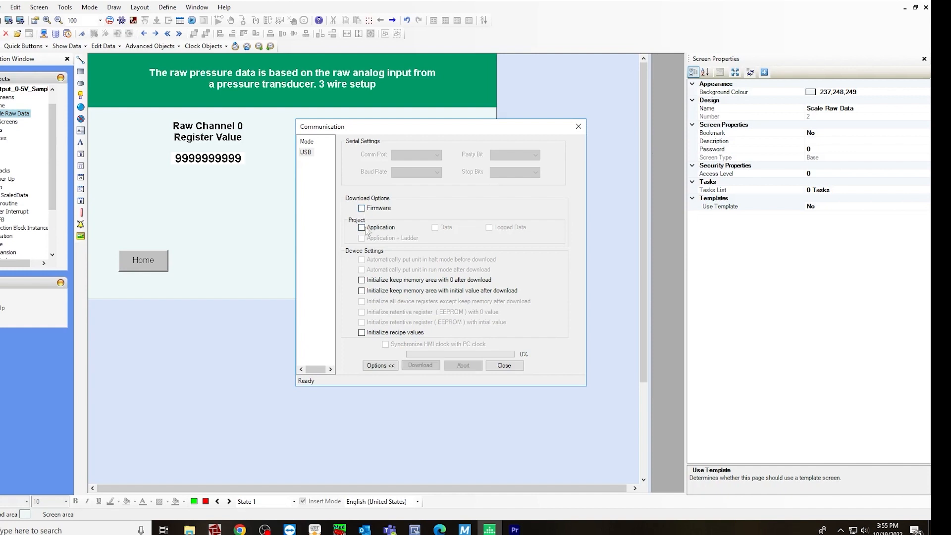
{"action": "left_click", "coordinate": [362, 227]}
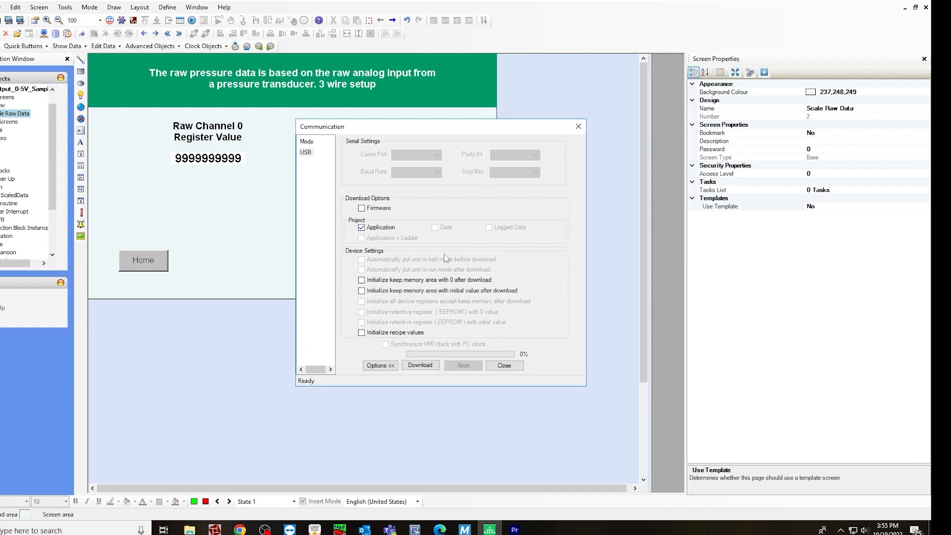
{"action": "left_click", "coordinate": [421, 365]}
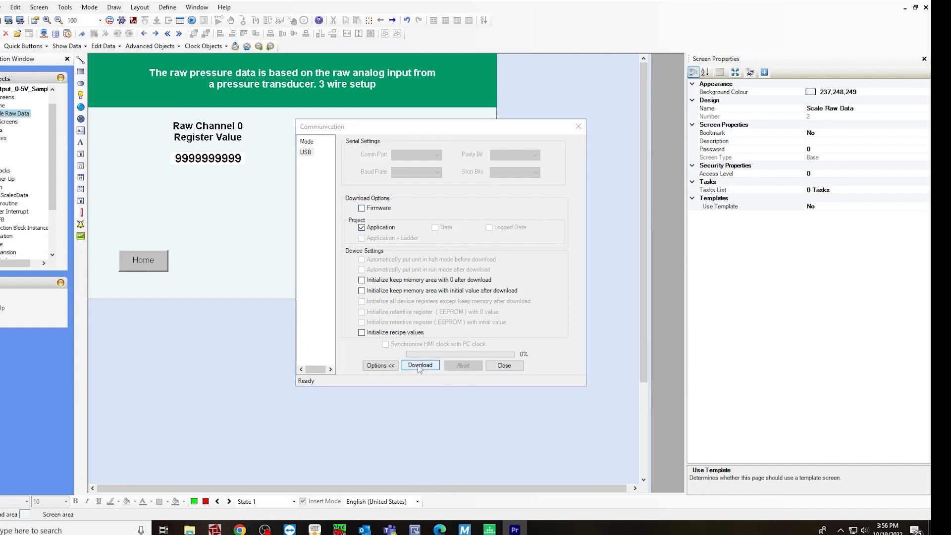
{"action": "left_click", "coordinate": [420, 366]}
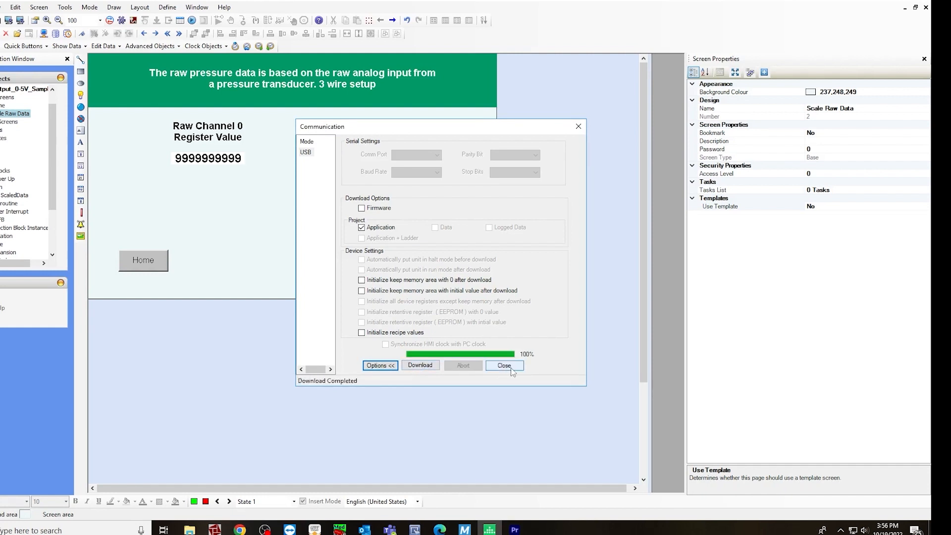
{"action": "left_click", "coordinate": [503, 366]}
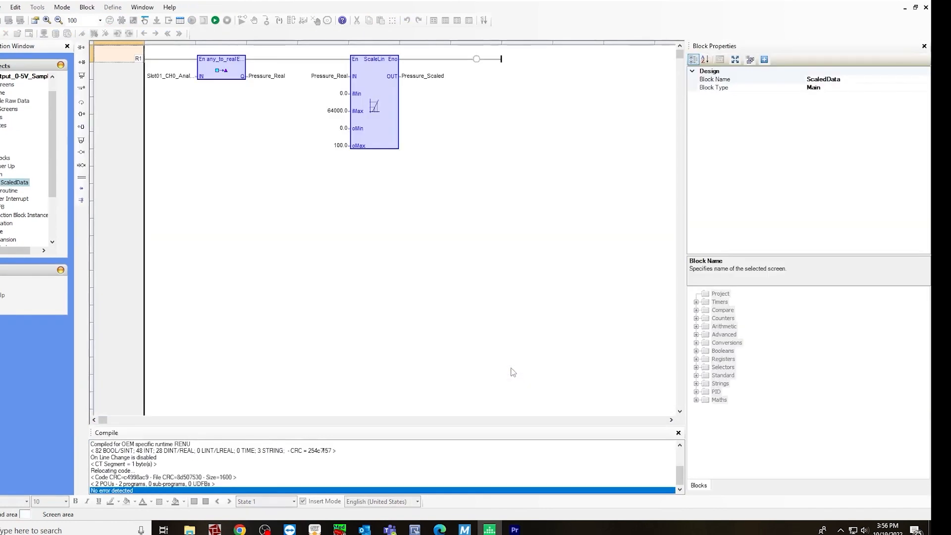
{"action": "left_click", "coordinate": [226, 20]}
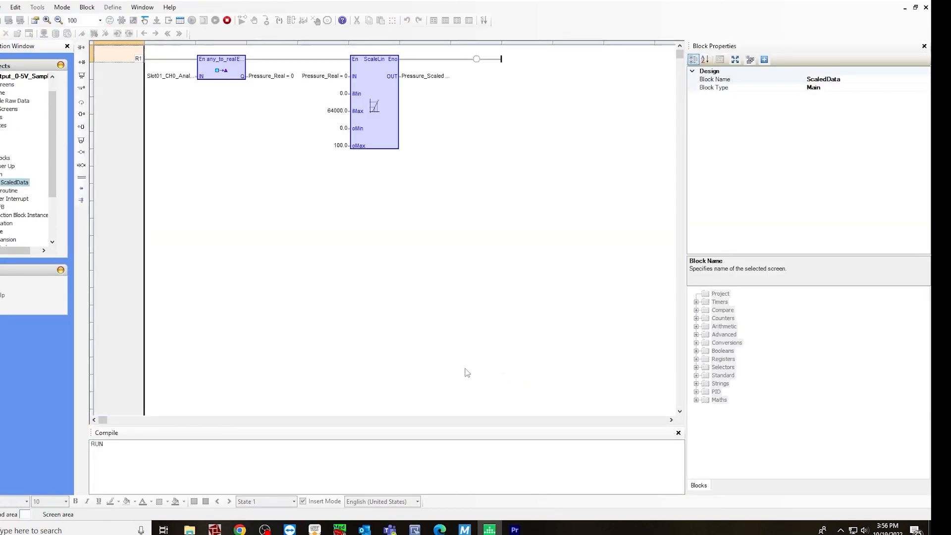